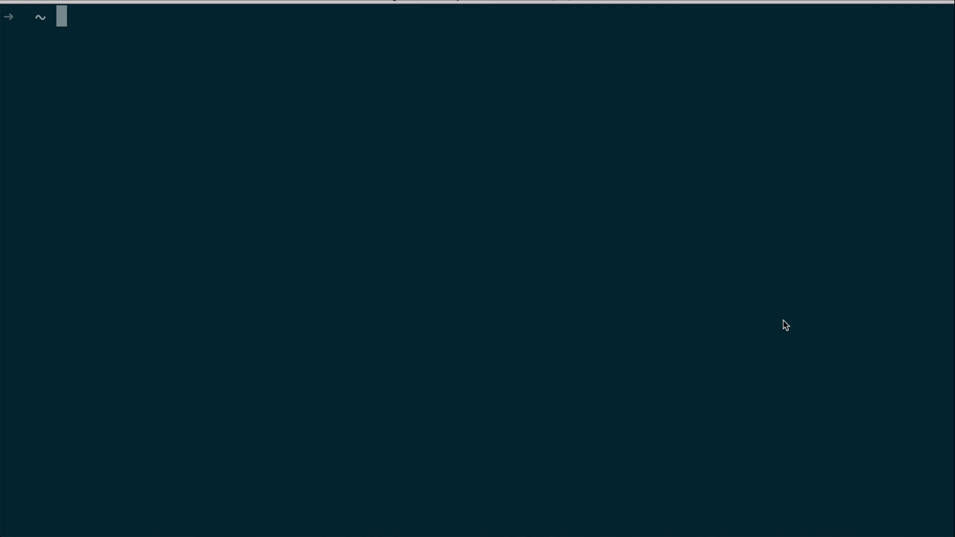
Check the python command's version, which reports Python 3.7.3.
text(python)
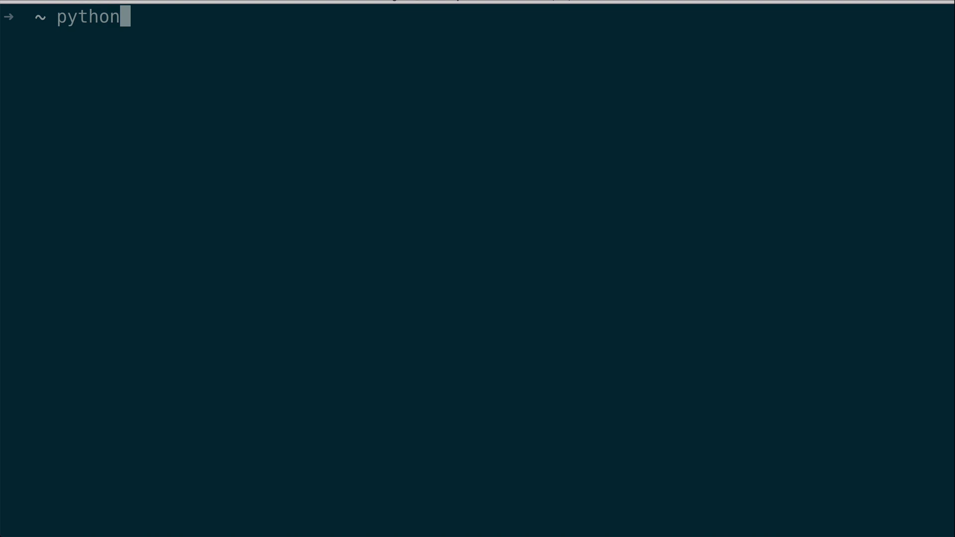
text(--version)
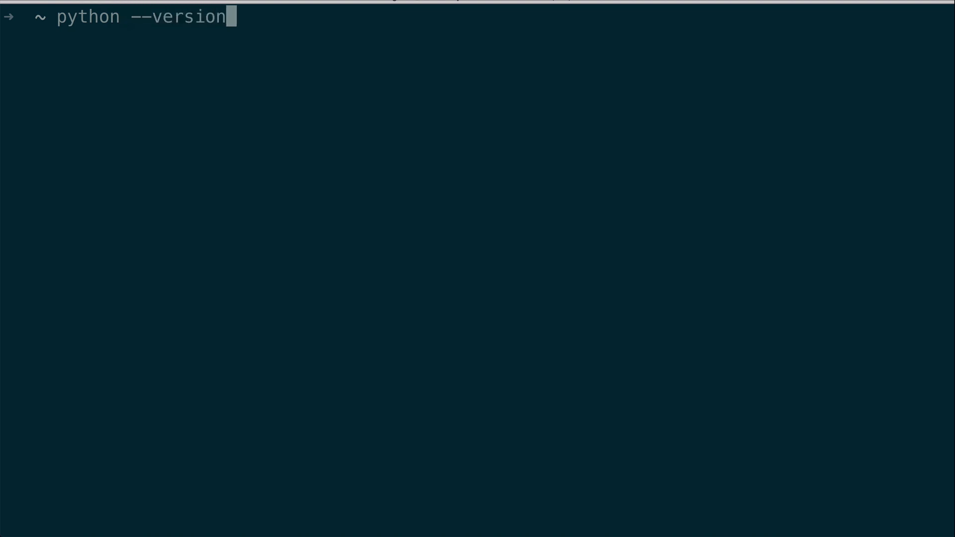
key(Return)
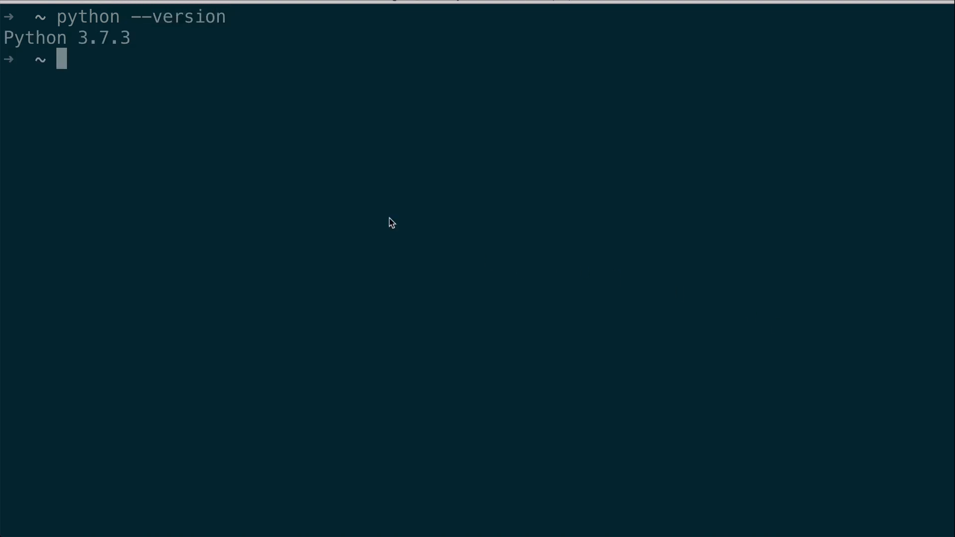
mouse_move(150, 67)
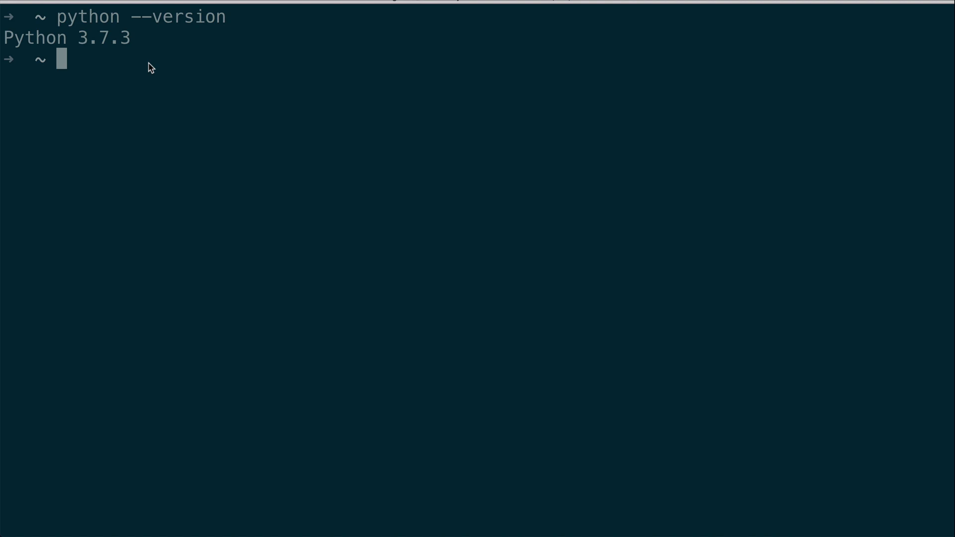
text(p)
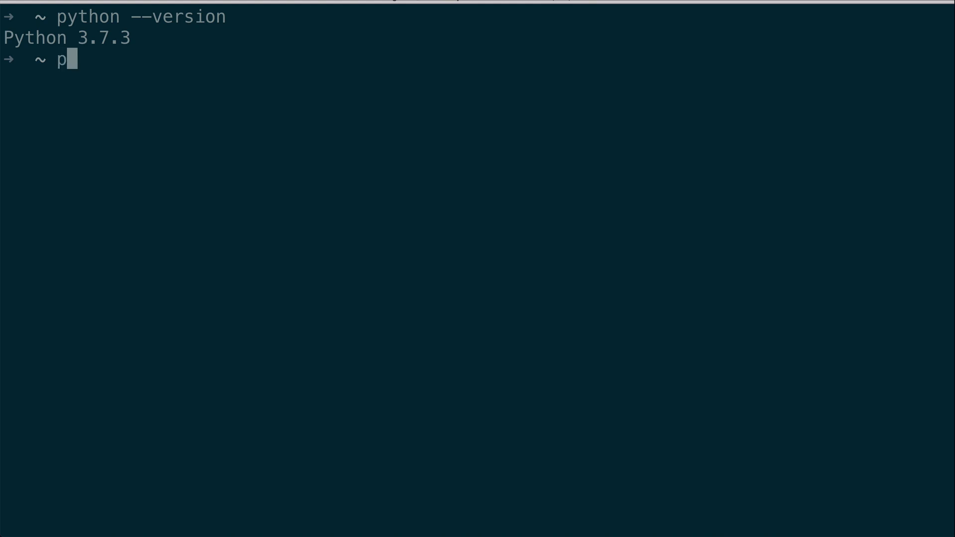
Run python3 --version, confirming it also reports Python 3.7.3.
text(ython)
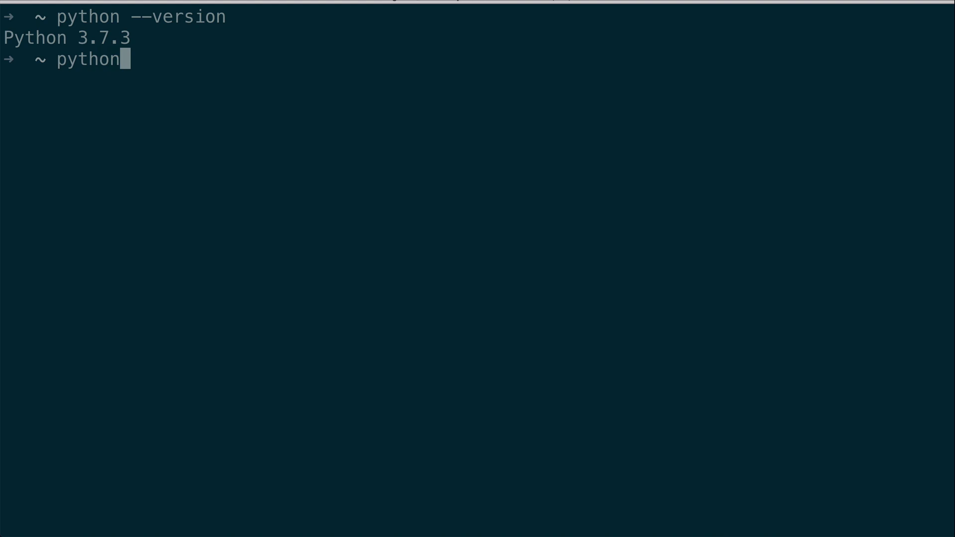
text(3 --ver)
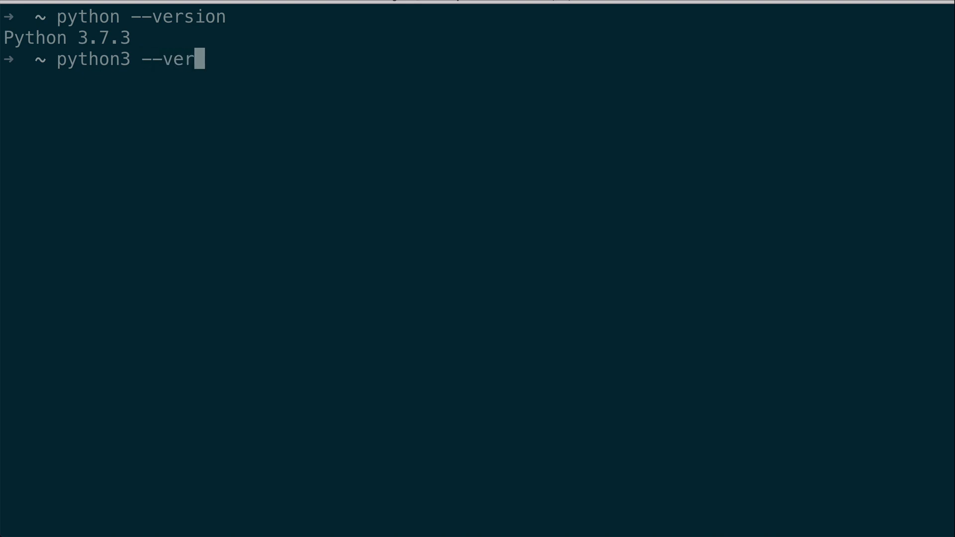
key(Return)
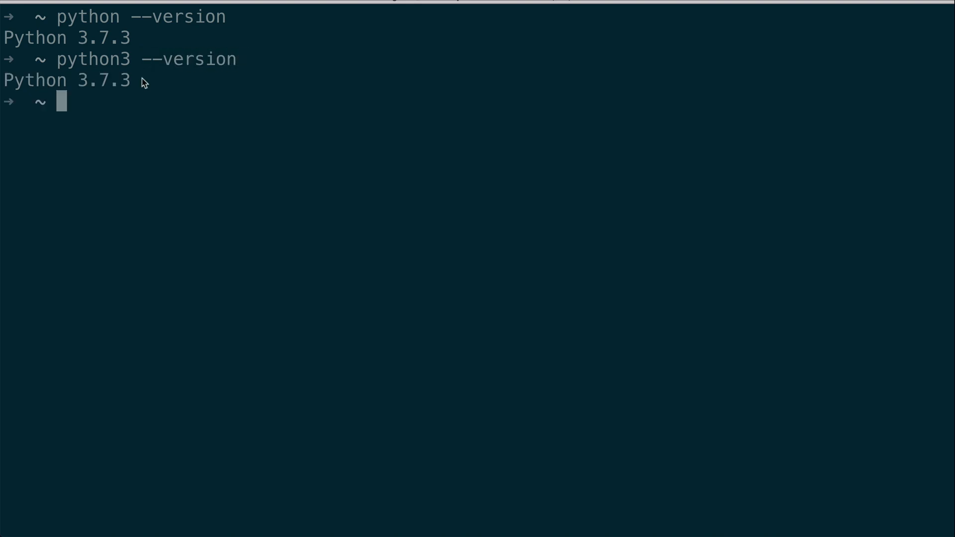
mouse_move(83, 31)
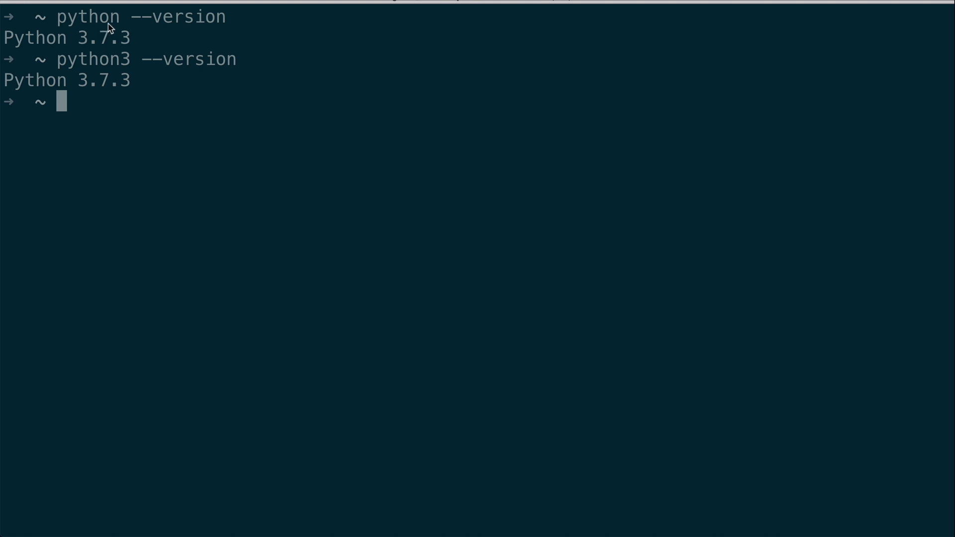
mouse_move(96, 67)
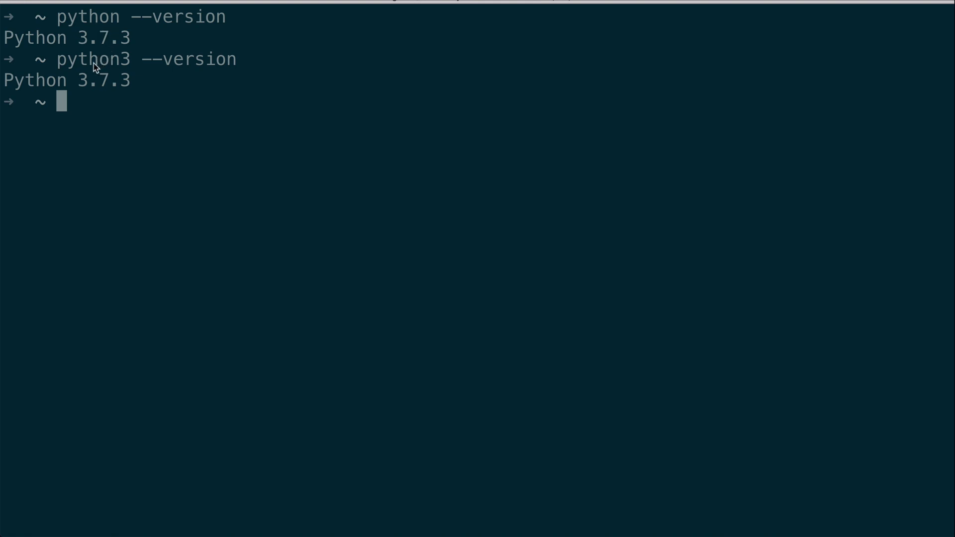
mouse_move(129, 67)
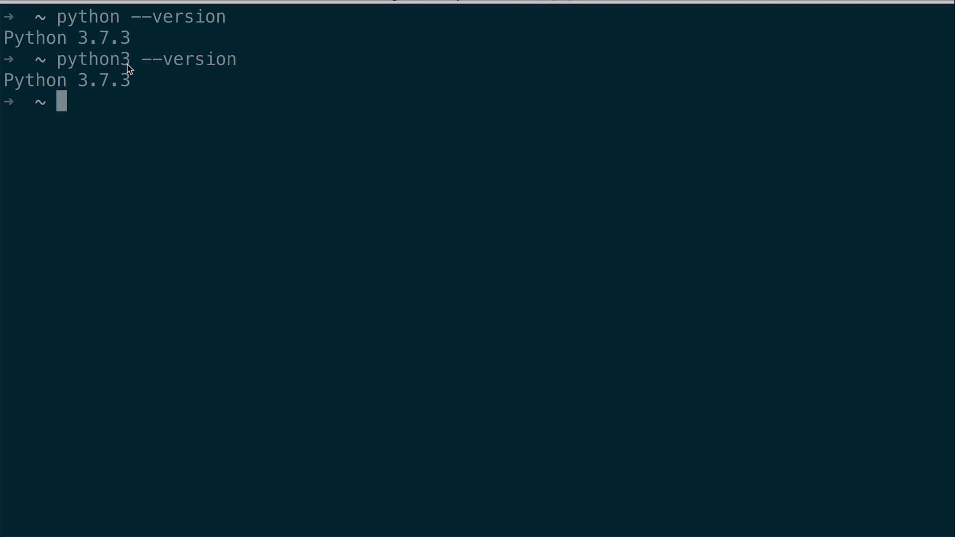
mouse_move(147, 74)
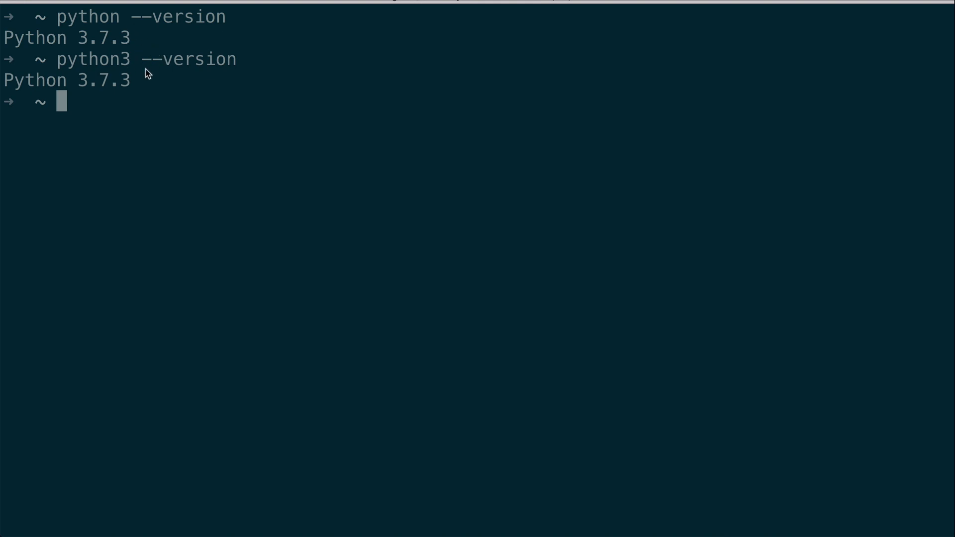
mouse_move(193, 103)
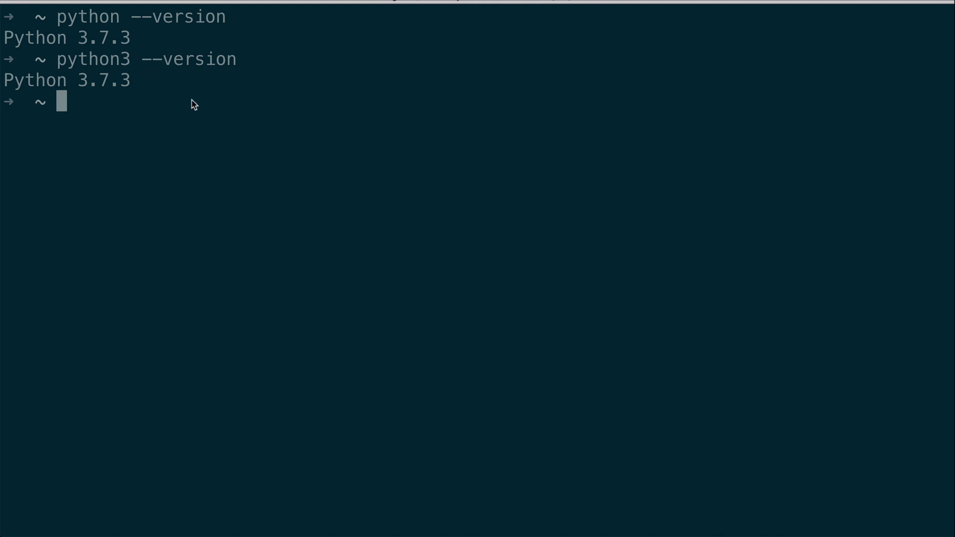
text(python)
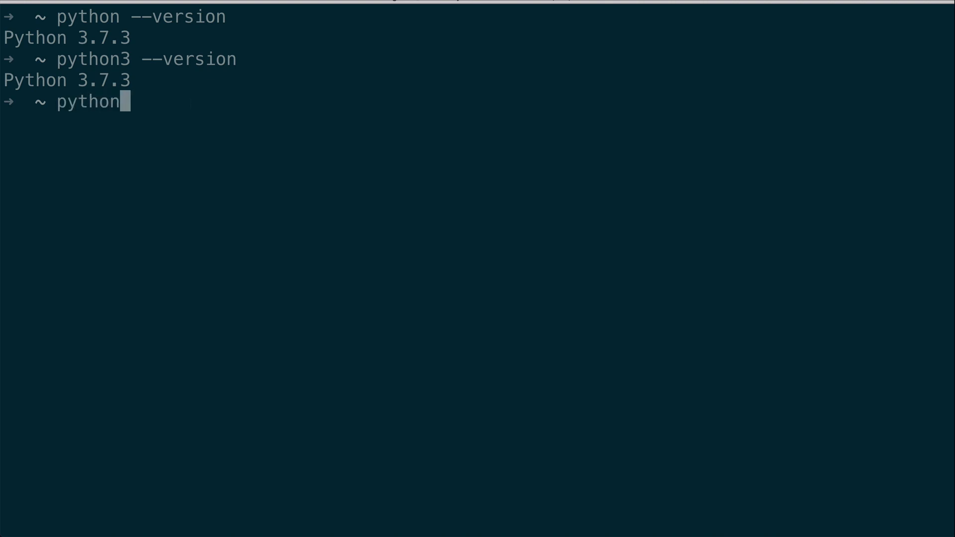
Launch the interactive Python 3.7.3 (Anaconda) REPL.
text(3)
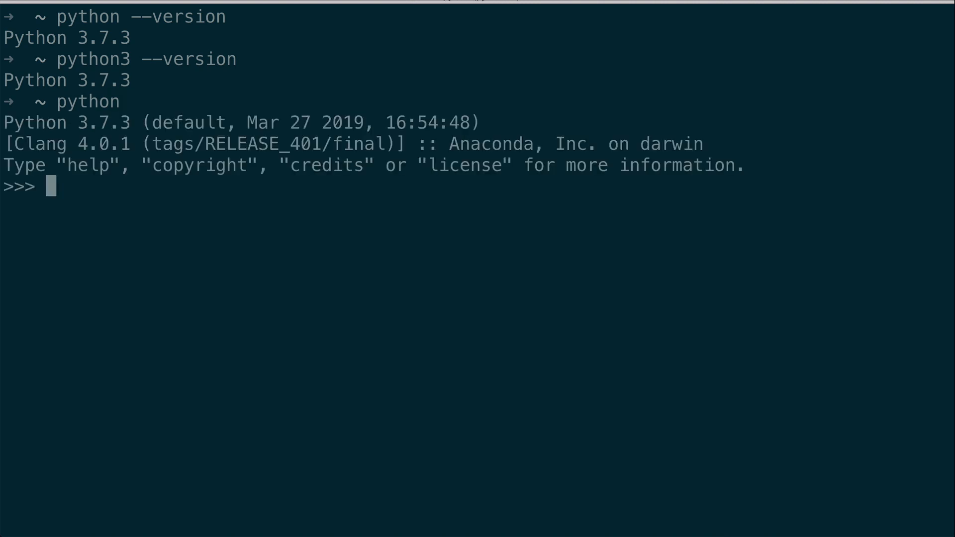
mouse_move(120, 135)
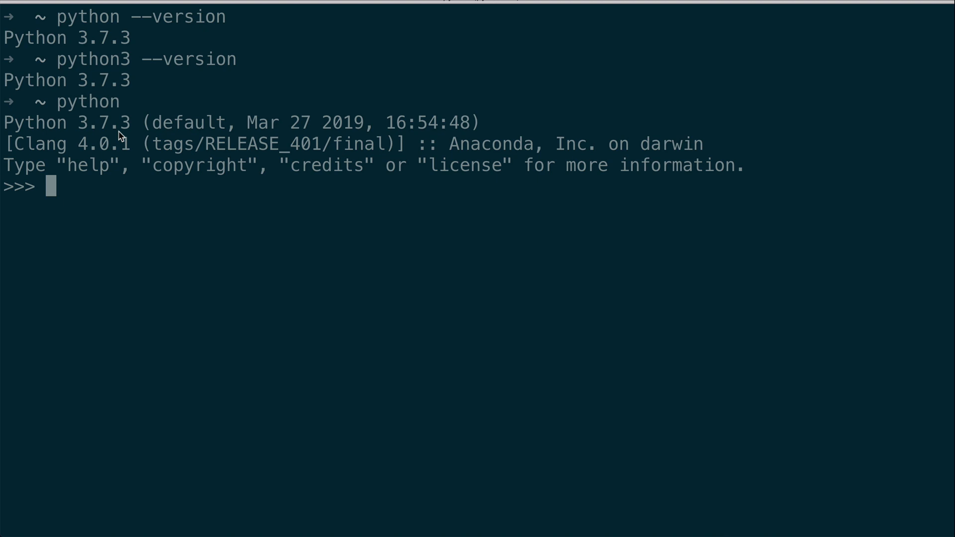
mouse_move(30, 201)
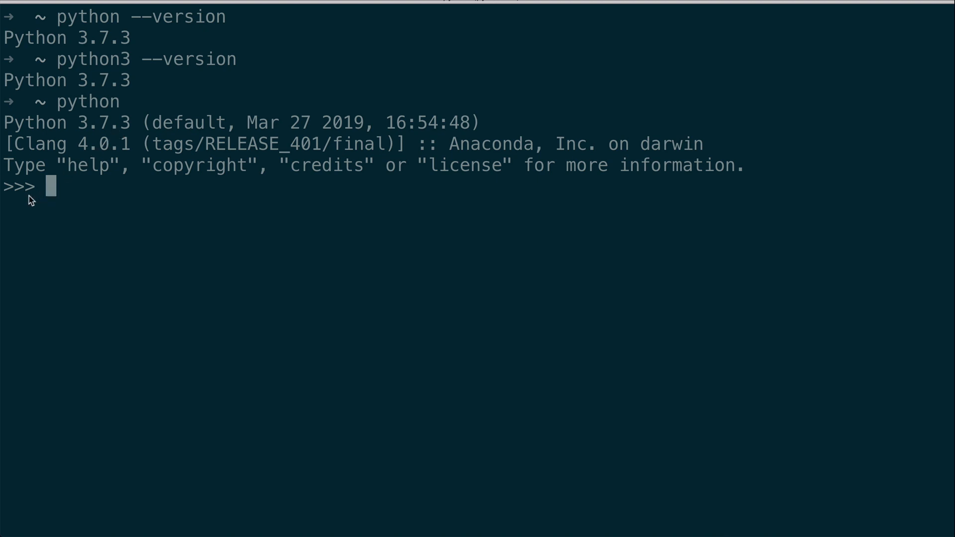
mouse_move(14, 199)
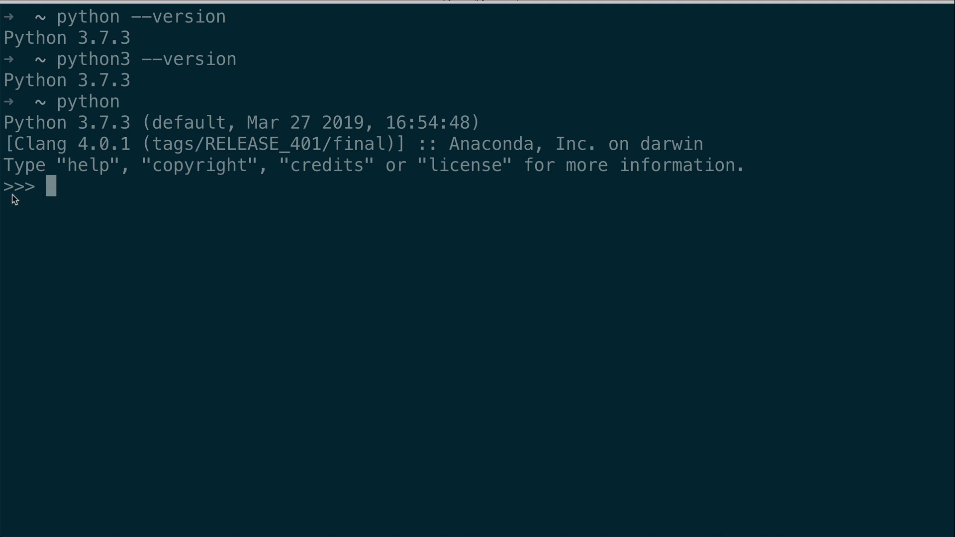
mouse_move(16, 201)
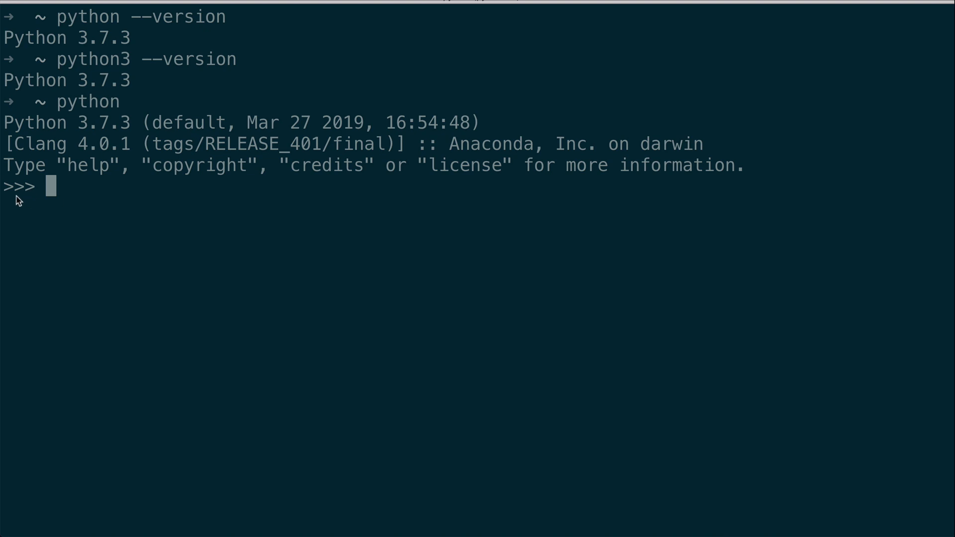
mouse_move(39, 112)
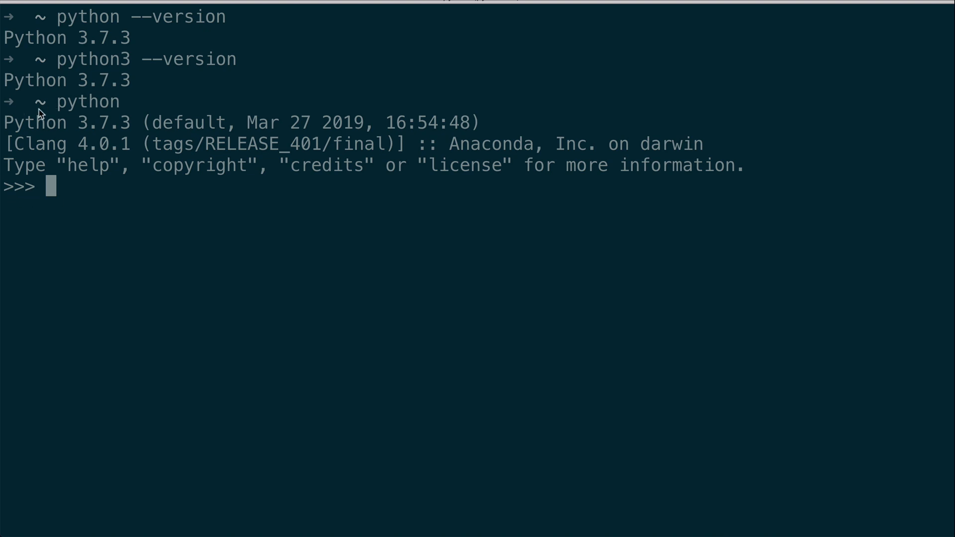
mouse_move(53, 111)
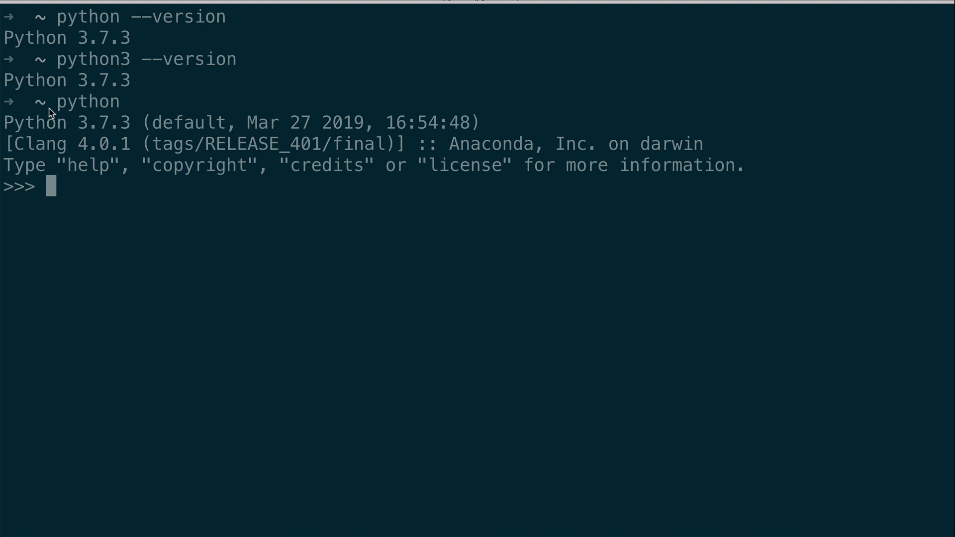
mouse_move(27, 198)
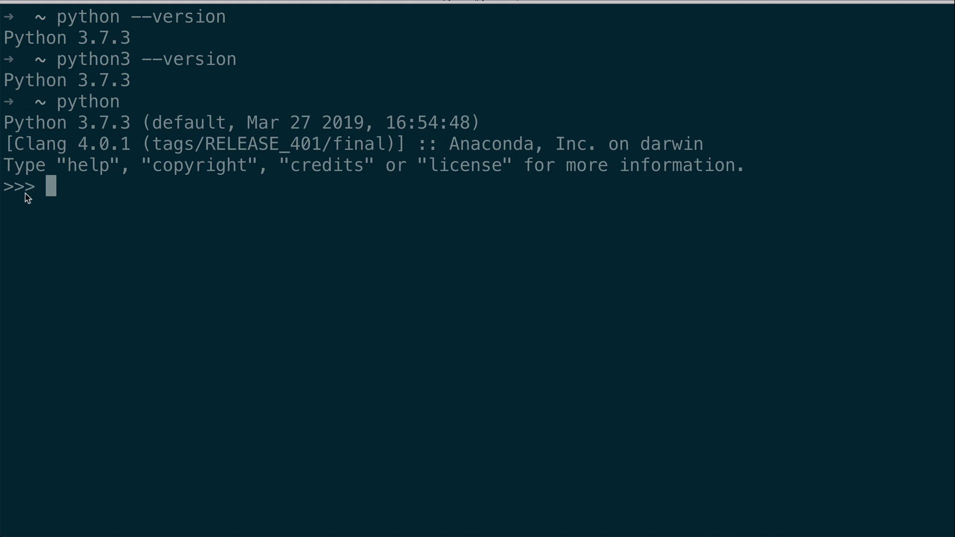
text(2 +)
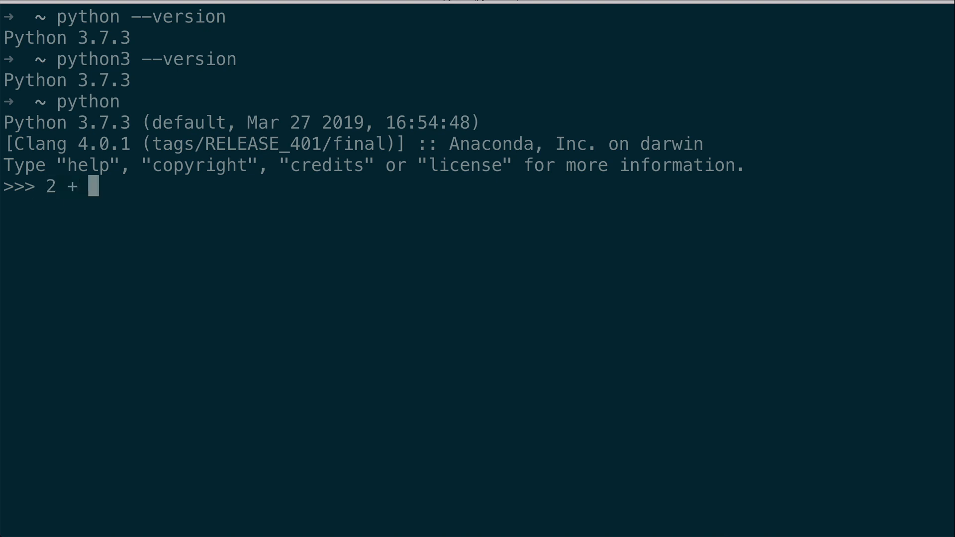
text(1)
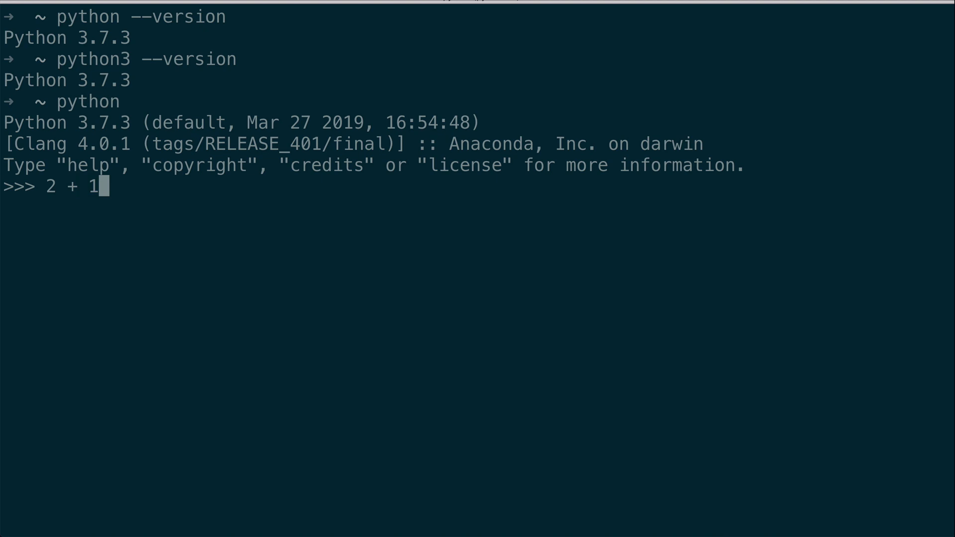
key(Return)
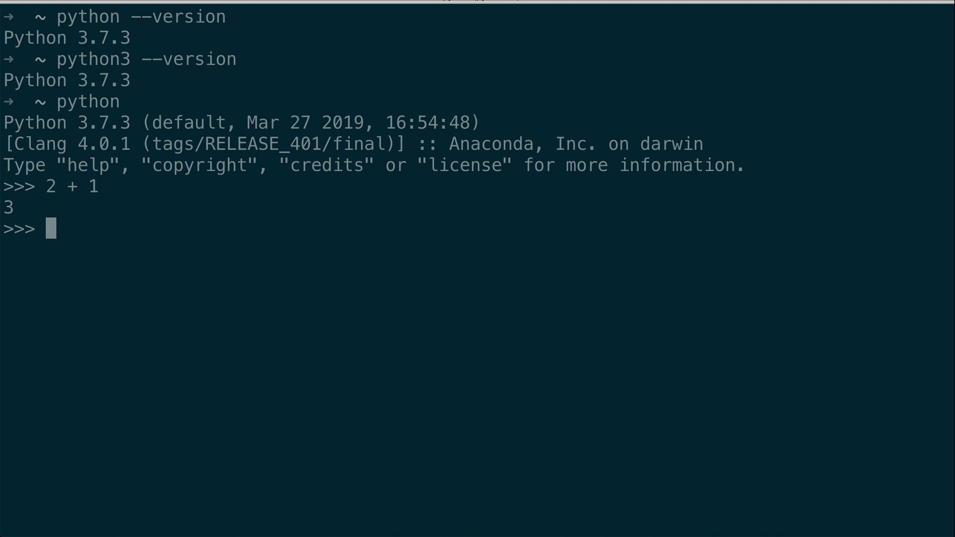
mouse_move(25, 211)
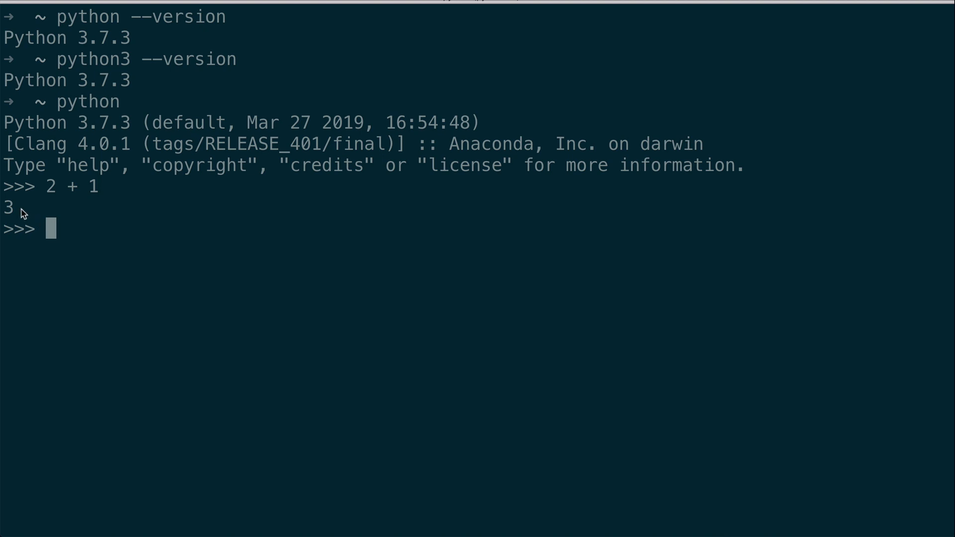
mouse_move(101, 221)
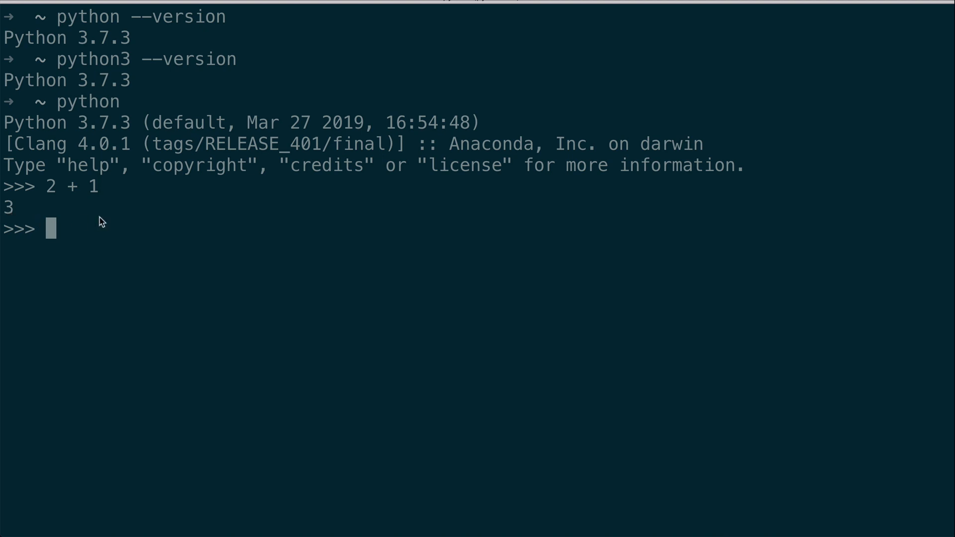
mouse_move(62, 236)
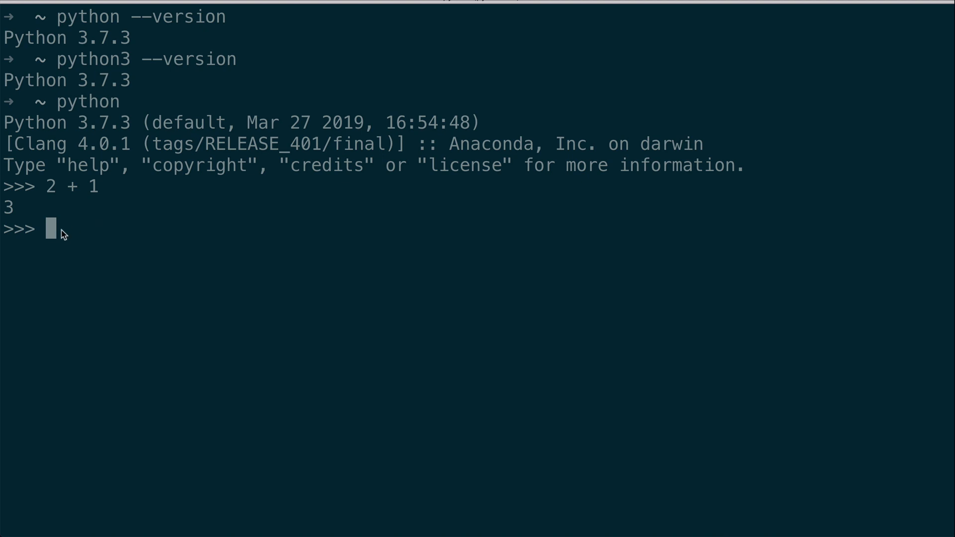
mouse_move(35, 247)
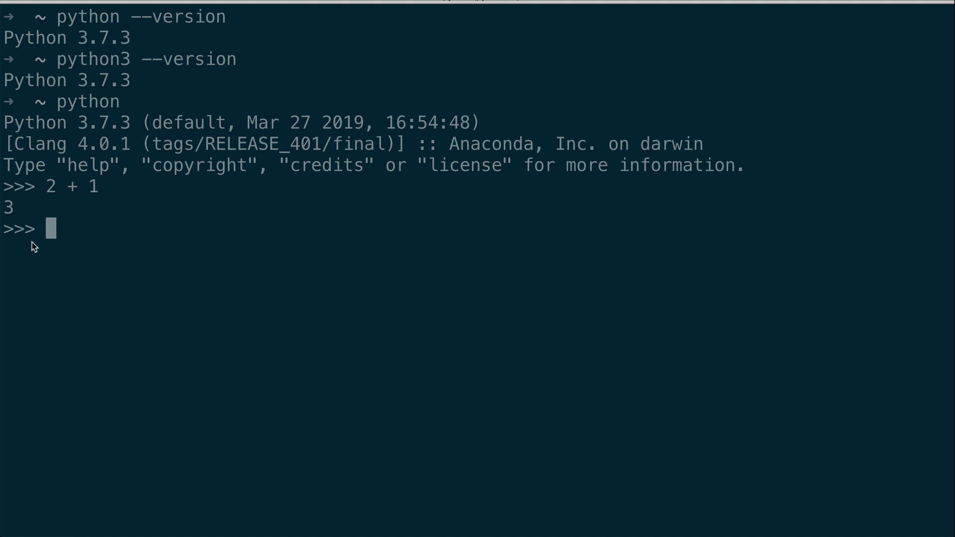
text(name)
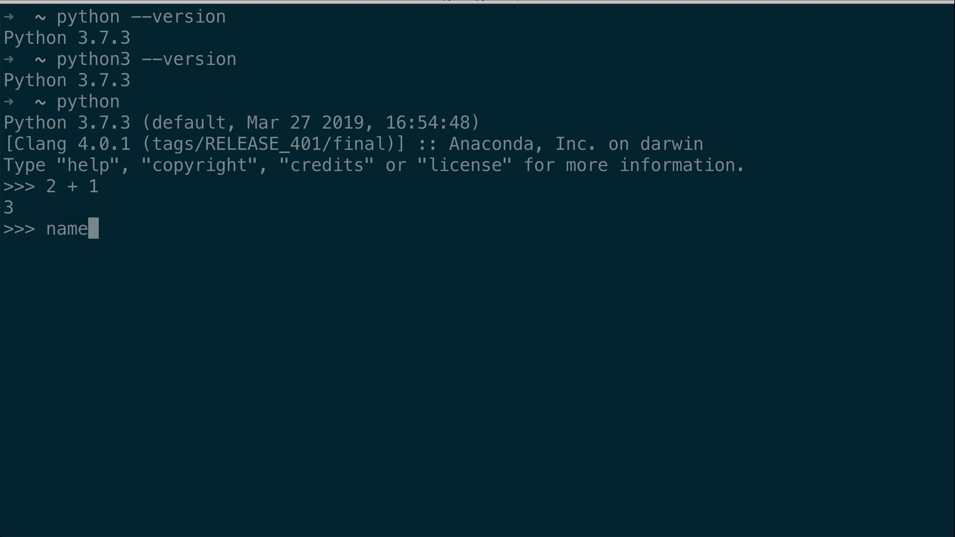
Assign the string "Gwen" to the variable name and echo it.
text(= "Gwen)
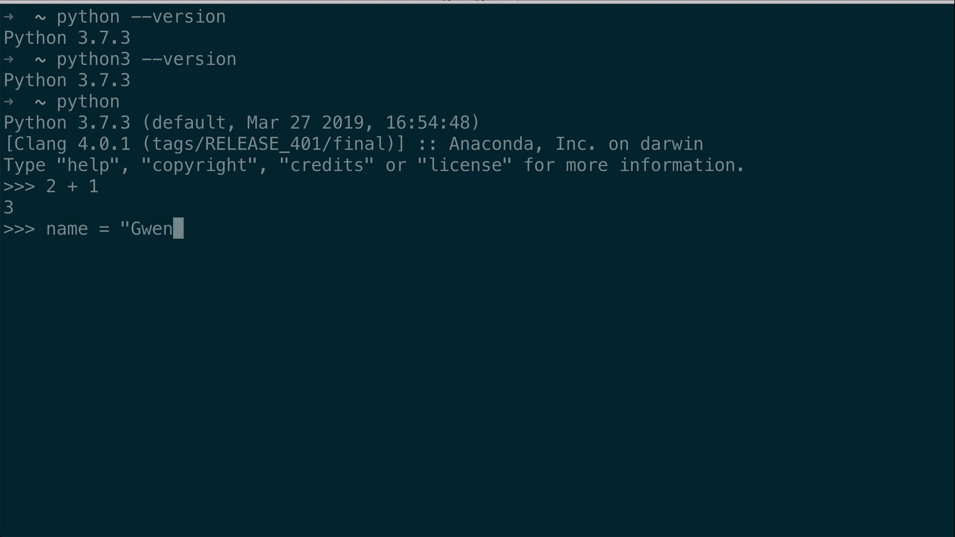
text(")
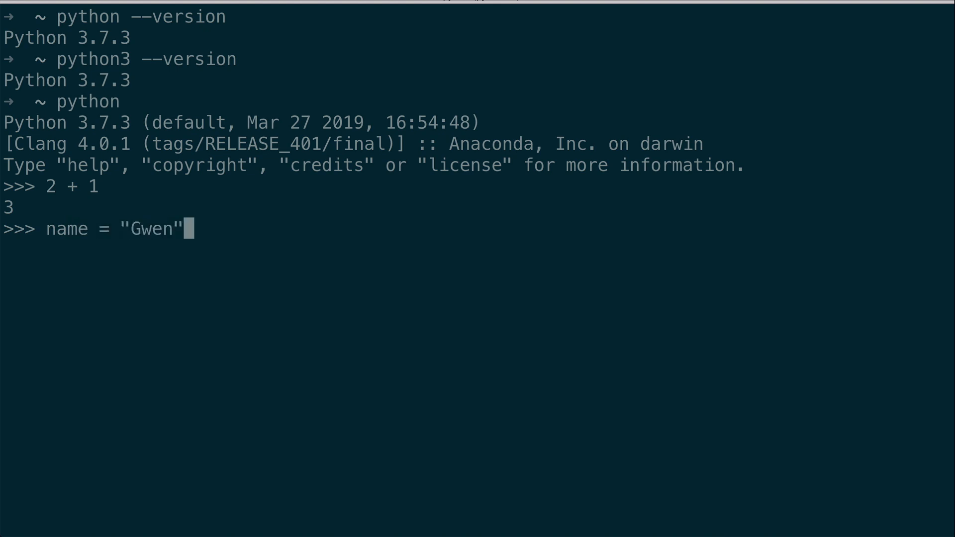
key(Return)
text(name)
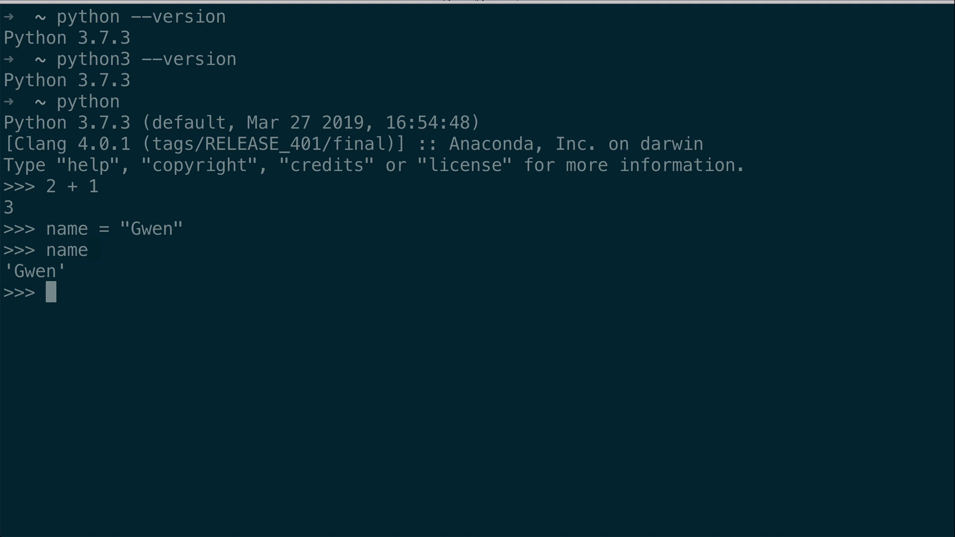
text(gr)
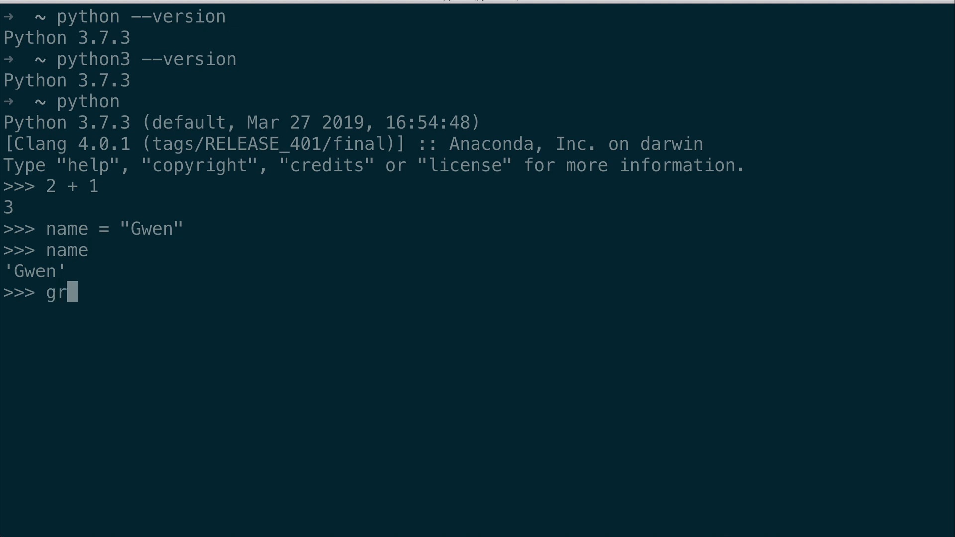
Create grocery_list of apples, oranges and grapes, sort and print it, then clear the screen.
text(ocery)
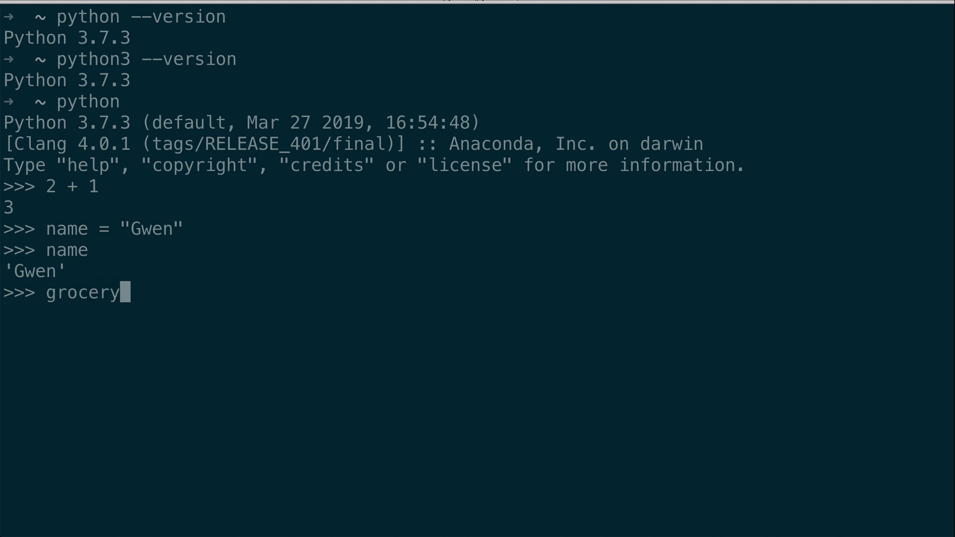
text(_li)
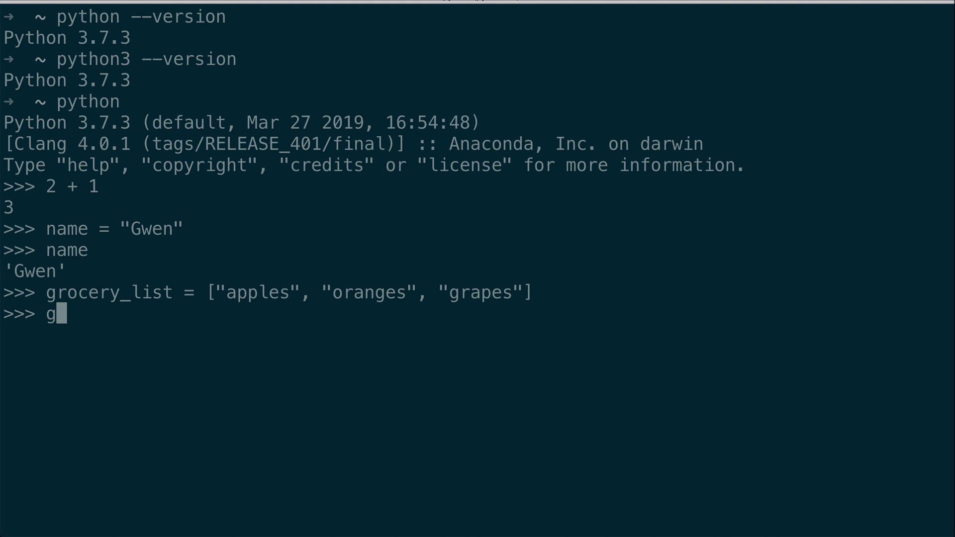
text(rocery_list.s)
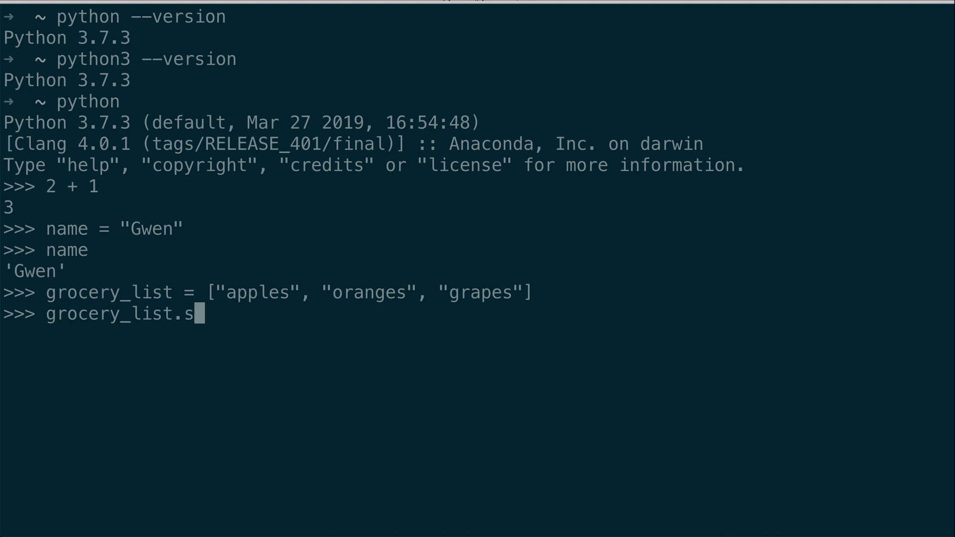
text(ort())
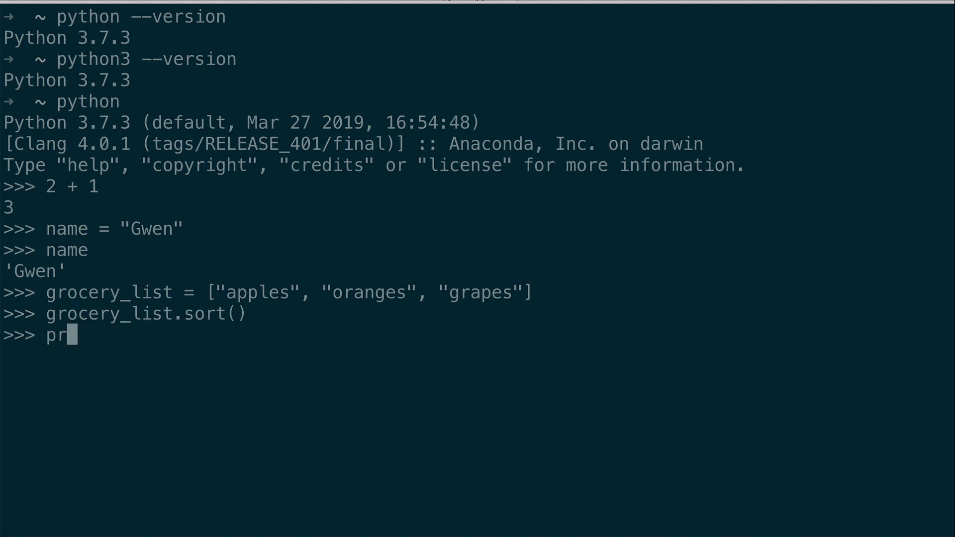
text(int(gro)
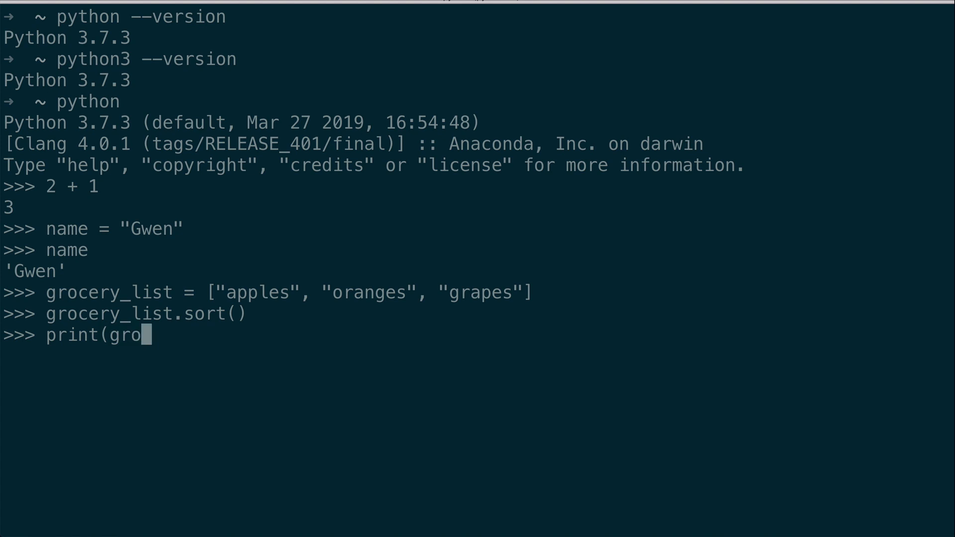
key(Return)
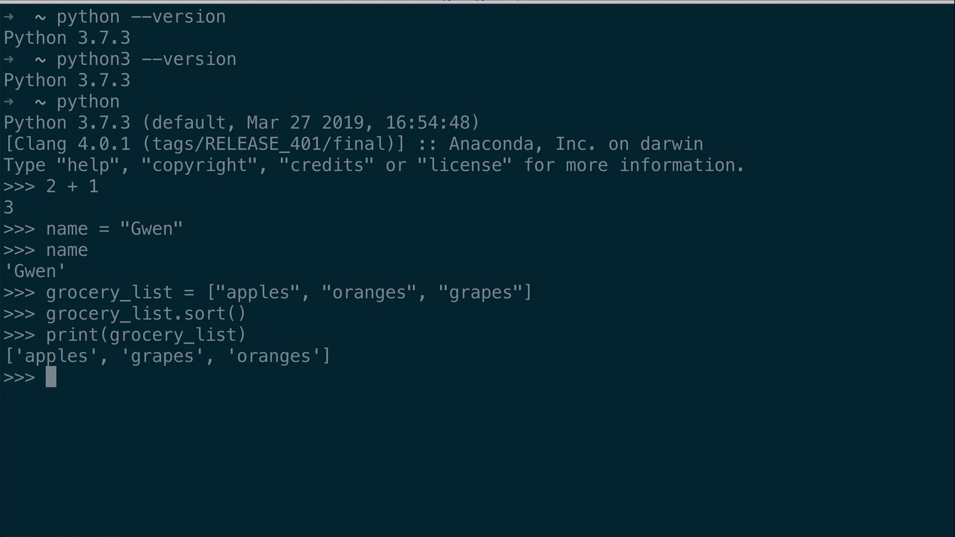
mouse_move(588, 284)
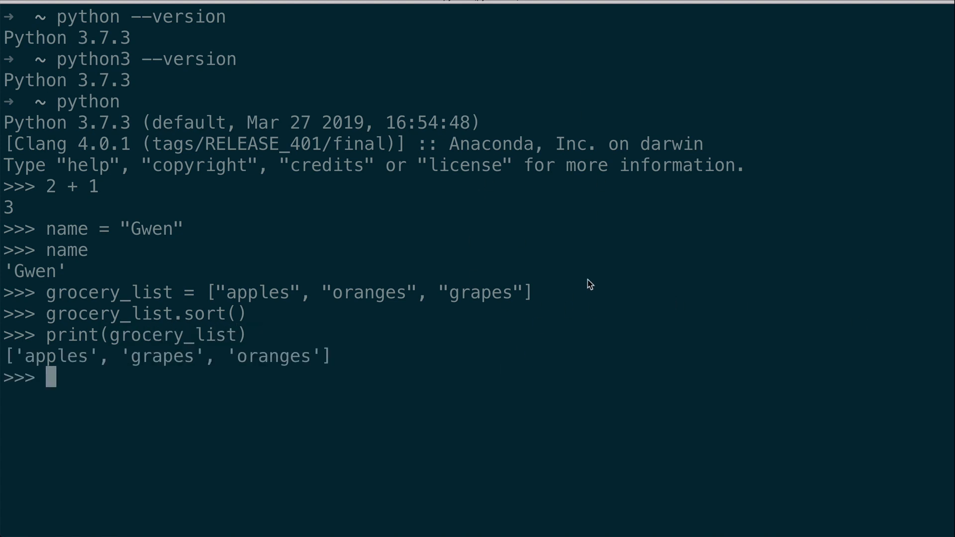
mouse_move(531, 370)
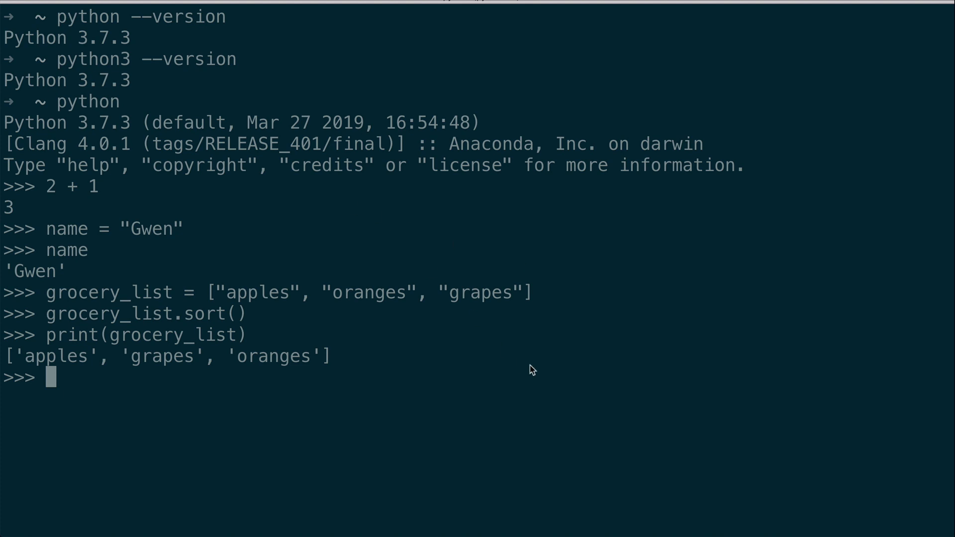
mouse_move(576, 428)
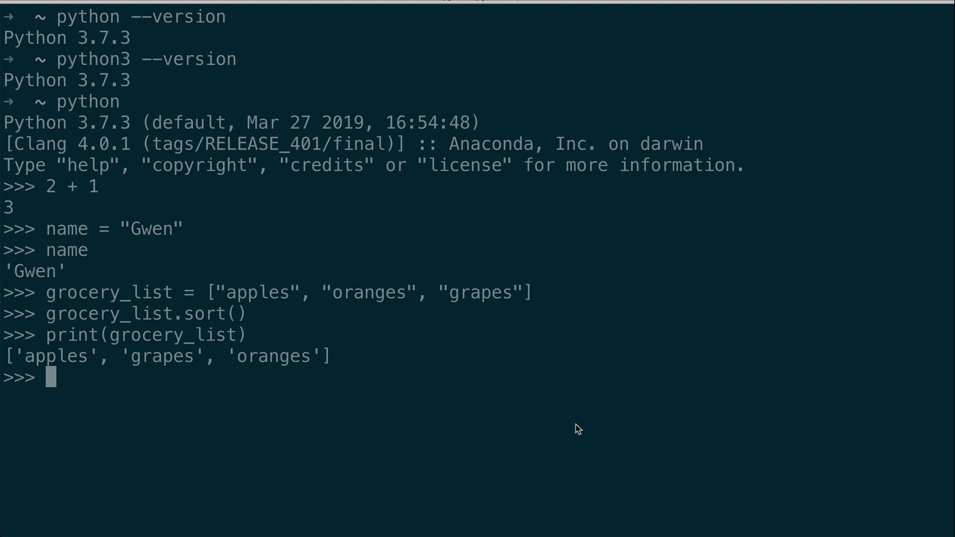
key(ctrl+l)
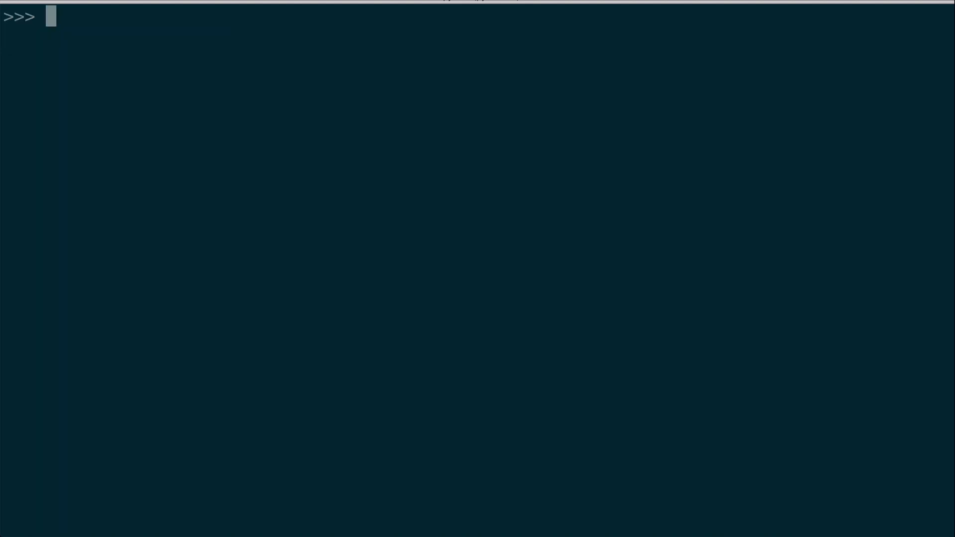
Begin an import statement for the random module at the fresh prompt.
text(import)
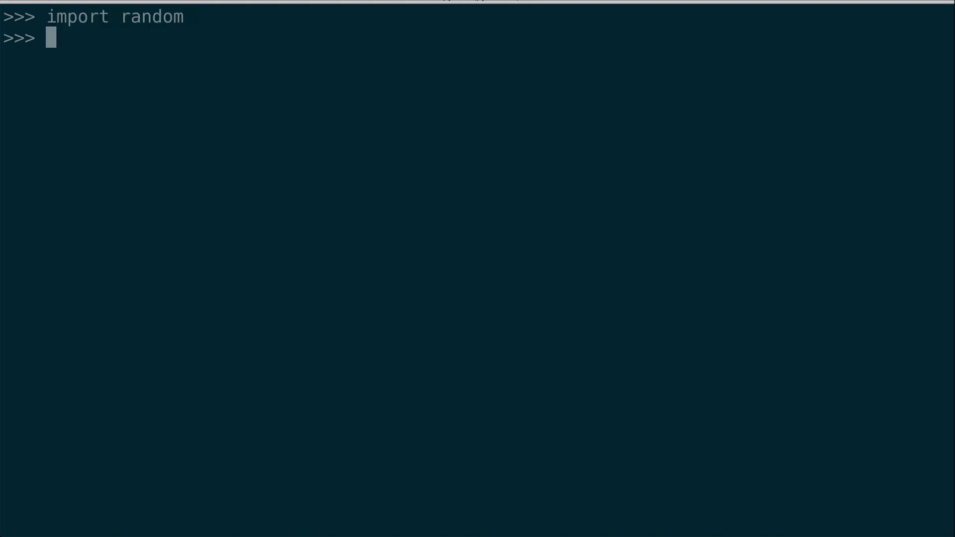
Import random and call random.randint(0, 5), which returns 2.
text(random)
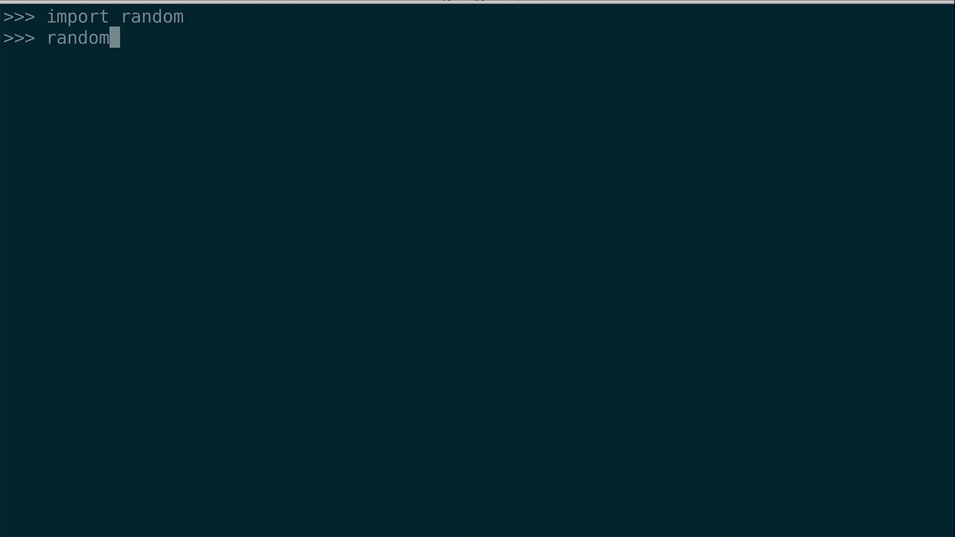
text(.randint()
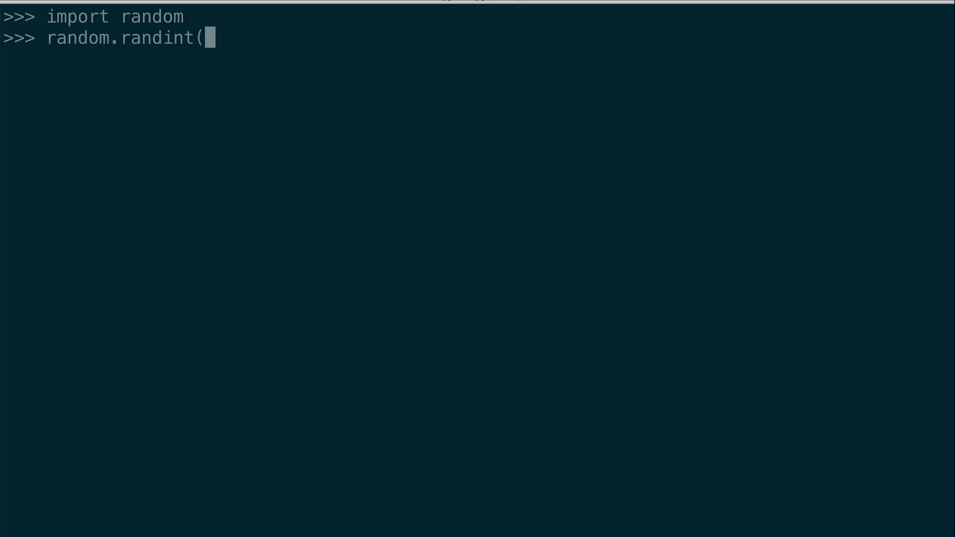
text(0, 5)
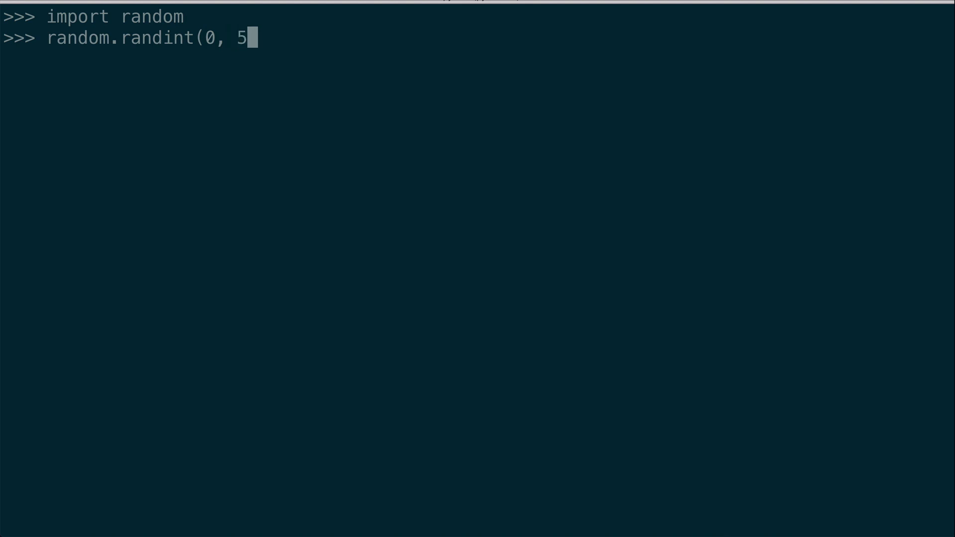
key(Return)
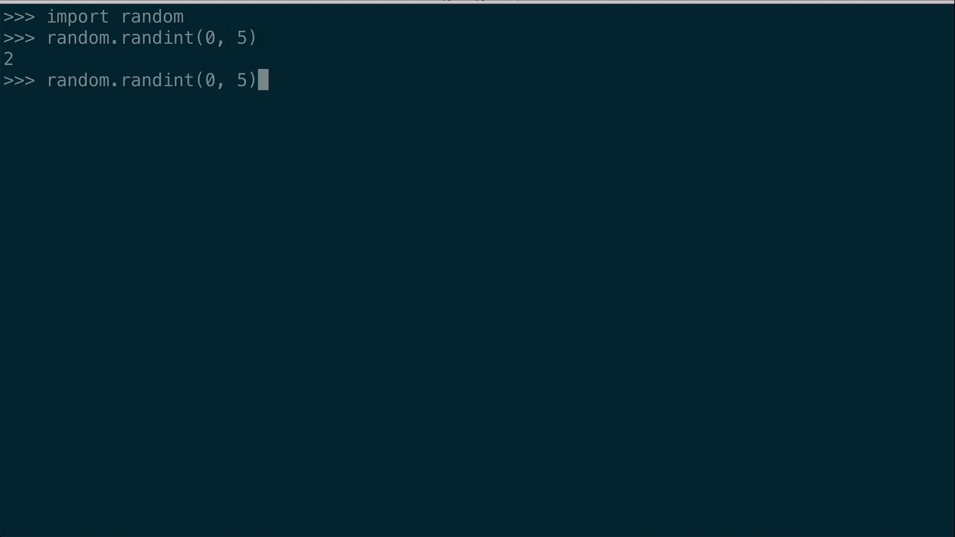
key(Return)
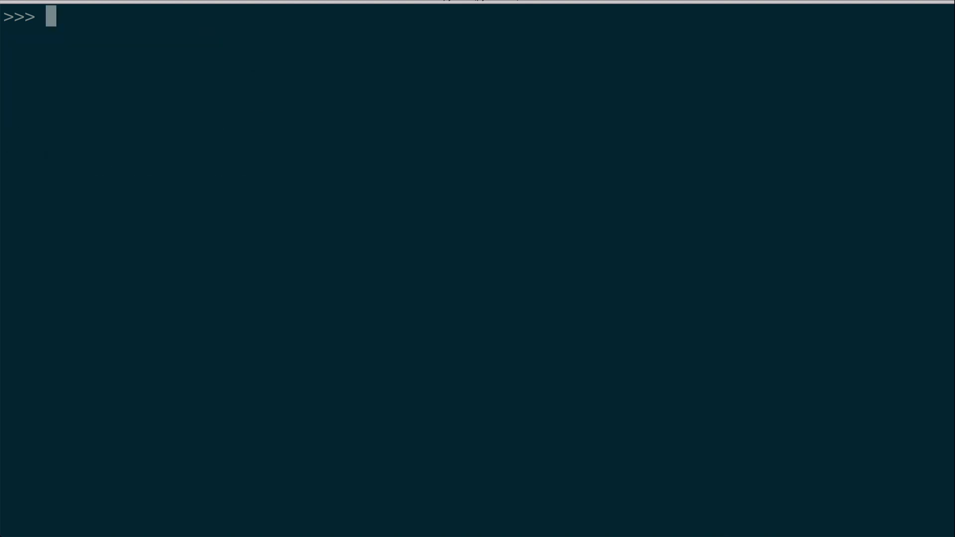
Show the help(True) bool documentation, then quit the pager back to the prompt.
text(help)
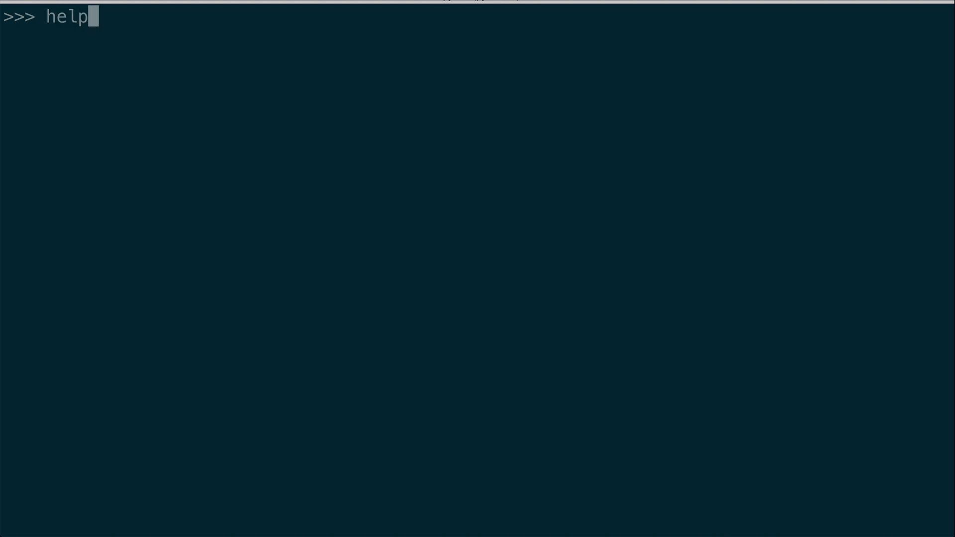
text((Tr)
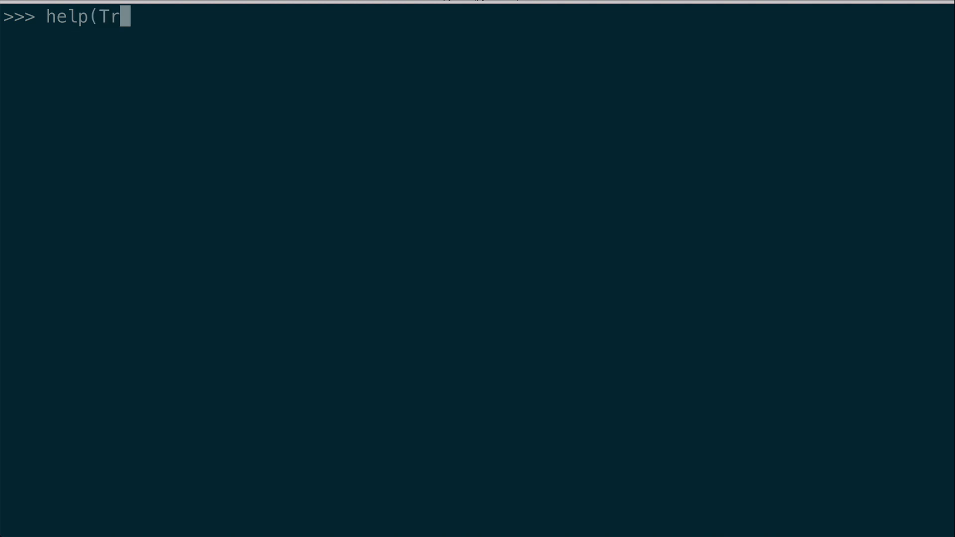
key(Return)
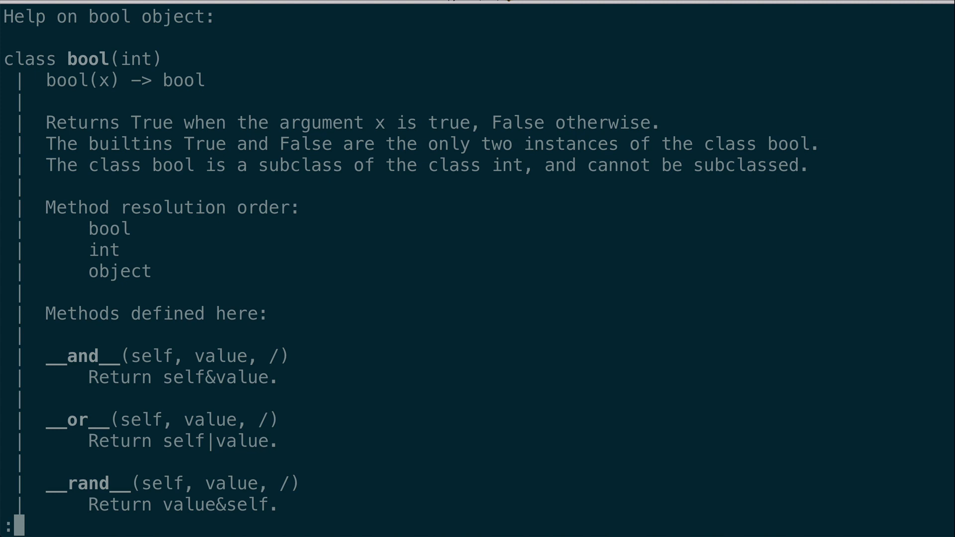
key(q)
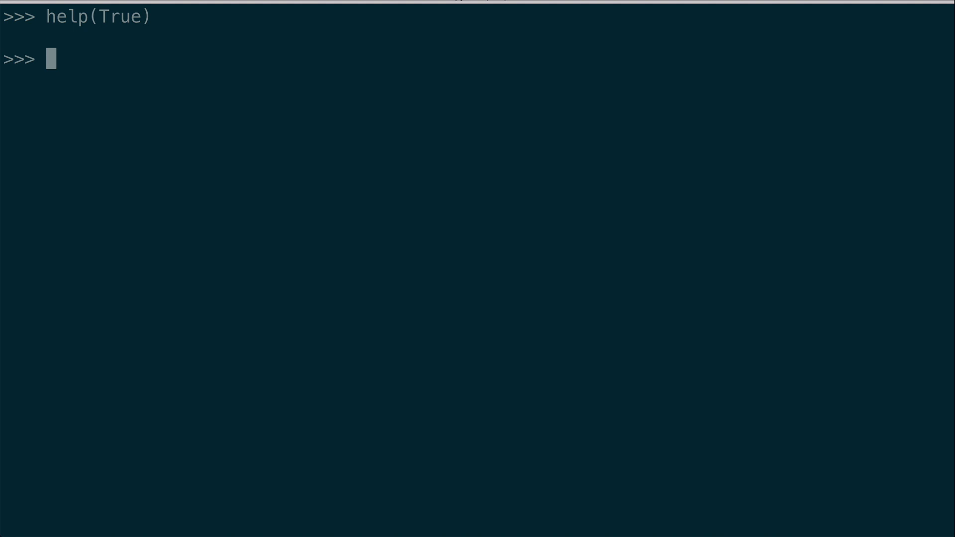
Open help(random) and scroll down to the sample and seed entries.
text(help()
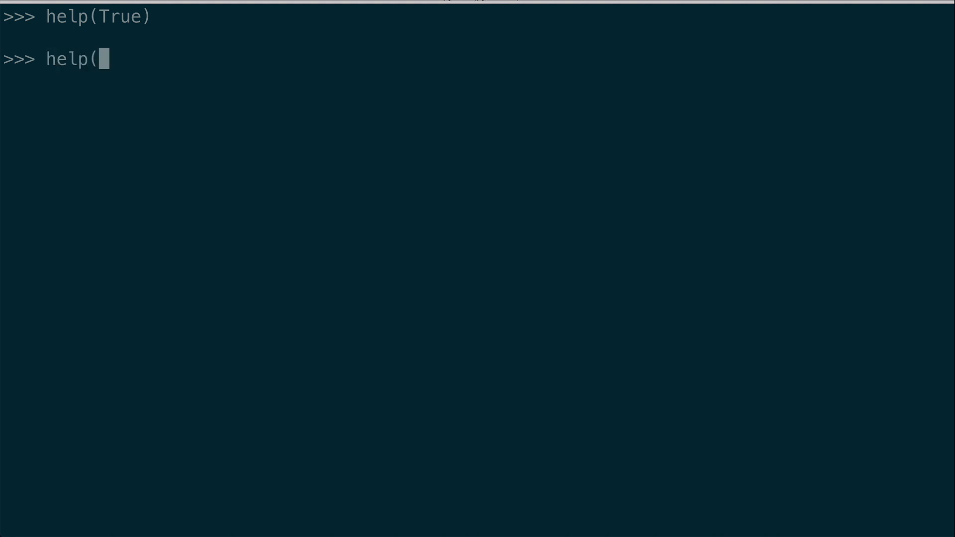
text(random))
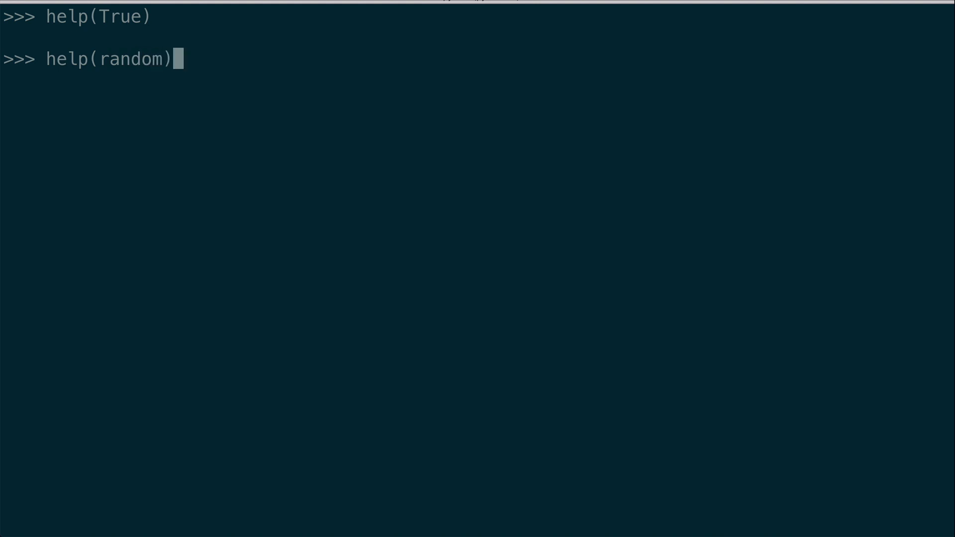
key(Return)
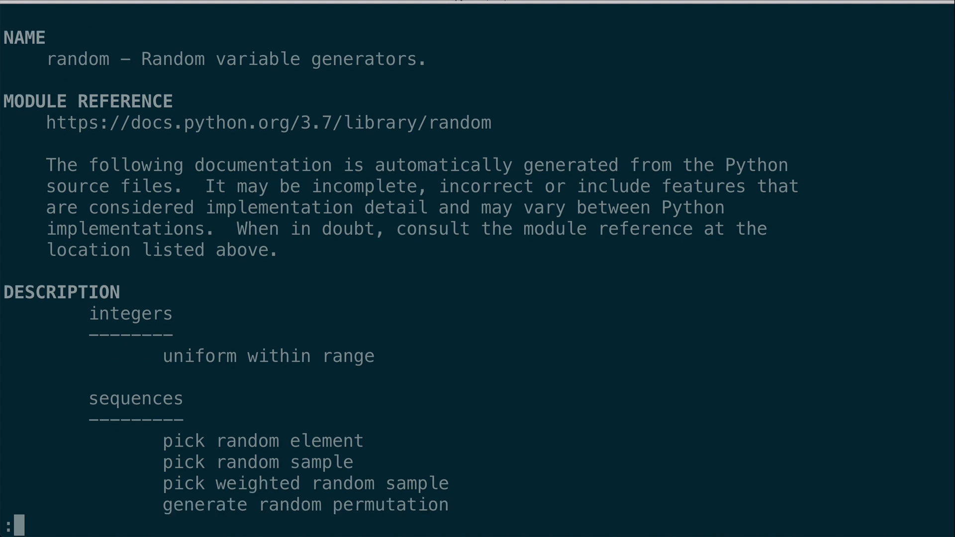
scroll(down, 3)
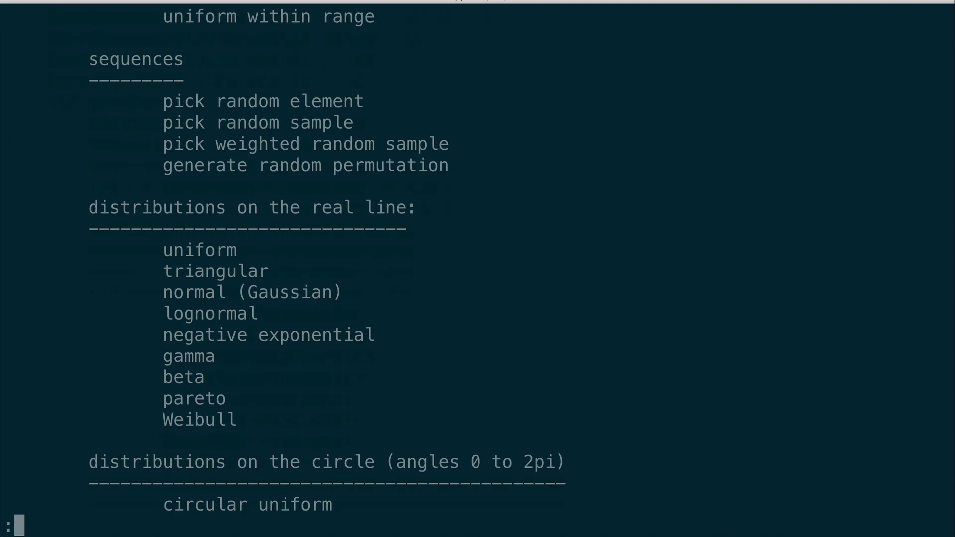
scroll(down, 3)
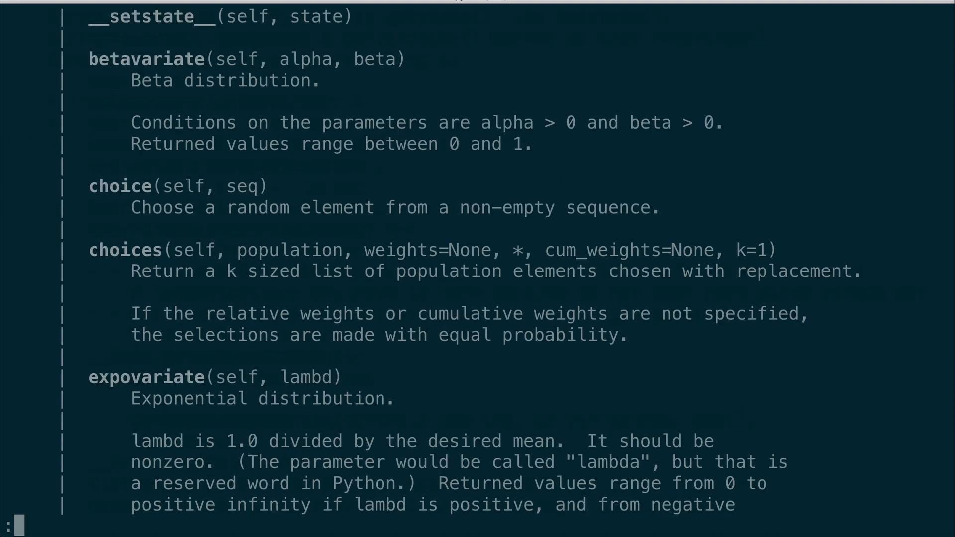
scroll(down, 3)
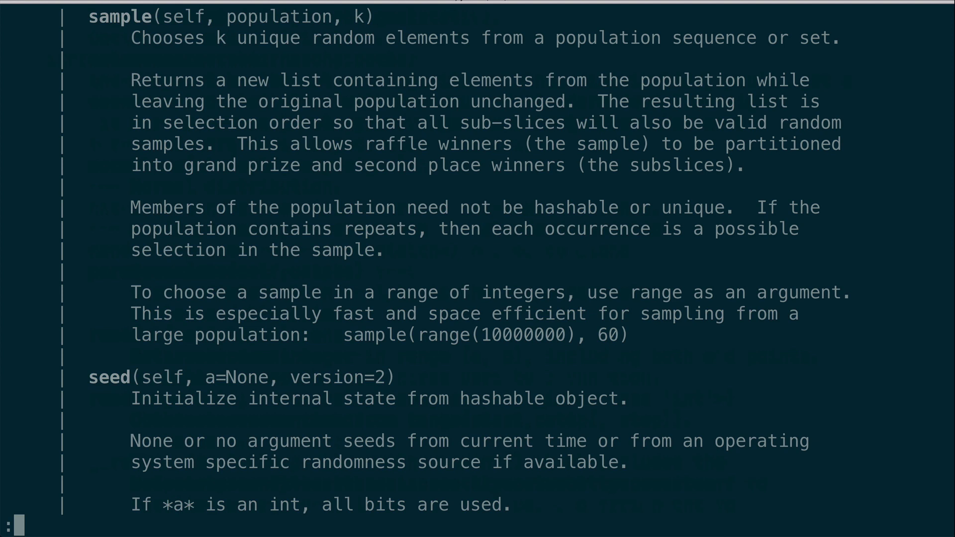
Exit the help pager and list the random module's attributes with dir(random).
key(q)
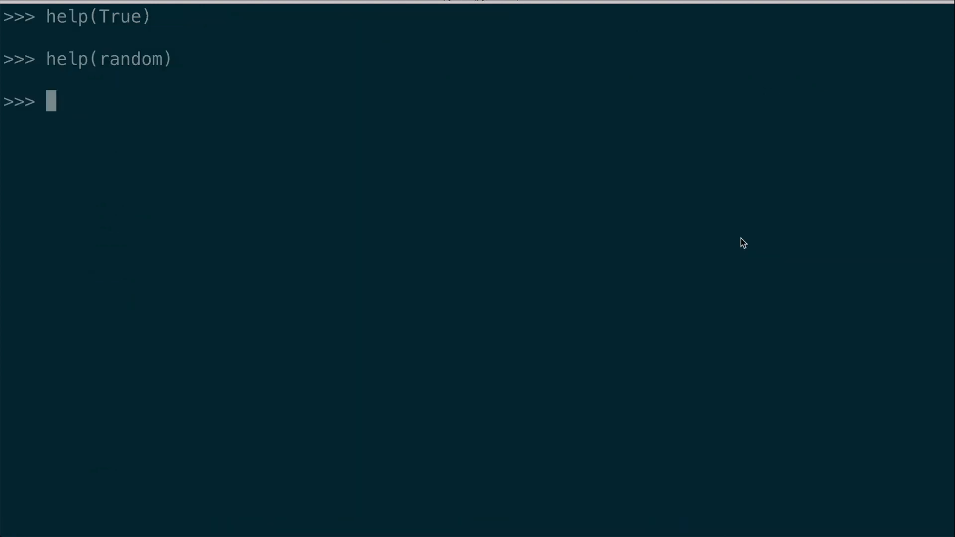
text(dir)
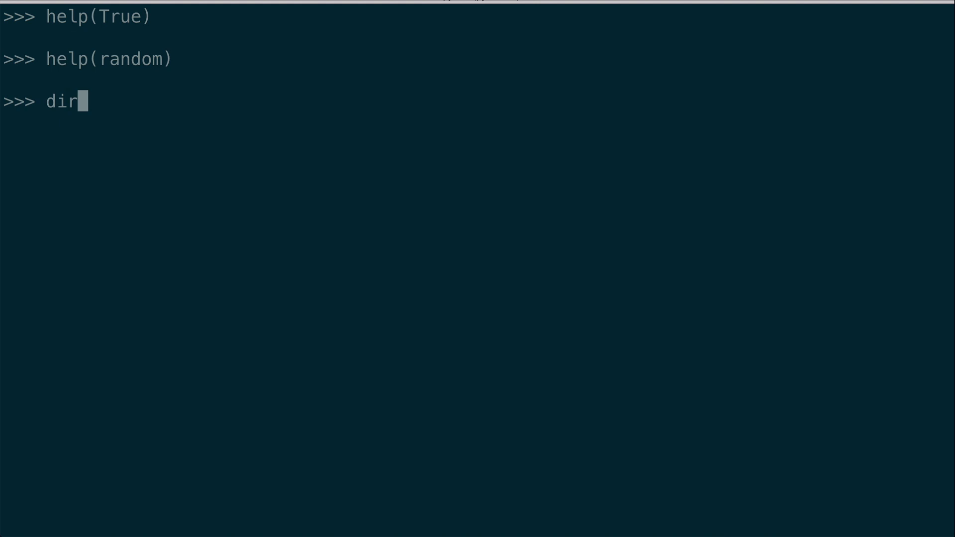
text((r)
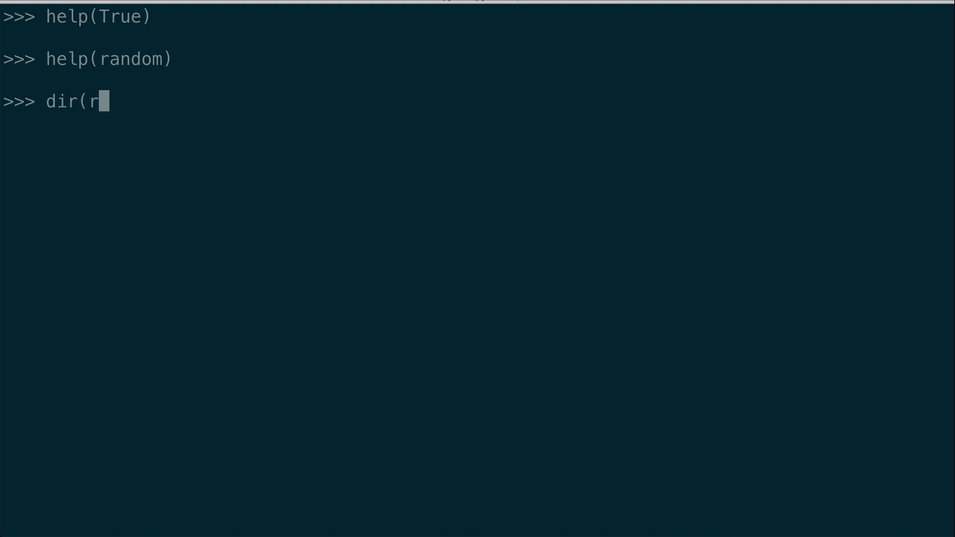
key(Return)
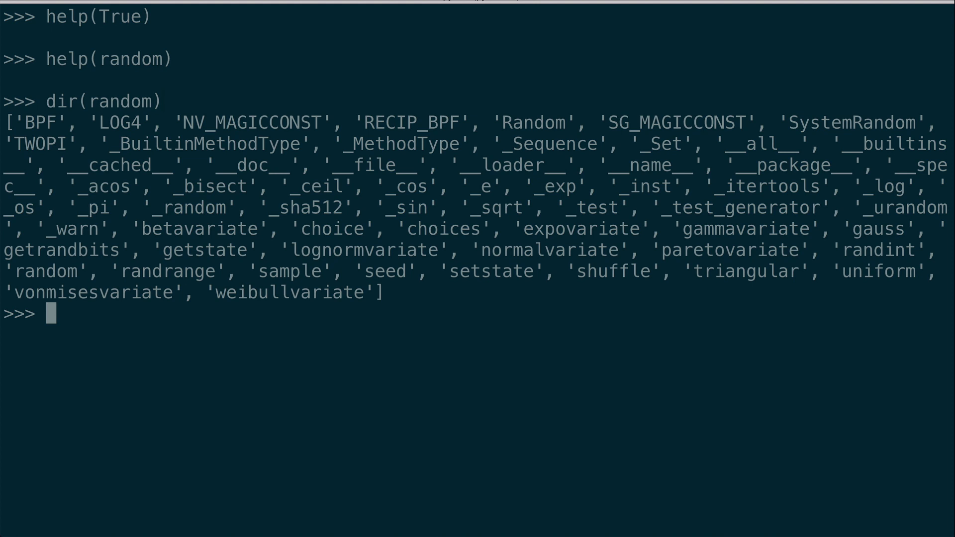
mouse_move(877, 252)
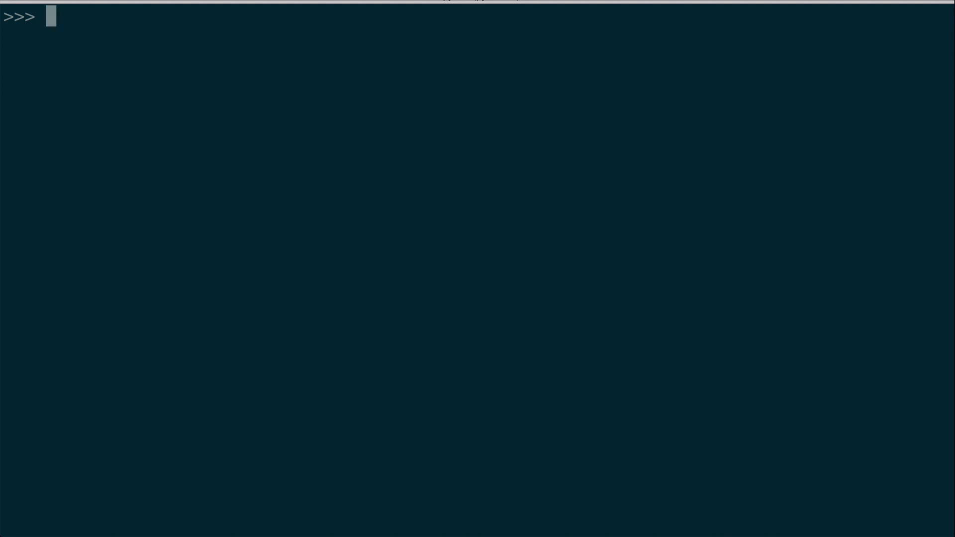
Assign x = 5 and y = 'a', then evaluate x + y to raise a TypeError.
text(x = 5)
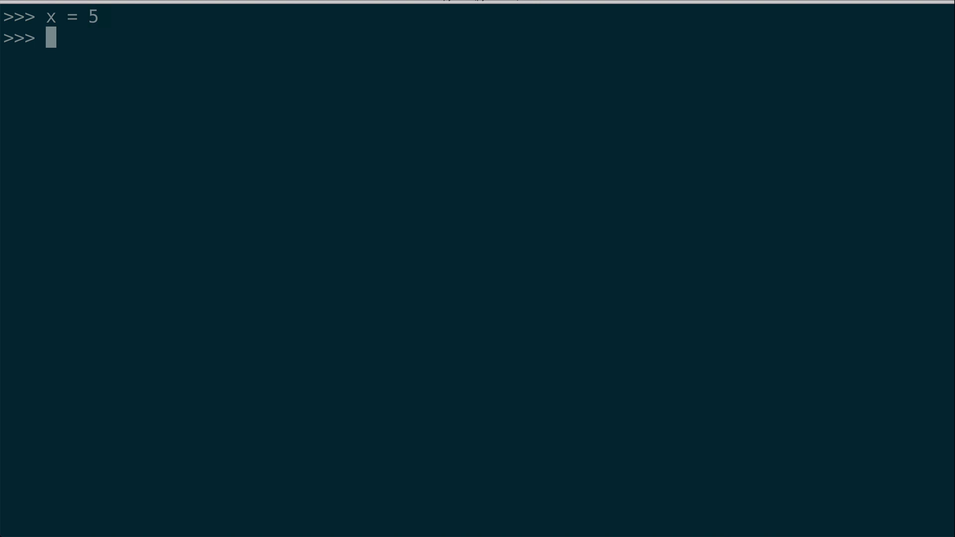
text(x)
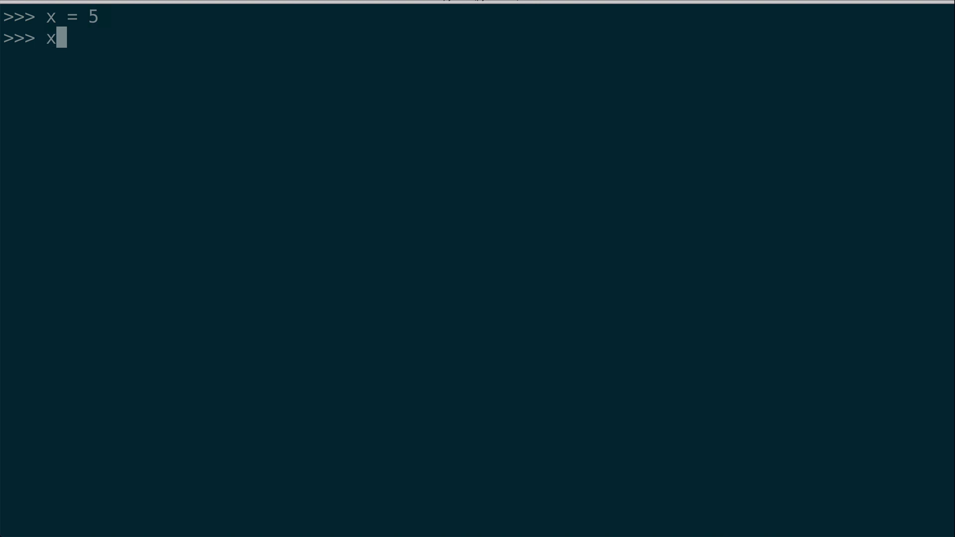
text(y = 'a)
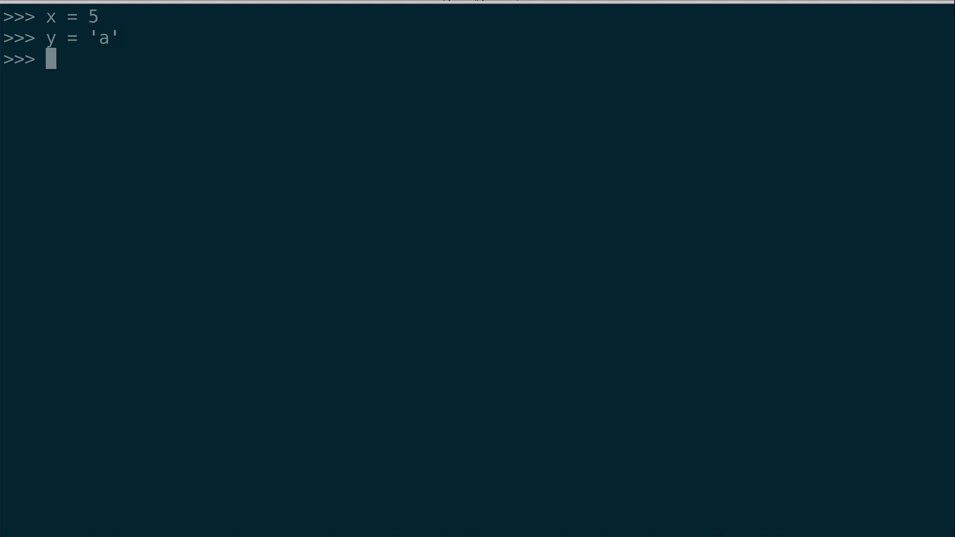
text(x + y)
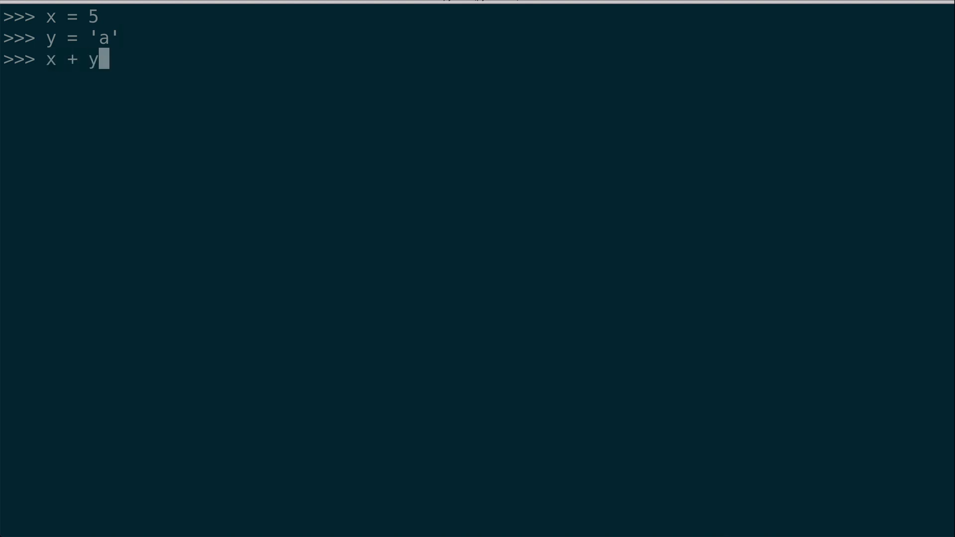
key(Return)
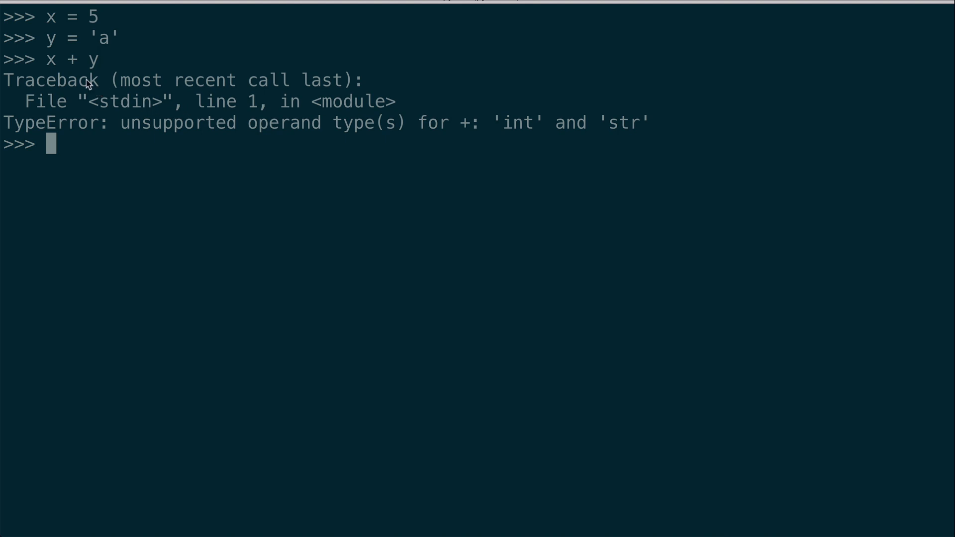
mouse_move(137, 157)
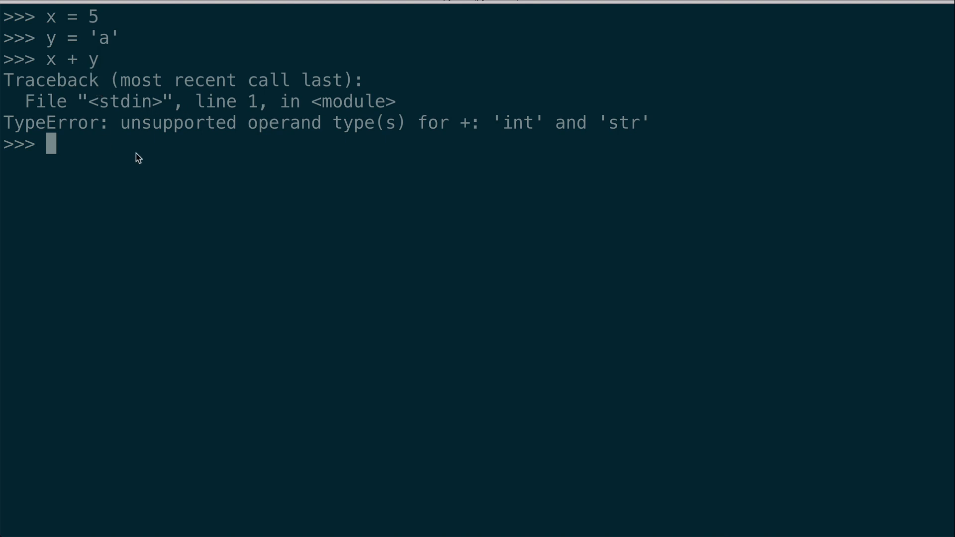
mouse_move(105, 46)
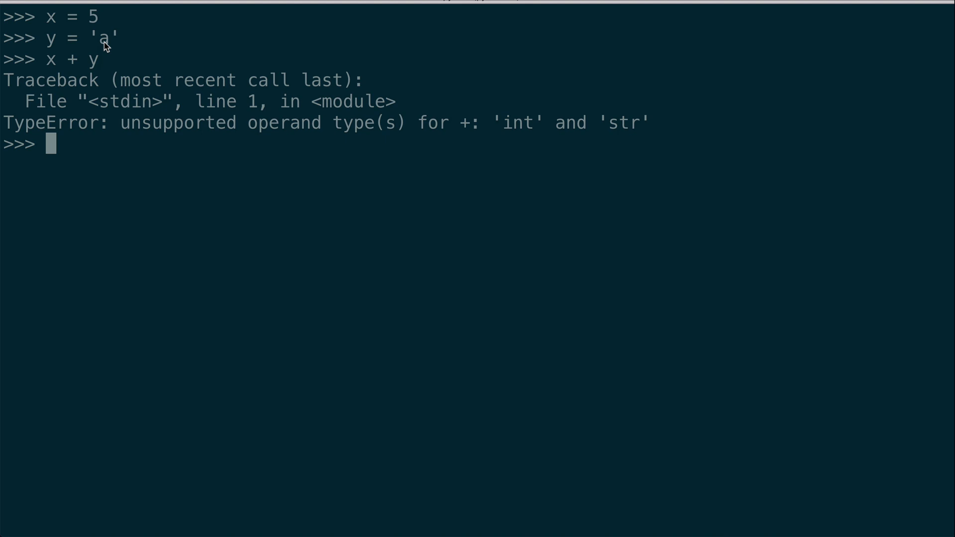
mouse_move(106, 49)
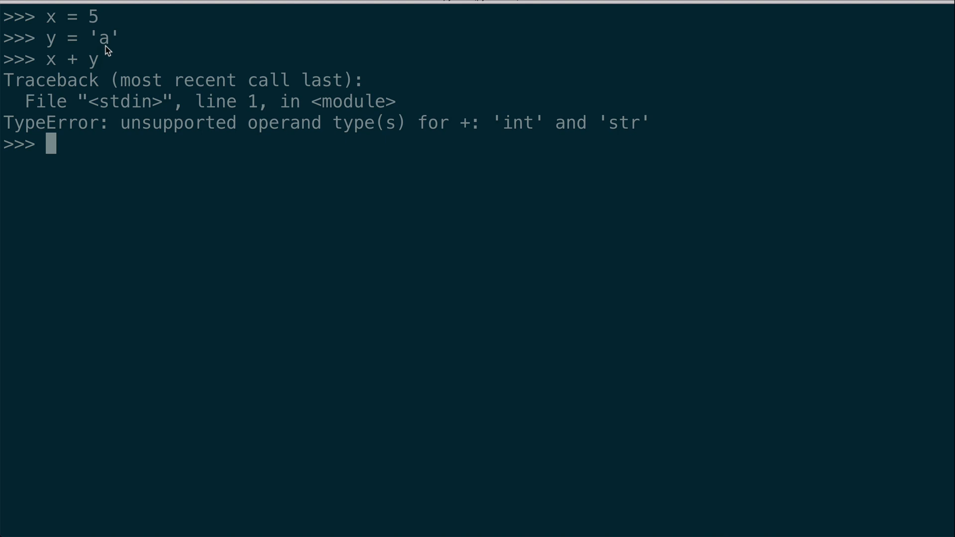
mouse_move(54, 130)
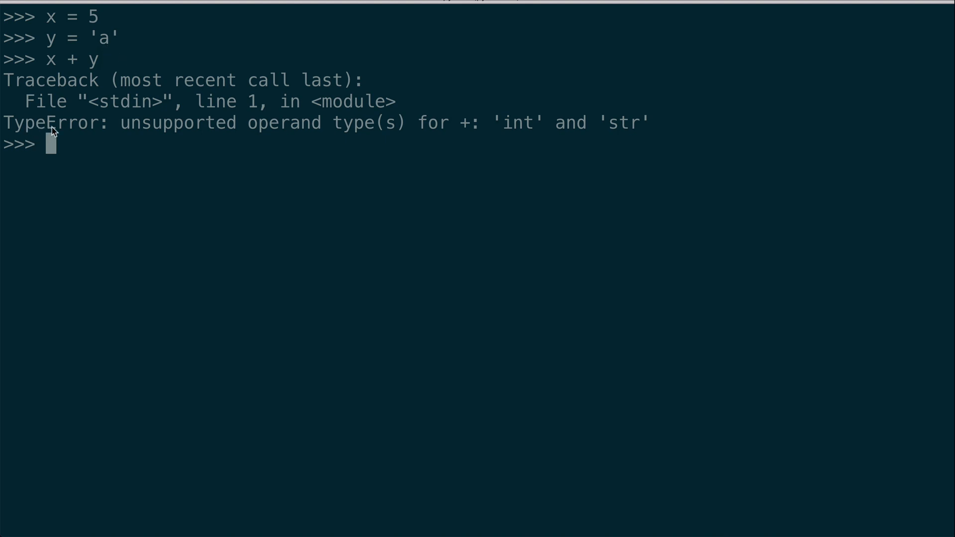
mouse_move(478, 136)
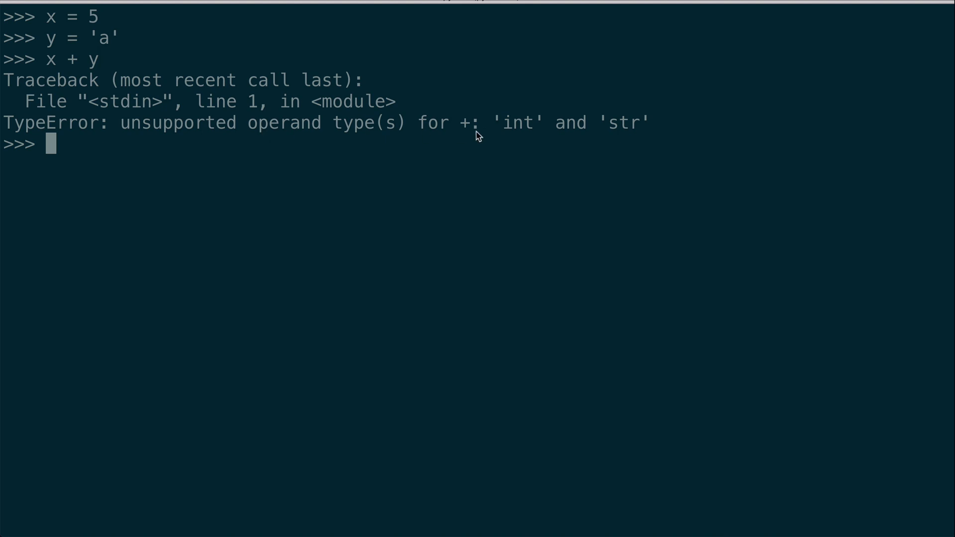
mouse_move(643, 136)
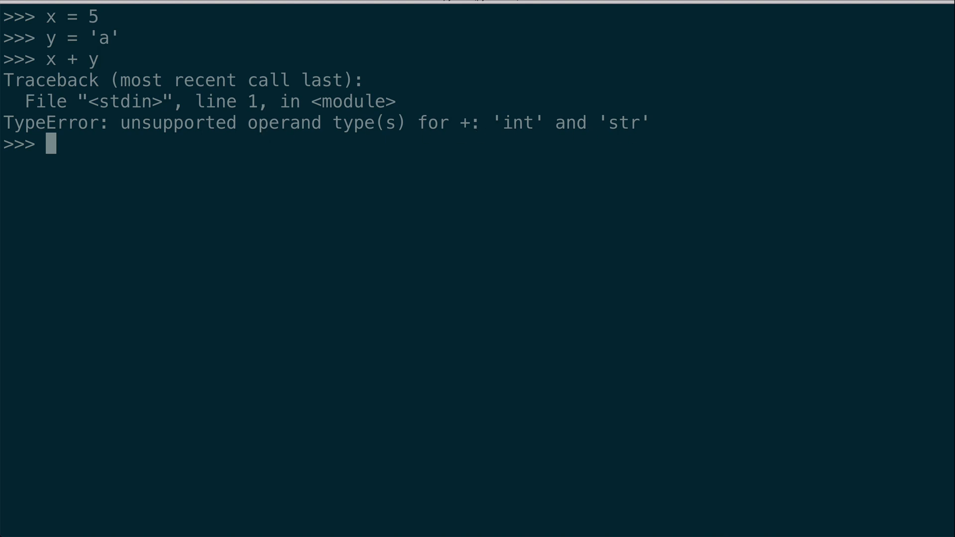
text(z =)
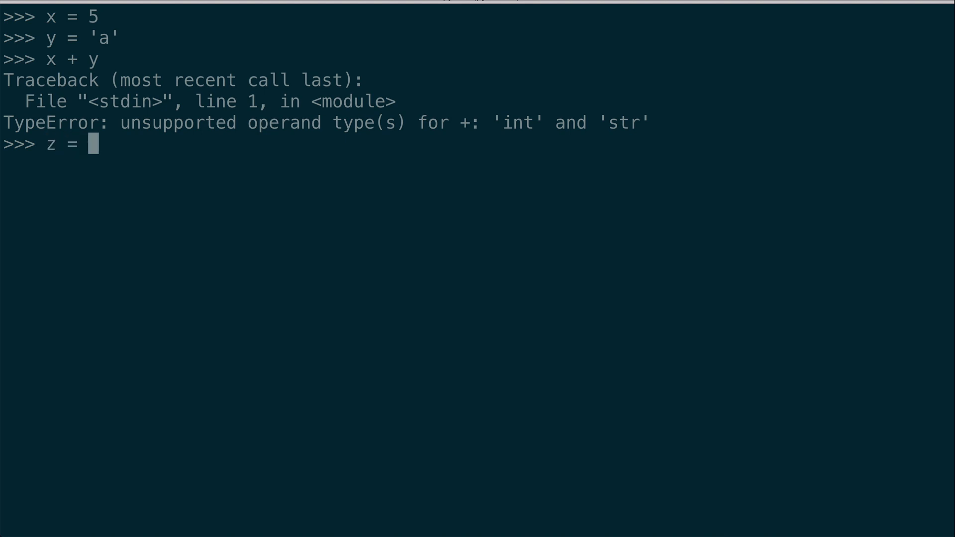
text(abc)
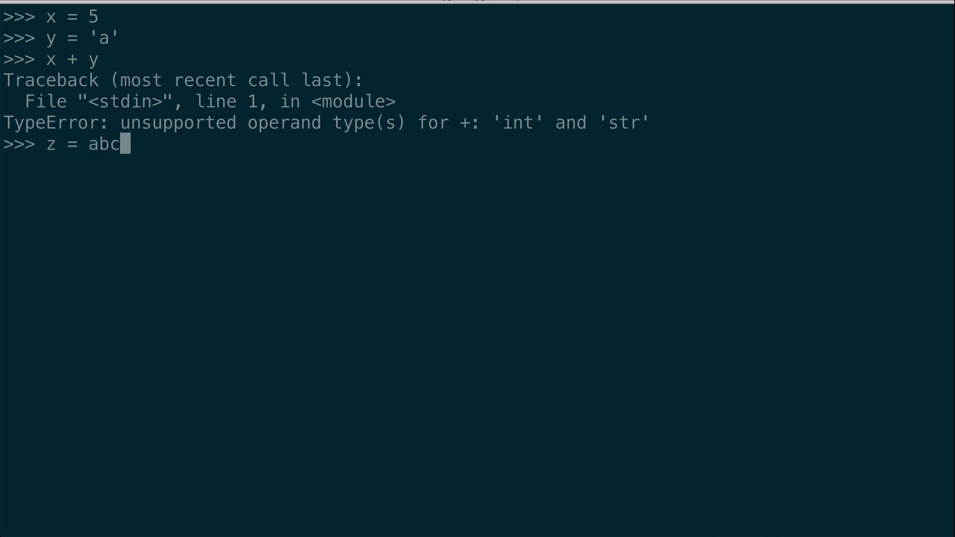
key(Return)
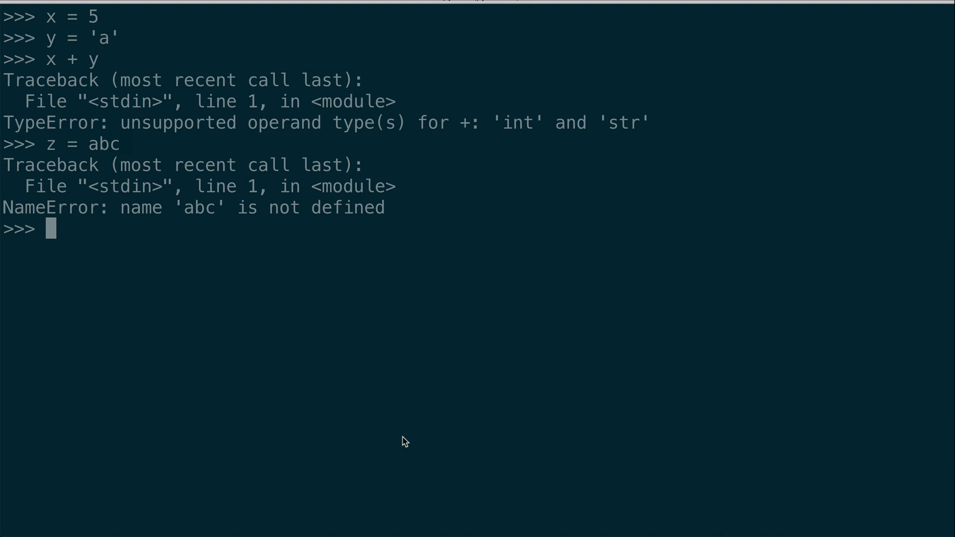
mouse_move(90, 156)
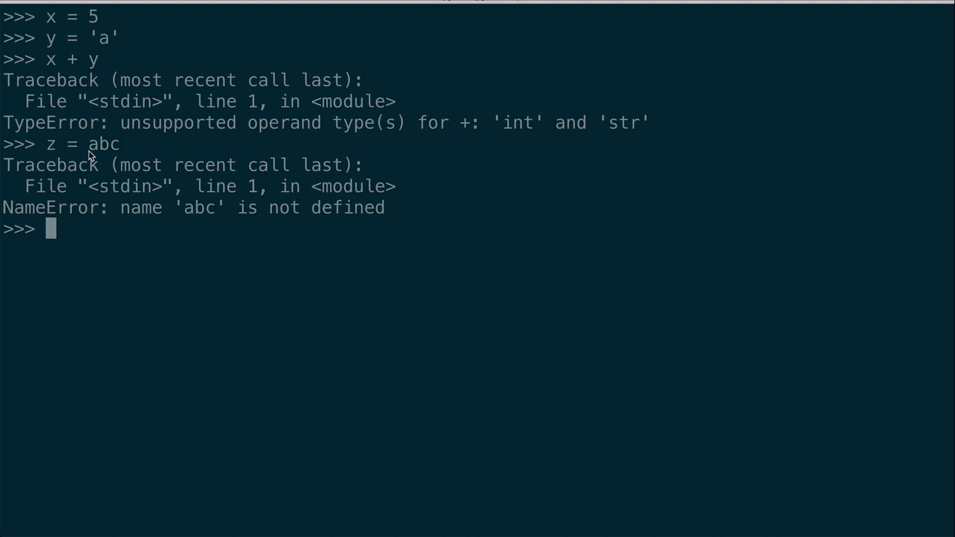
mouse_move(99, 154)
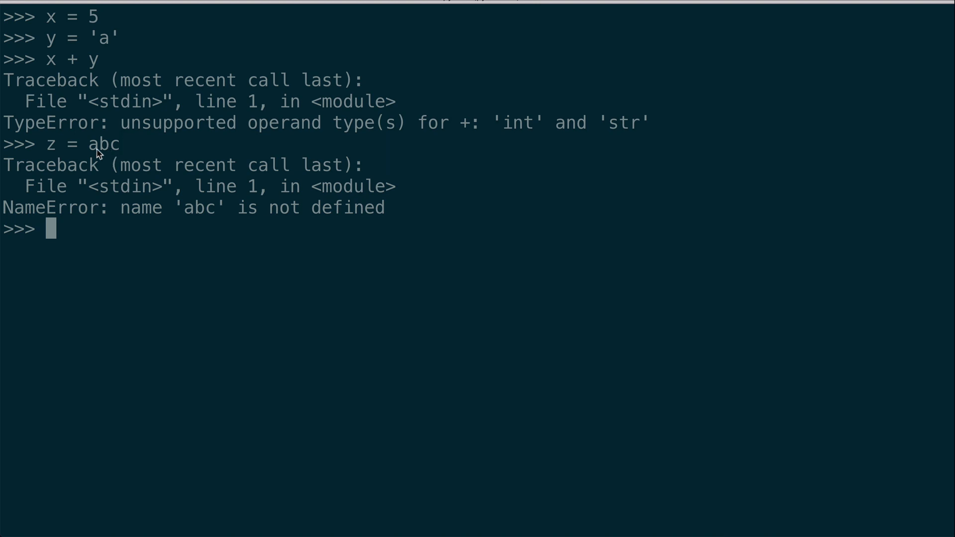
mouse_move(110, 163)
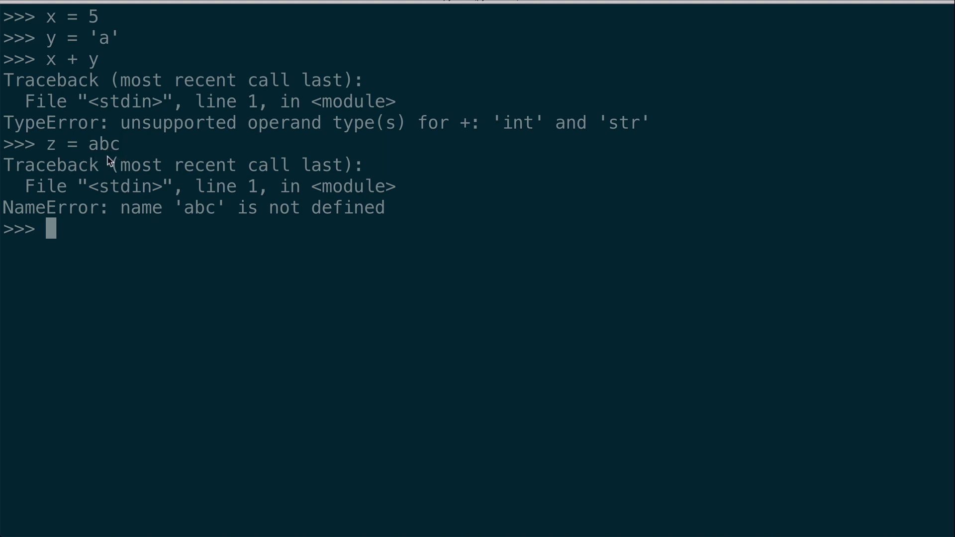
mouse_move(109, 158)
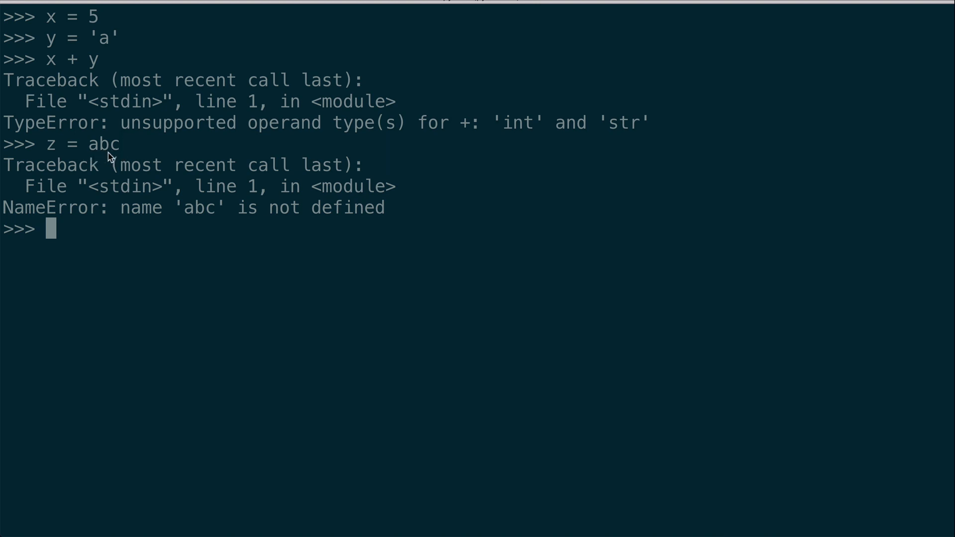
mouse_move(130, 217)
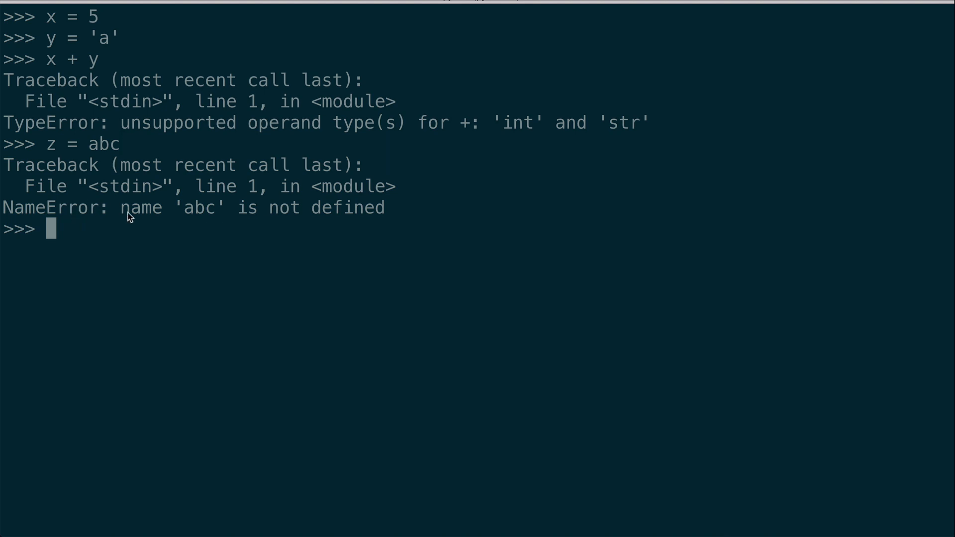
mouse_move(206, 224)
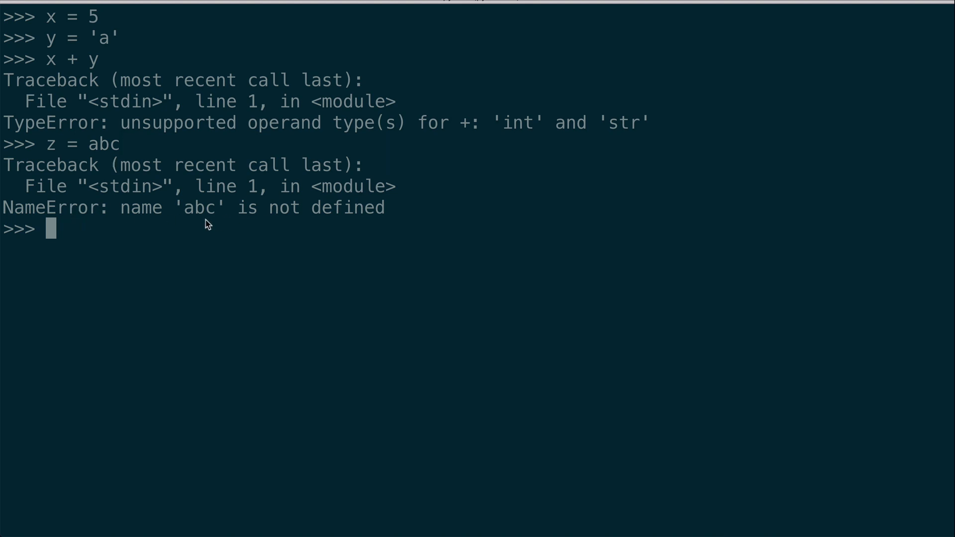
mouse_move(111, 157)
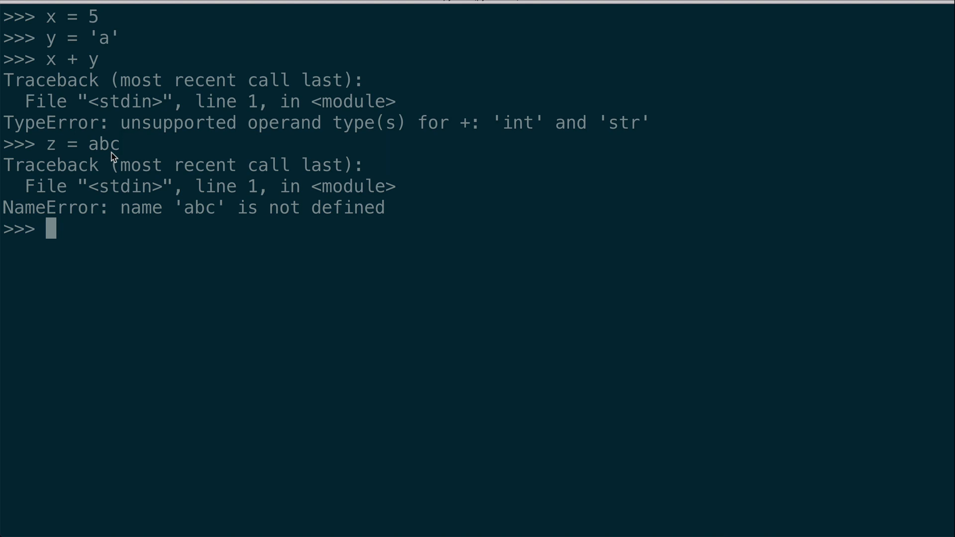
Run print "Gwen" to get the missing-parentheses SyntaxError, then start print("Gwen and clear the screen.
text(print)
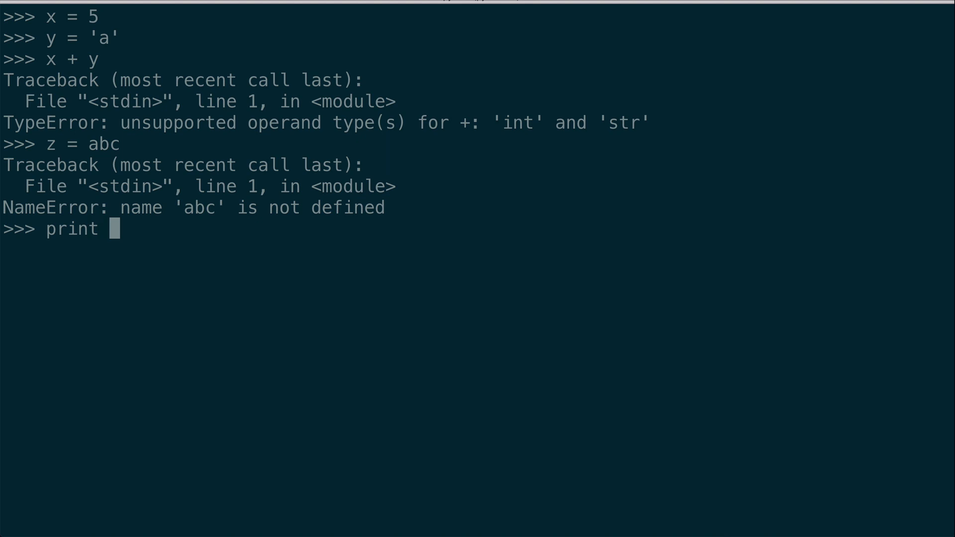
text("Gwen")
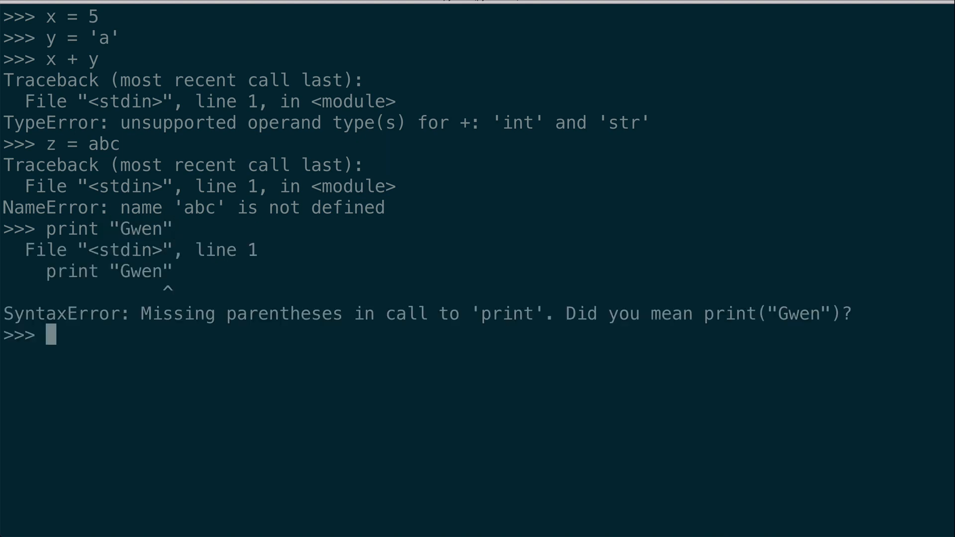
mouse_move(92, 331)
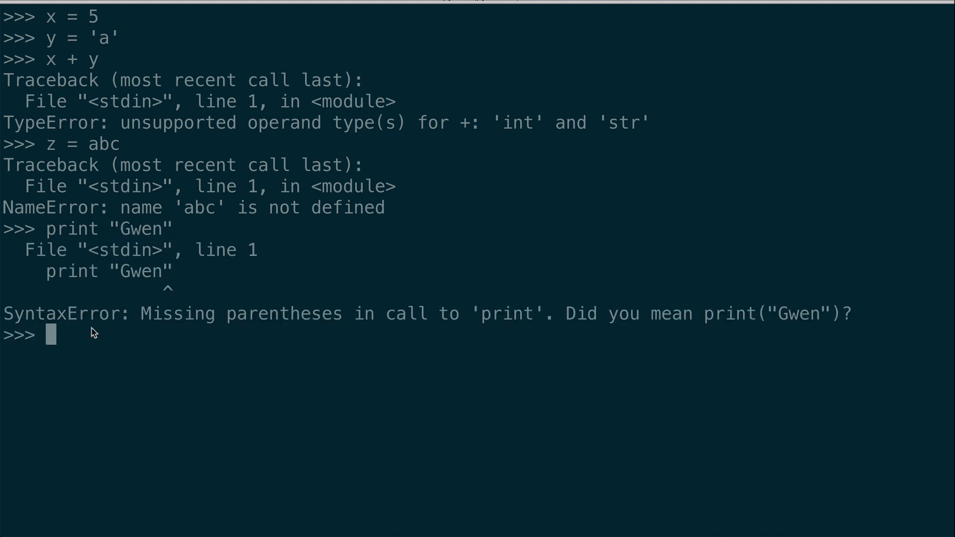
mouse_move(358, 327)
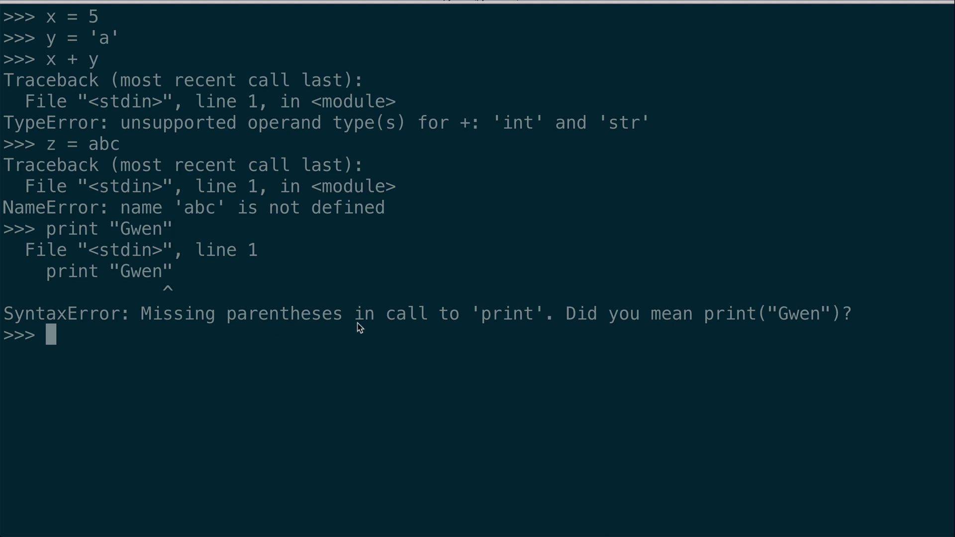
mouse_move(527, 326)
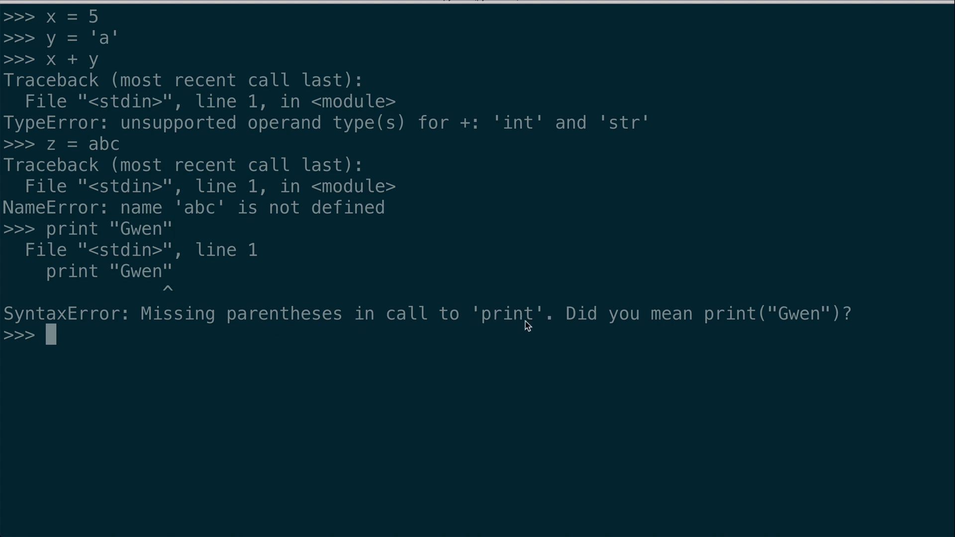
mouse_move(752, 320)
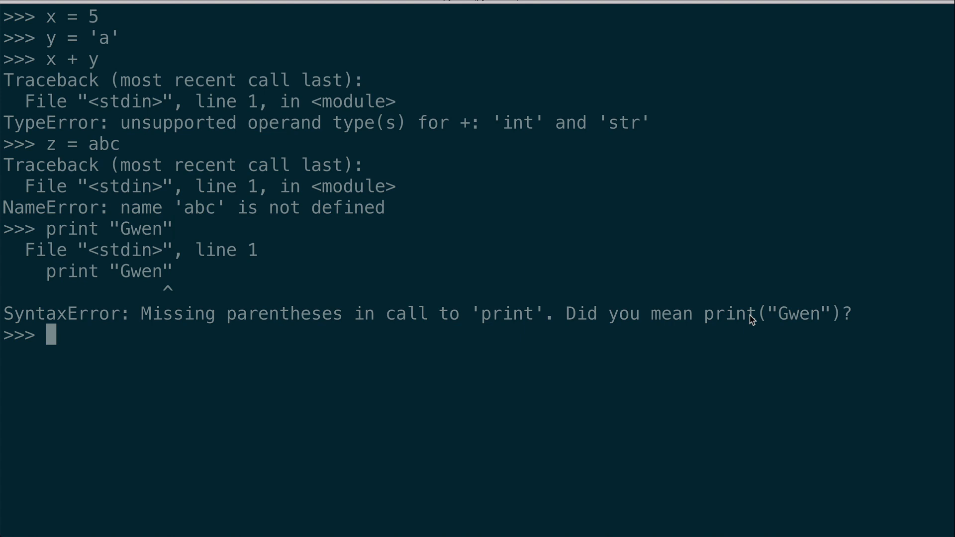
mouse_move(801, 372)
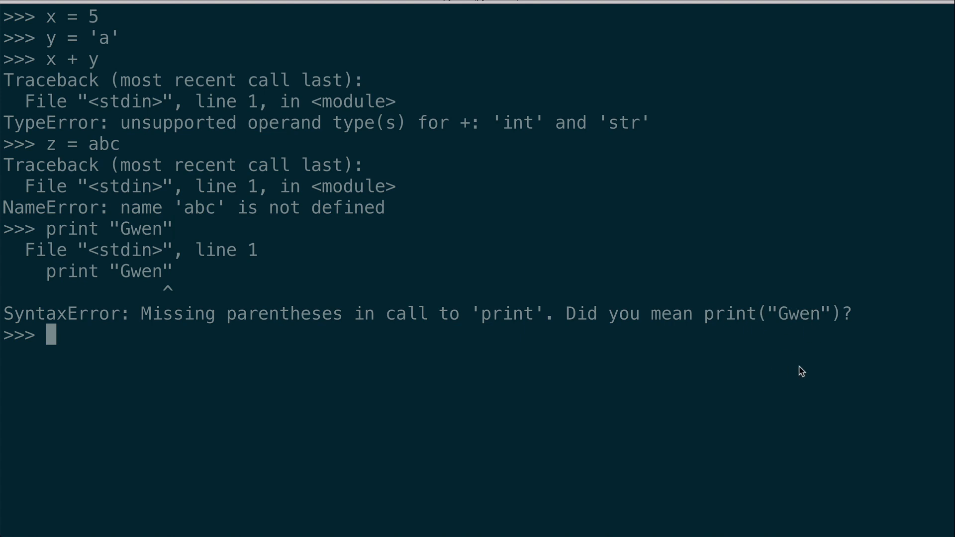
text(print)
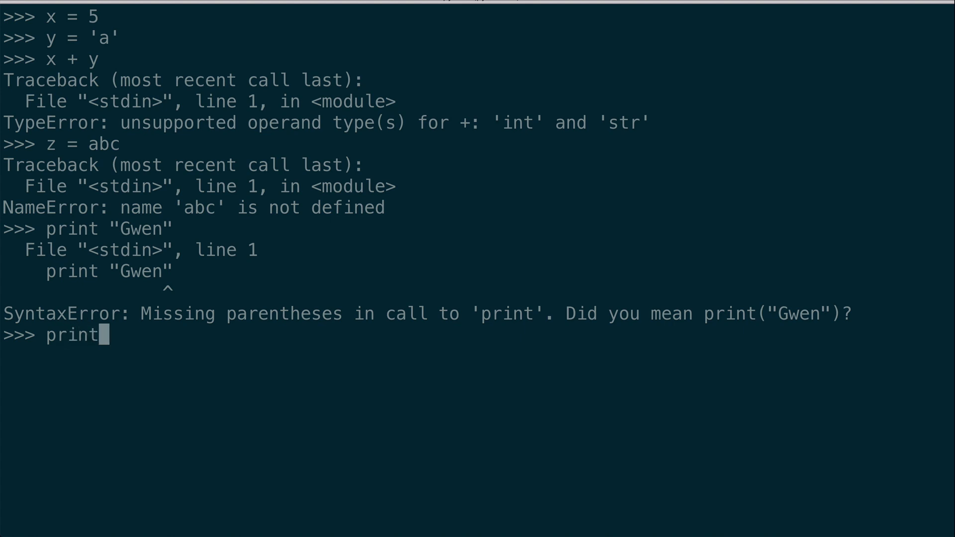
text(("Gwen)
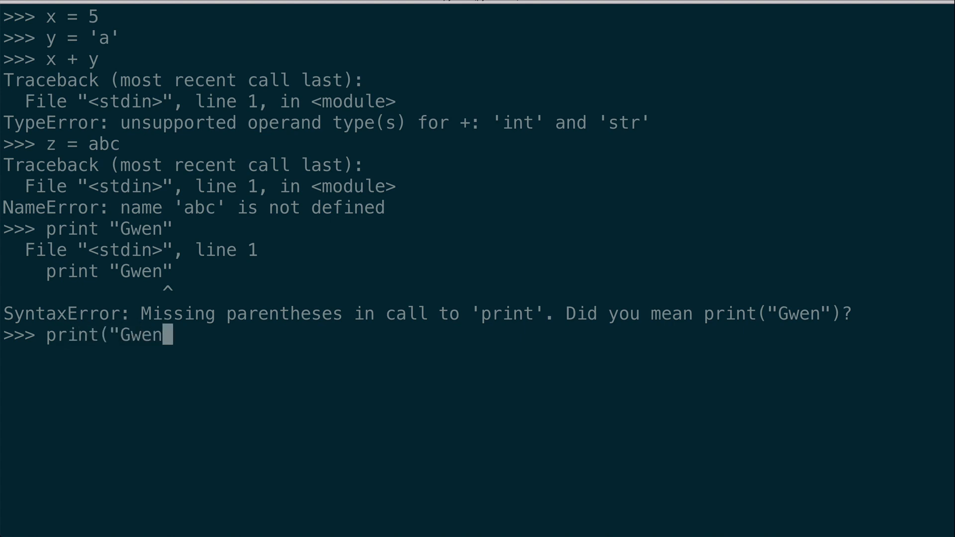
key(Return)
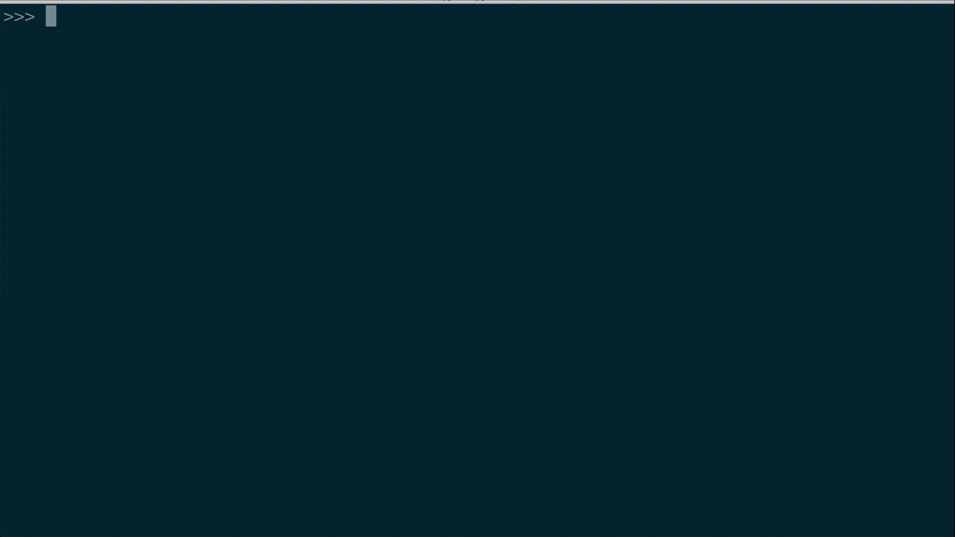
Run if 2 < 3: with an unindented print(2), raising an IndentationError.
text(if 2 <)
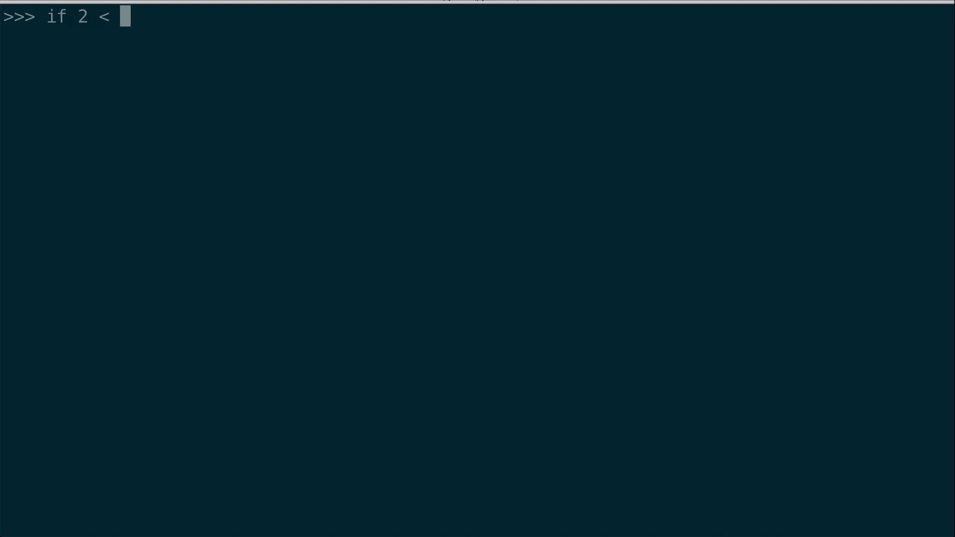
text(3:)
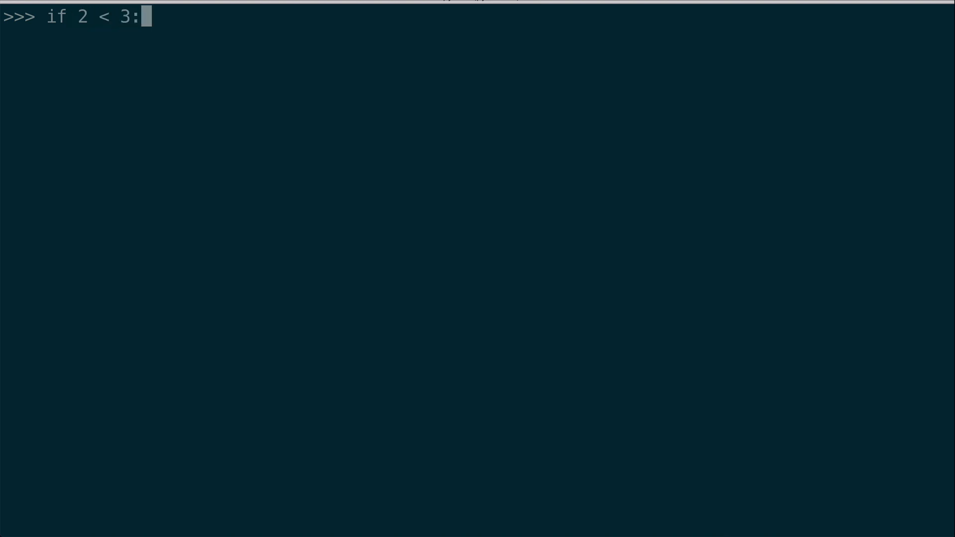
key(Return)
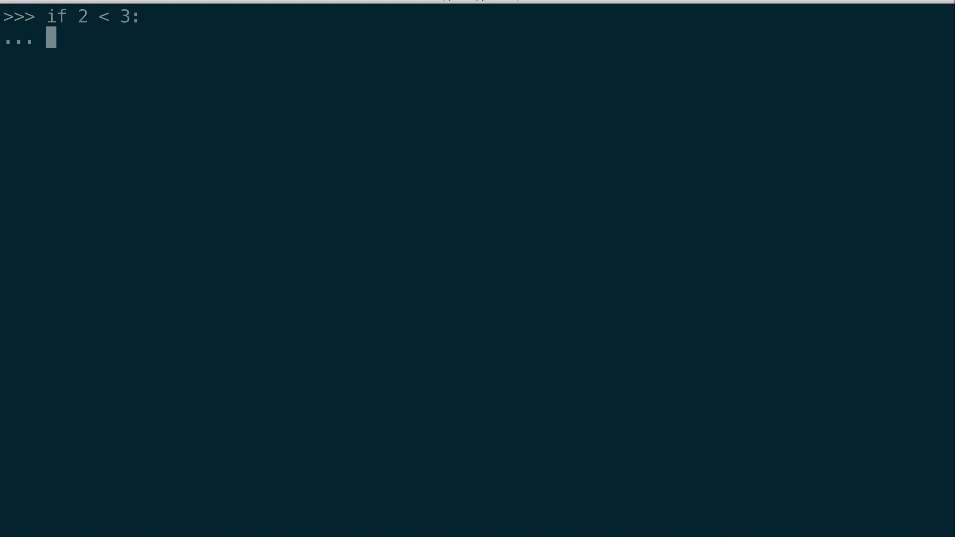
text(print)
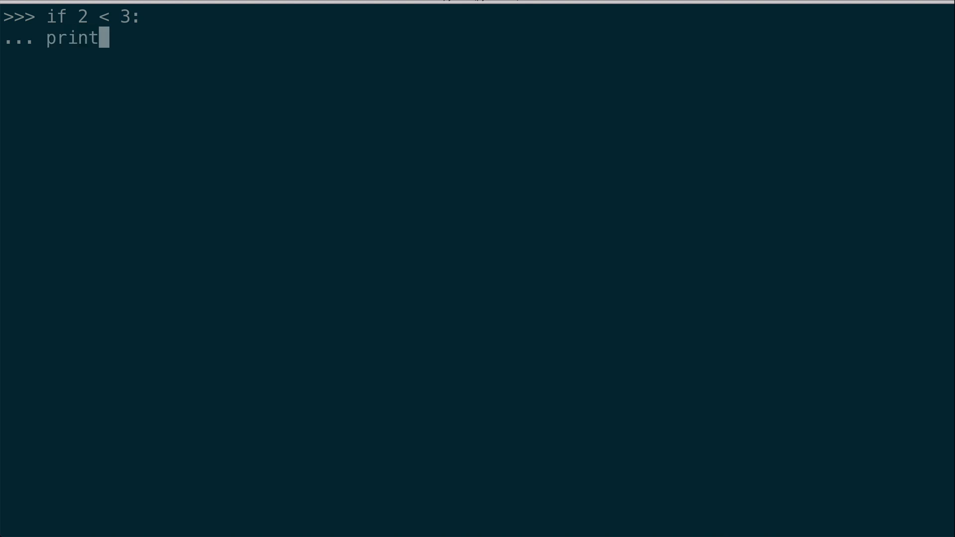
text((2))
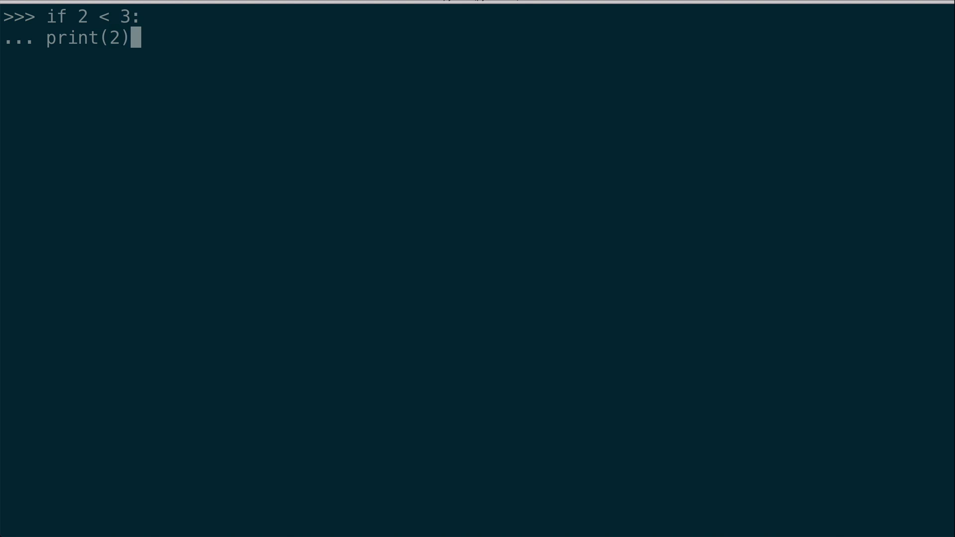
key(Return)
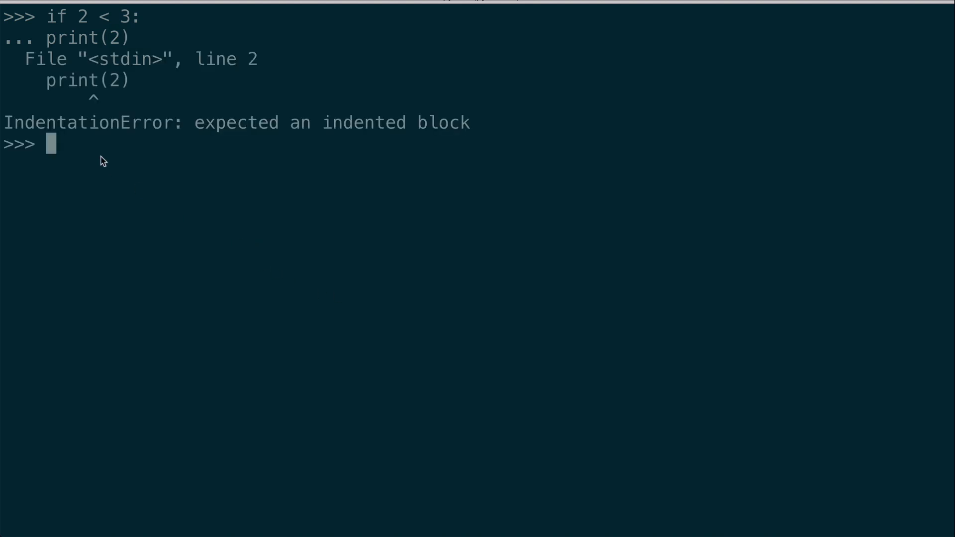
mouse_move(157, 123)
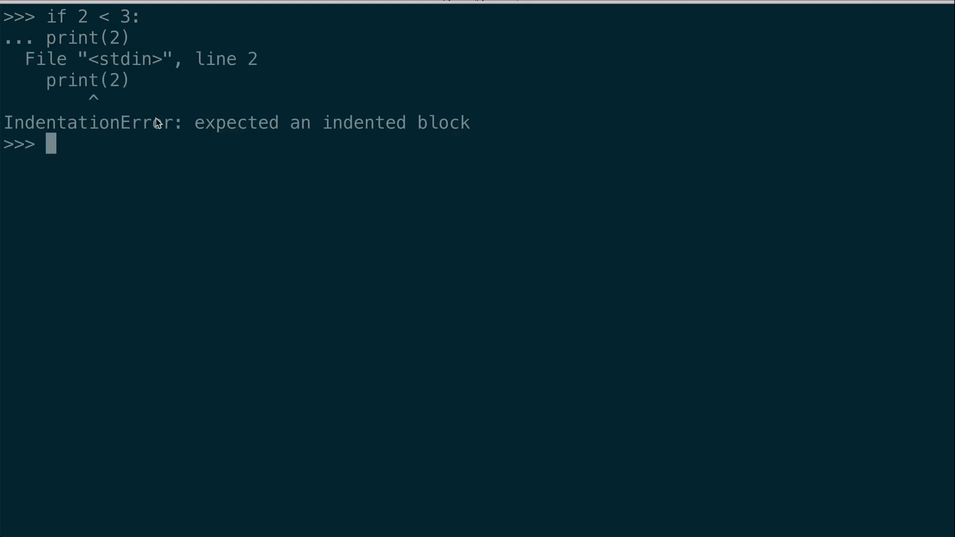
mouse_move(49, 45)
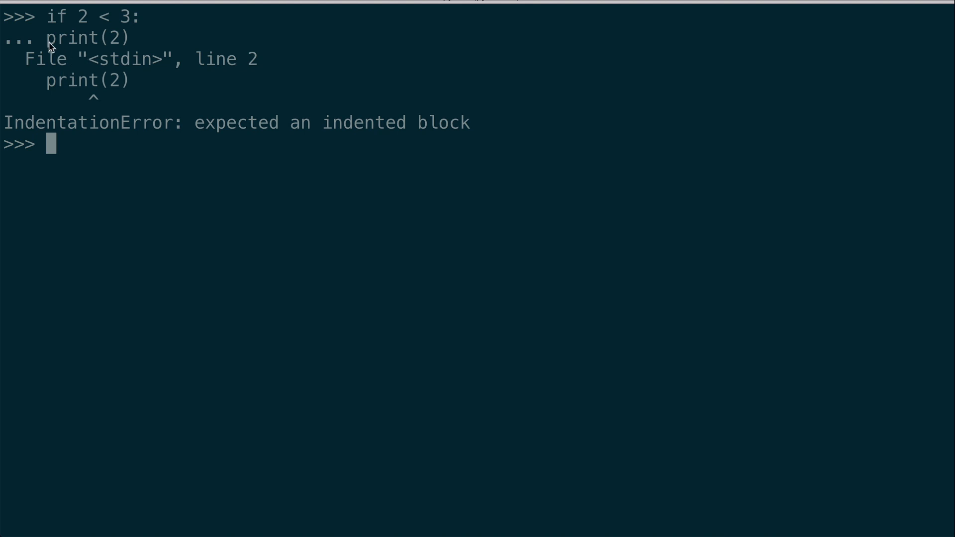
mouse_move(67, 44)
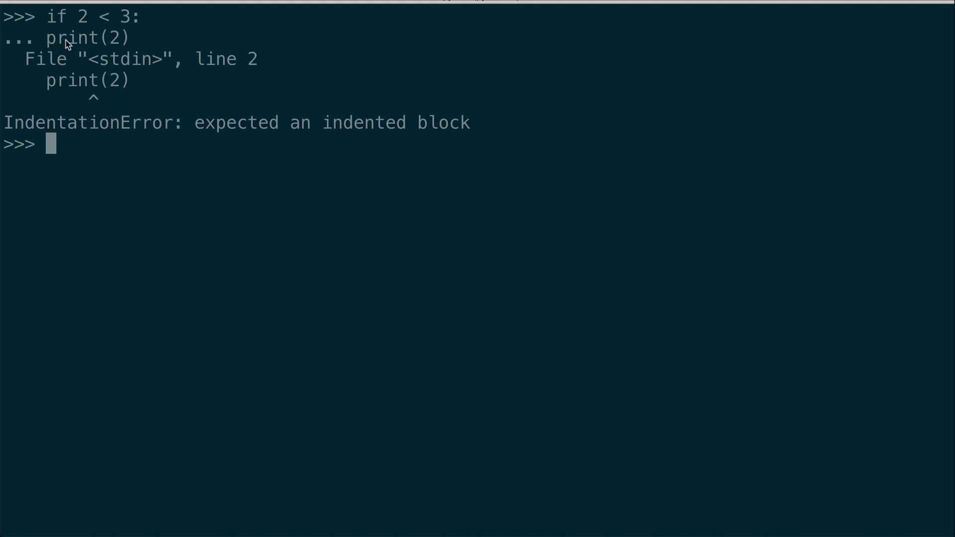
mouse_move(124, 30)
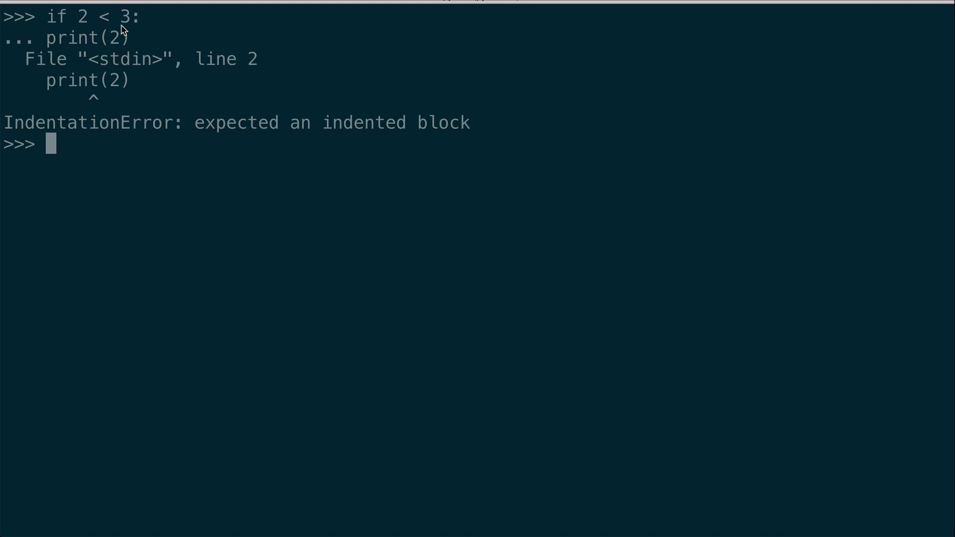
Re-enter if 2 < 3: with an indented print(2) and run the block.
text(if 2 < 3:)
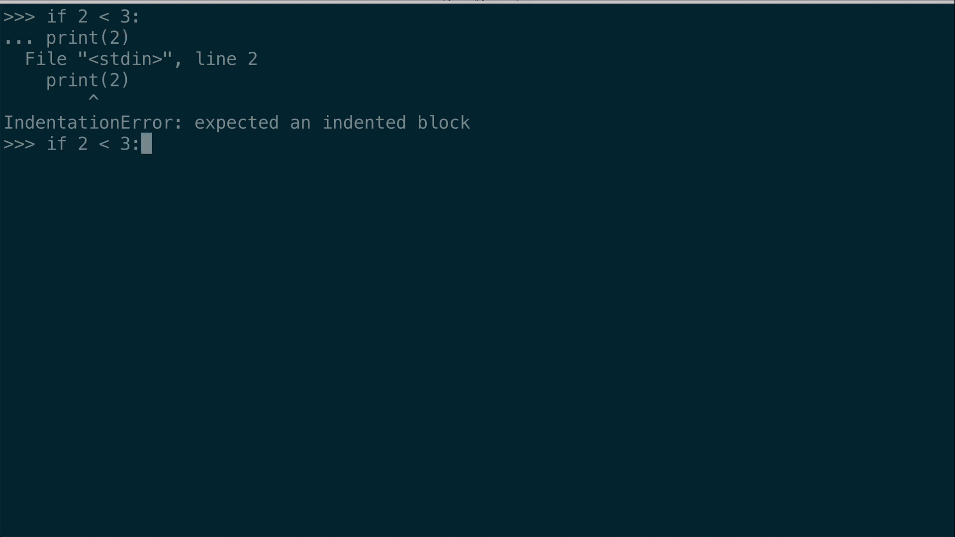
key(Return)
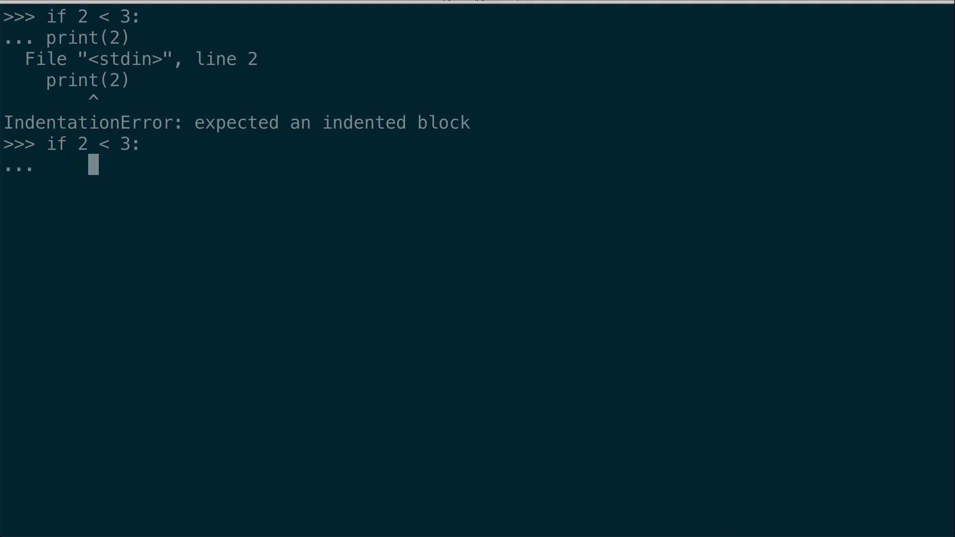
text(print(2))
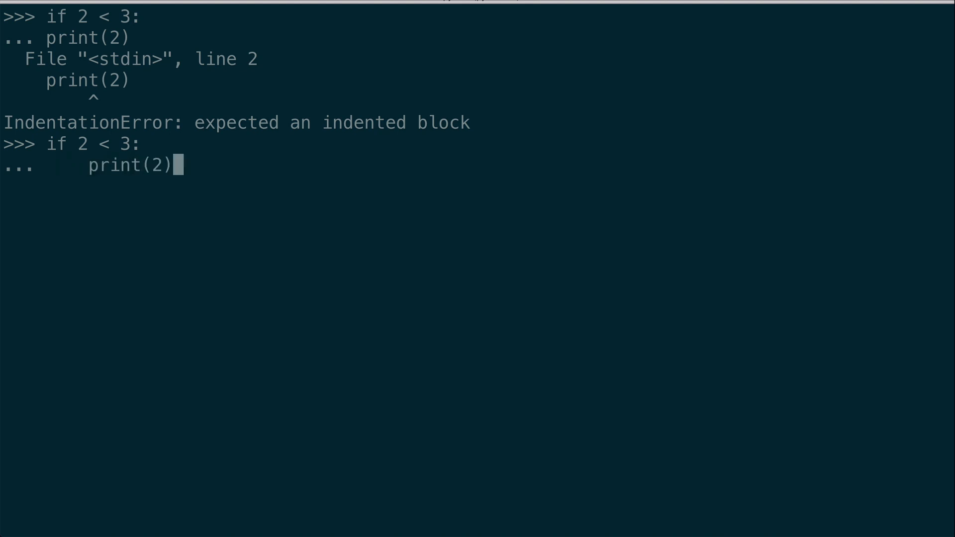
key(Return)
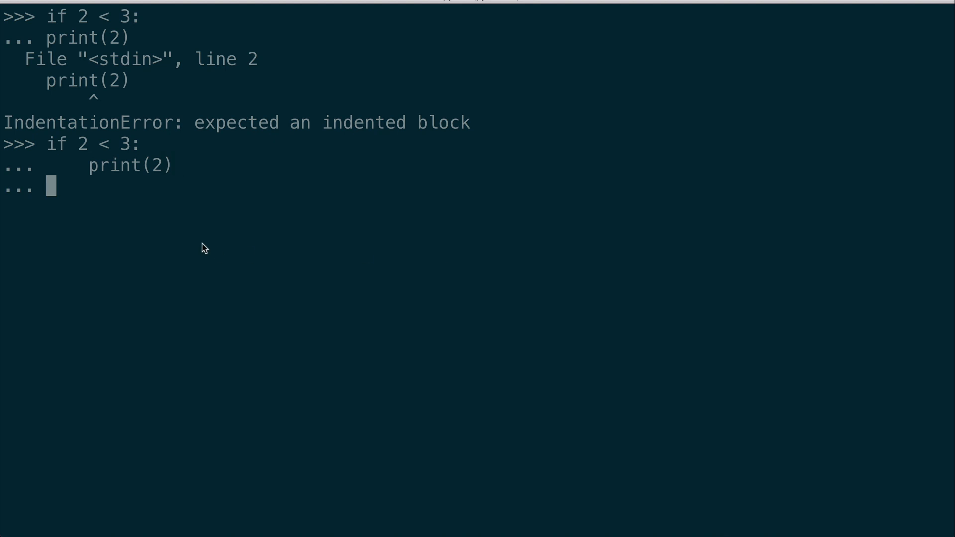
mouse_move(132, 219)
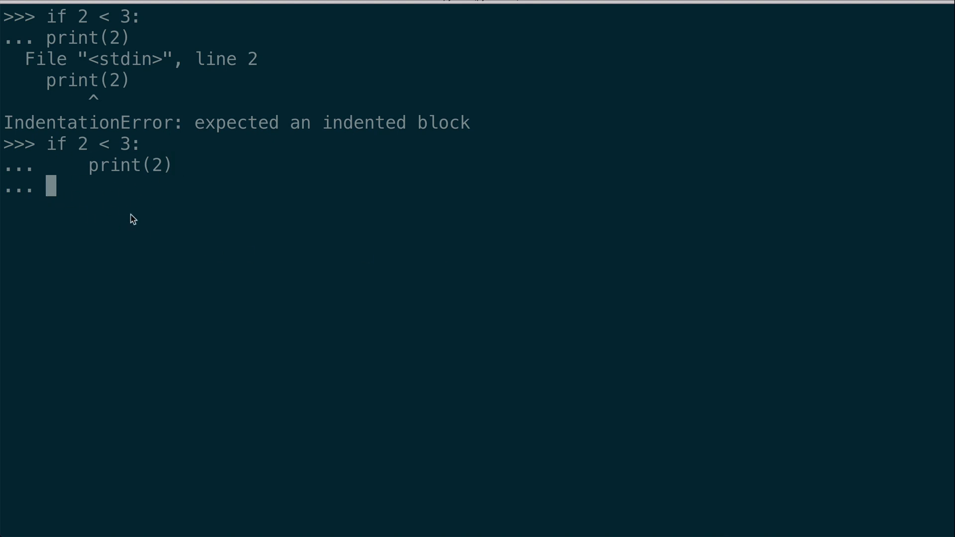
key(Return)
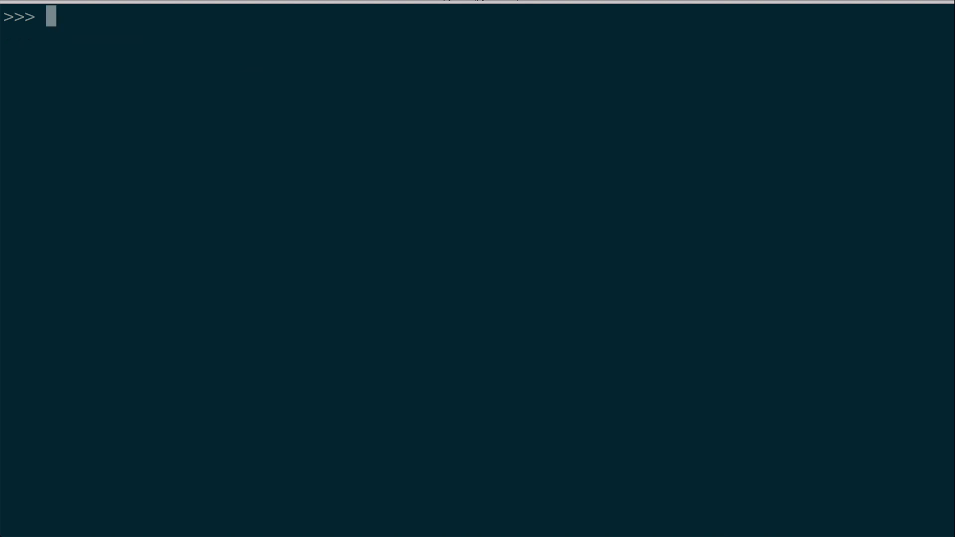
Run import this to print the Zen of Python, then clear the screen.
text(import this)
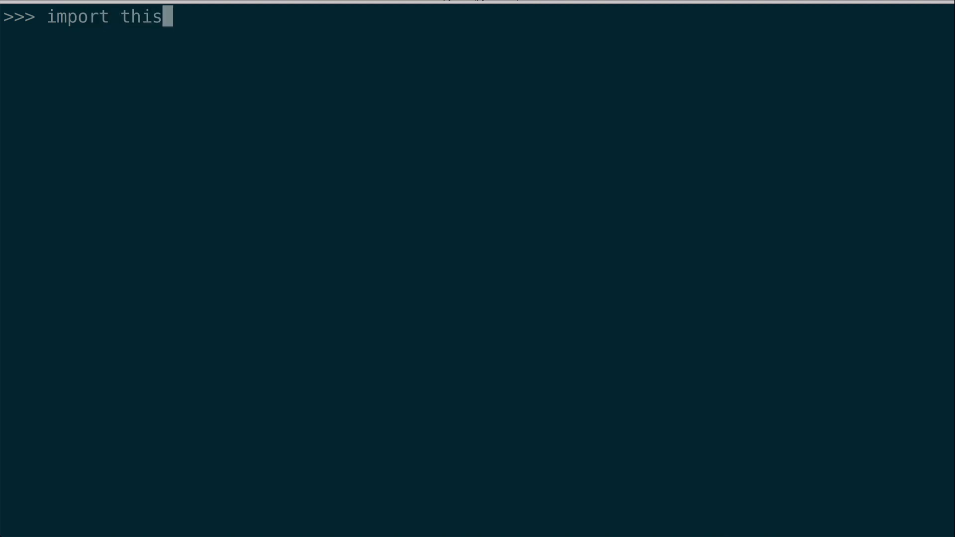
key(Return)
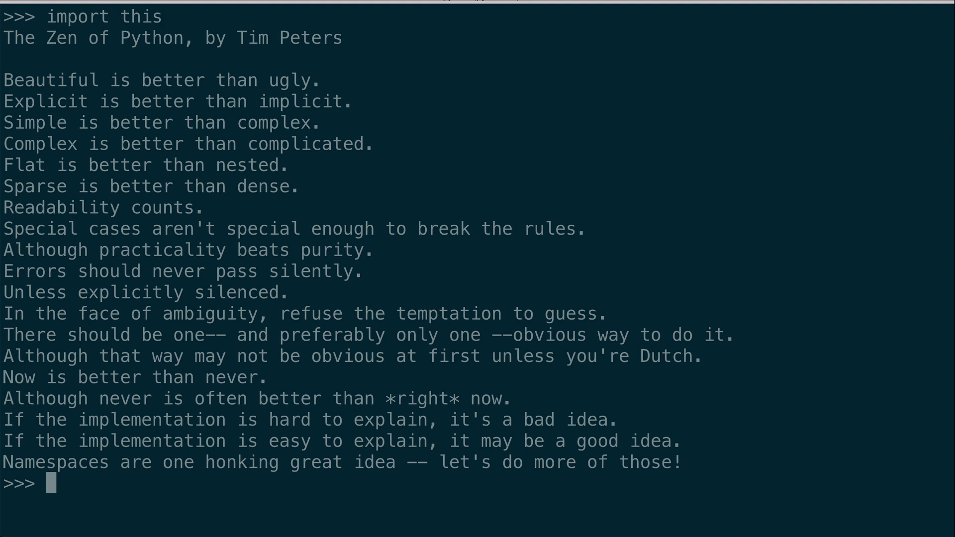
mouse_move(82, 41)
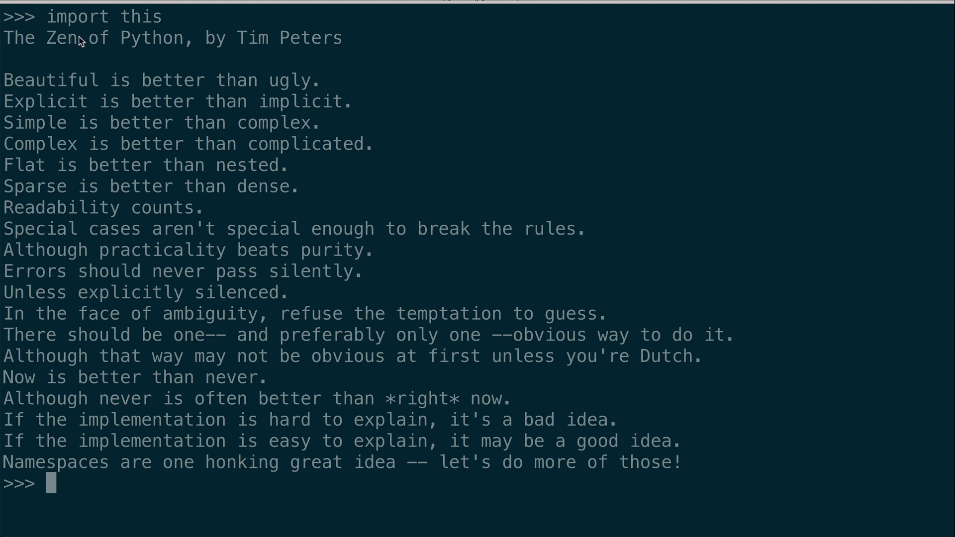
mouse_move(192, 67)
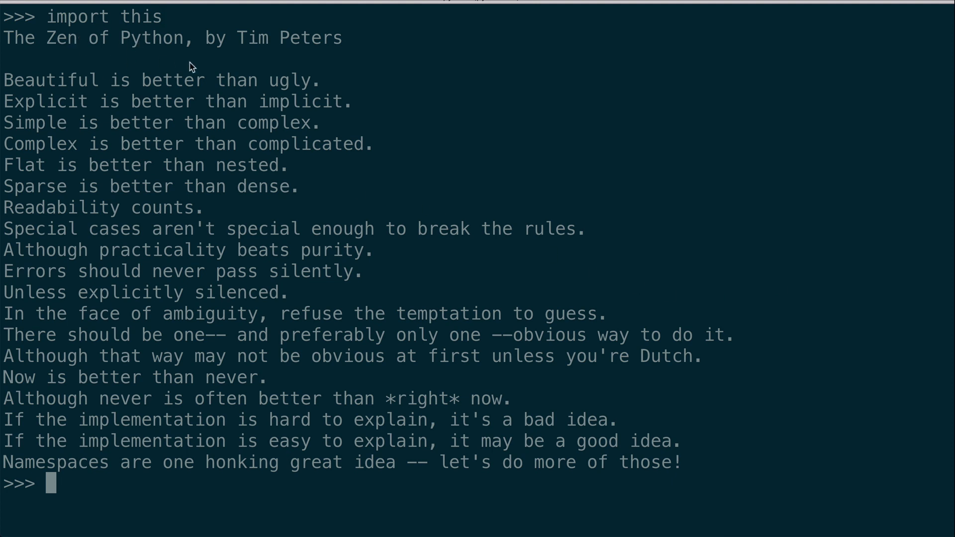
mouse_move(218, 90)
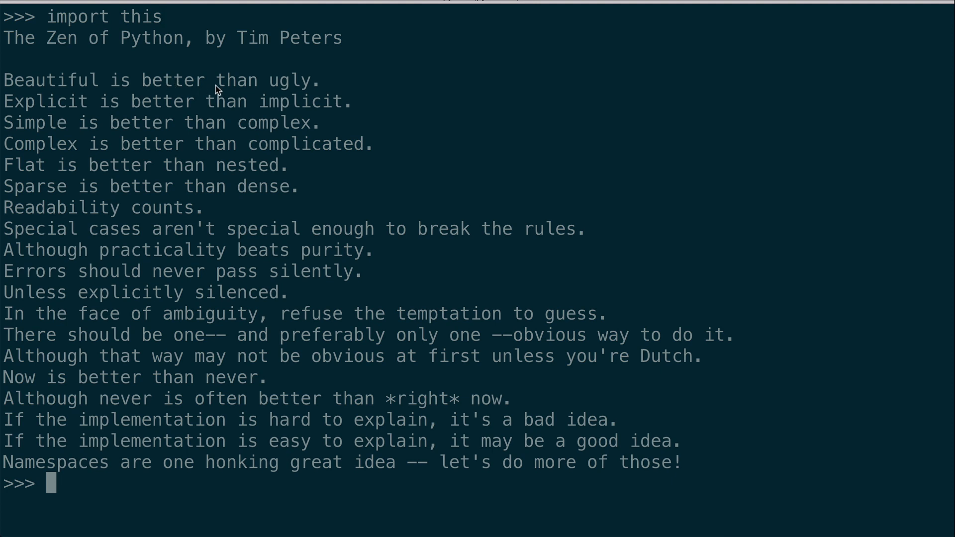
mouse_move(249, 119)
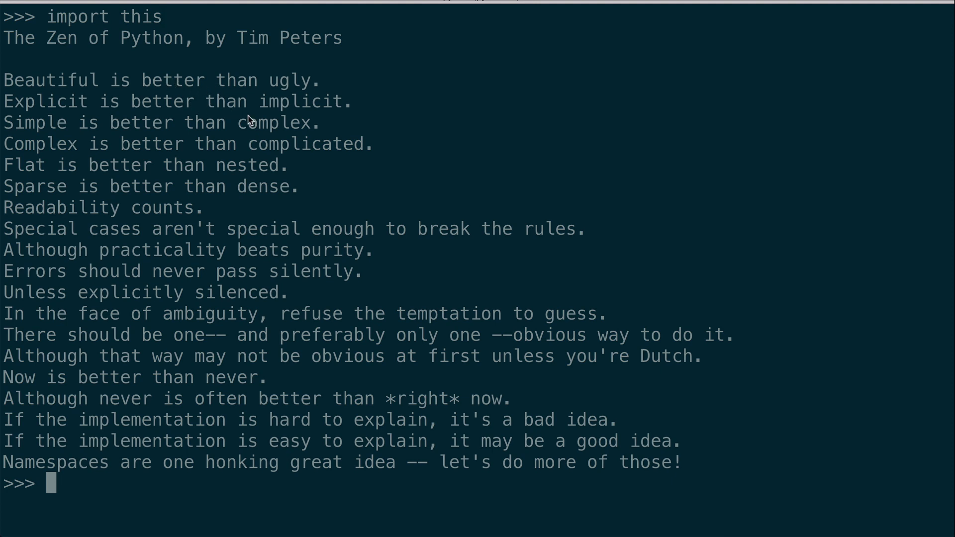
key(ctrl+l)
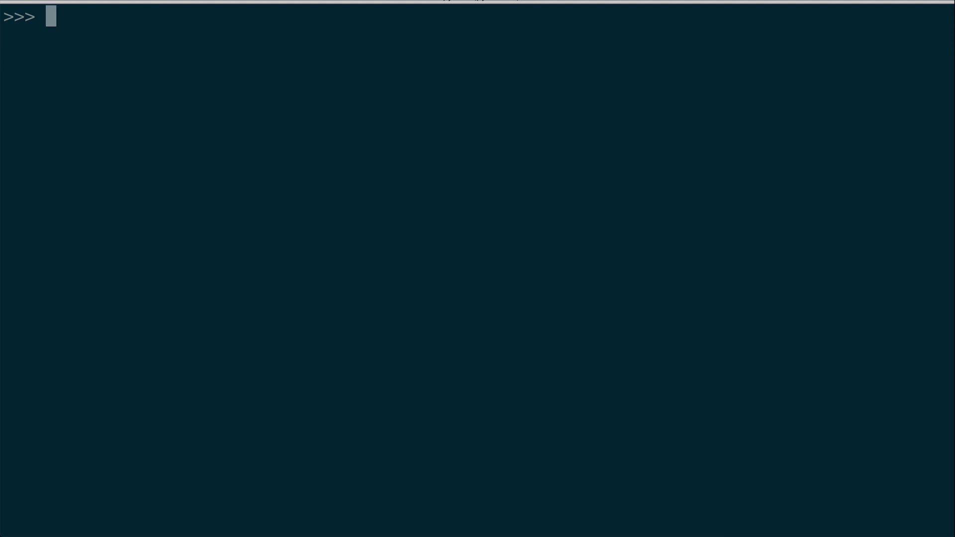
Try python --version inside the REPL, get a NameError, interrupt, and type exit().
text(python --version)
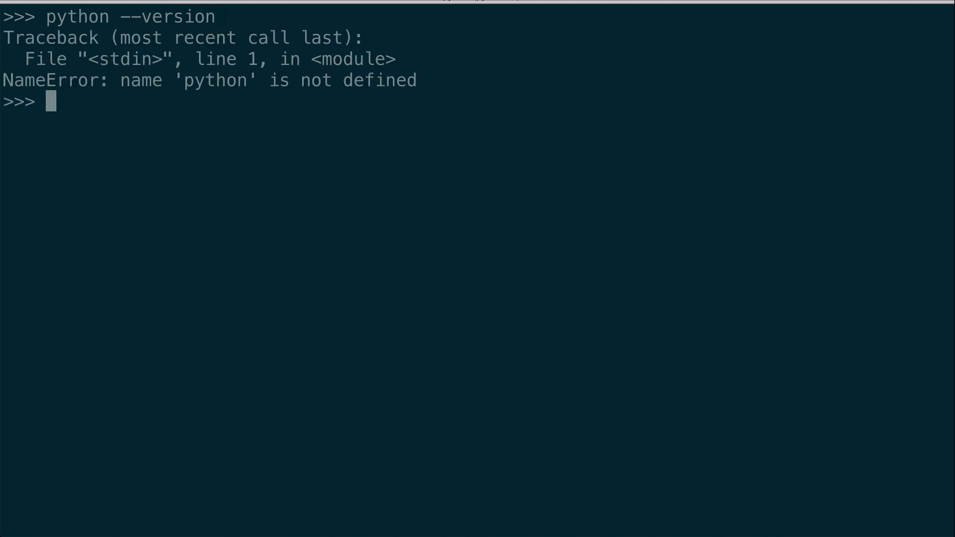
key(ctrl+l)
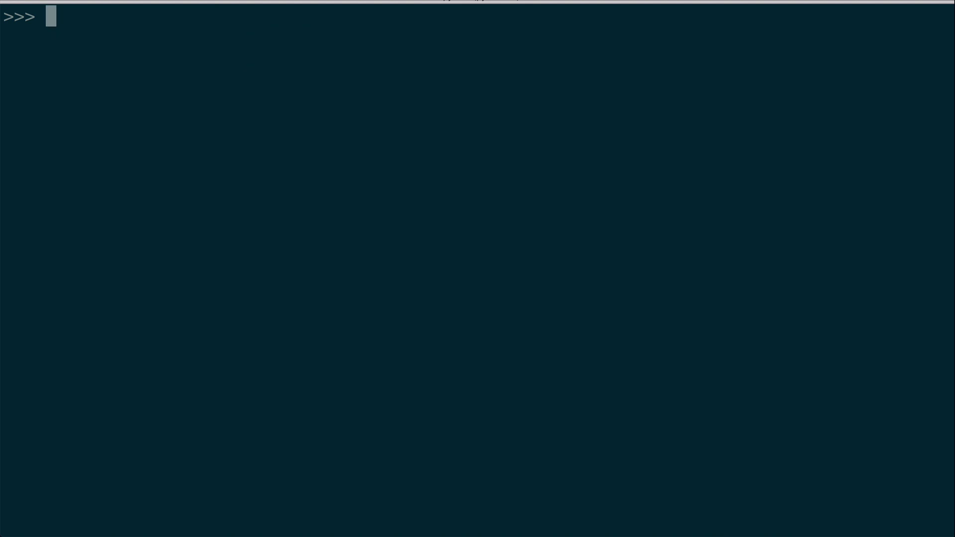
key(ctrl+c)
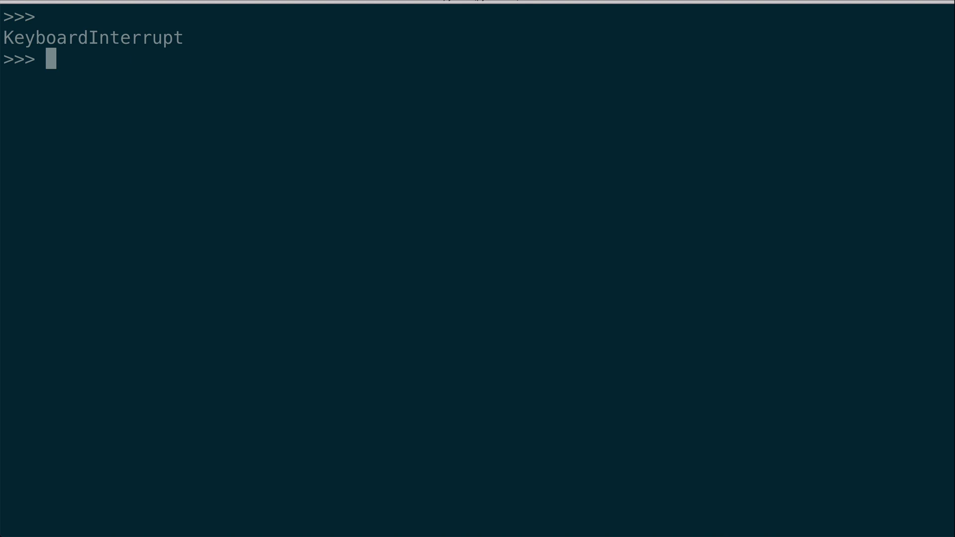
mouse_move(87, 37)
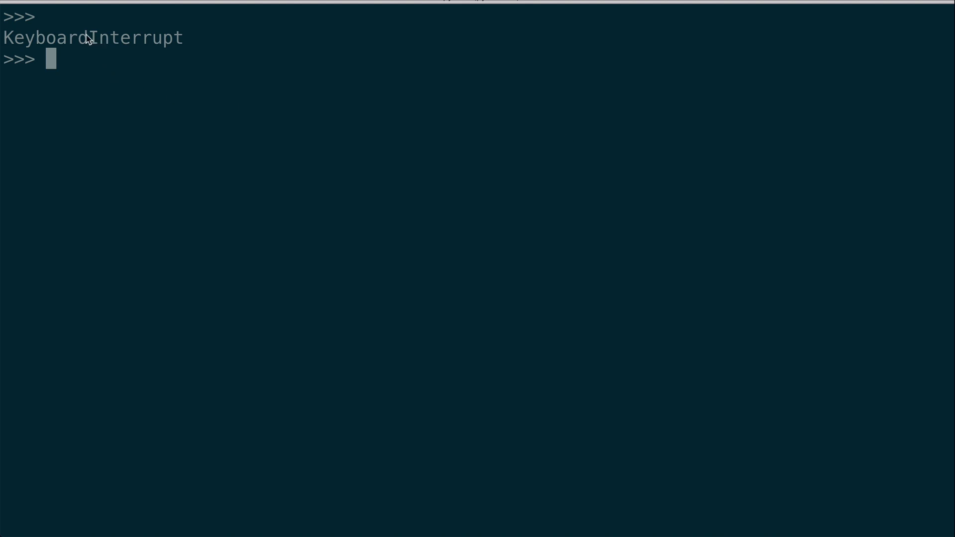
mouse_move(361, 138)
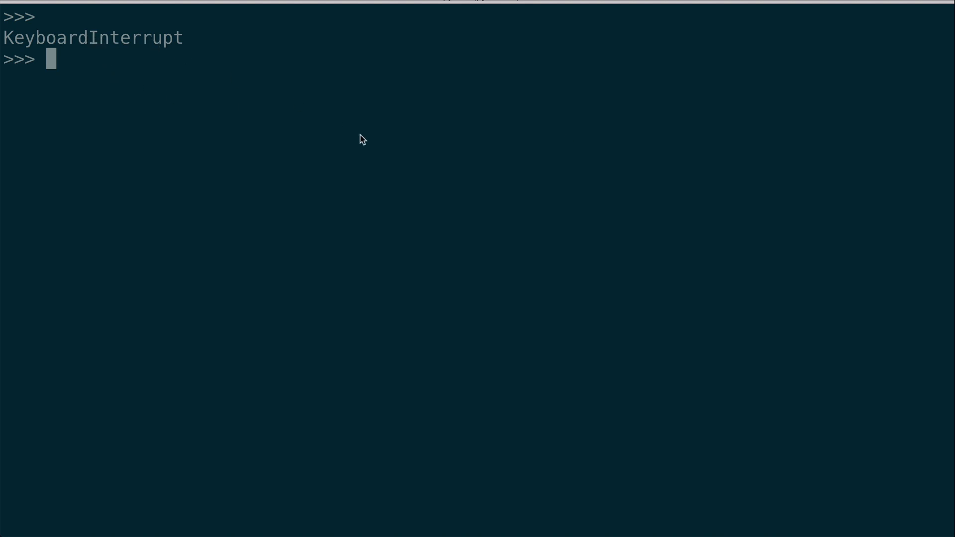
text(ex)
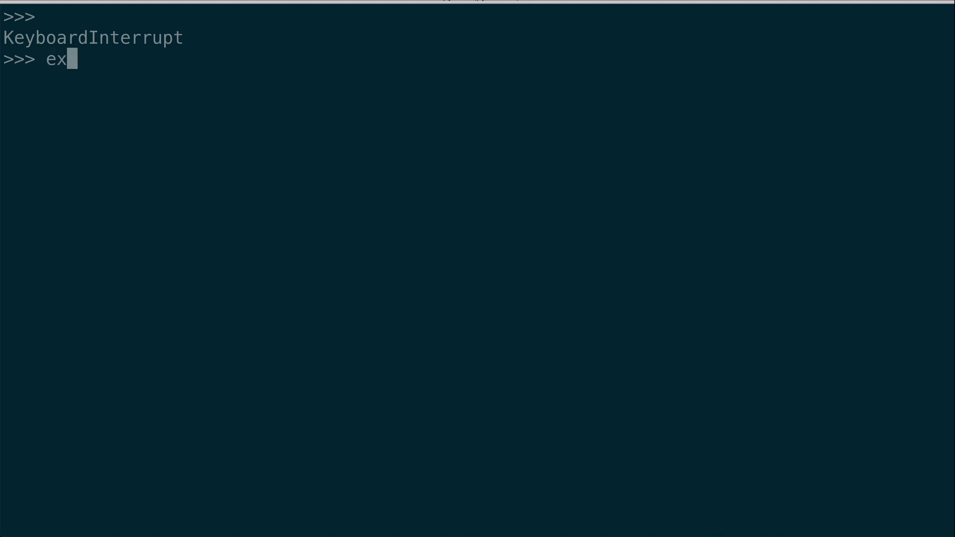
text(it())
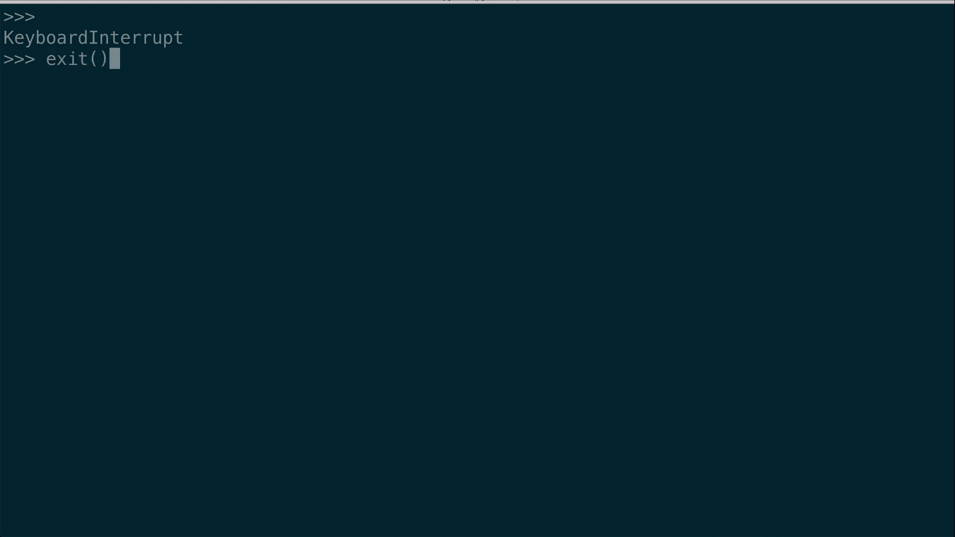
Run exit() to reach the shell, then run python --version to see Python 3.7.3.
key(Return)
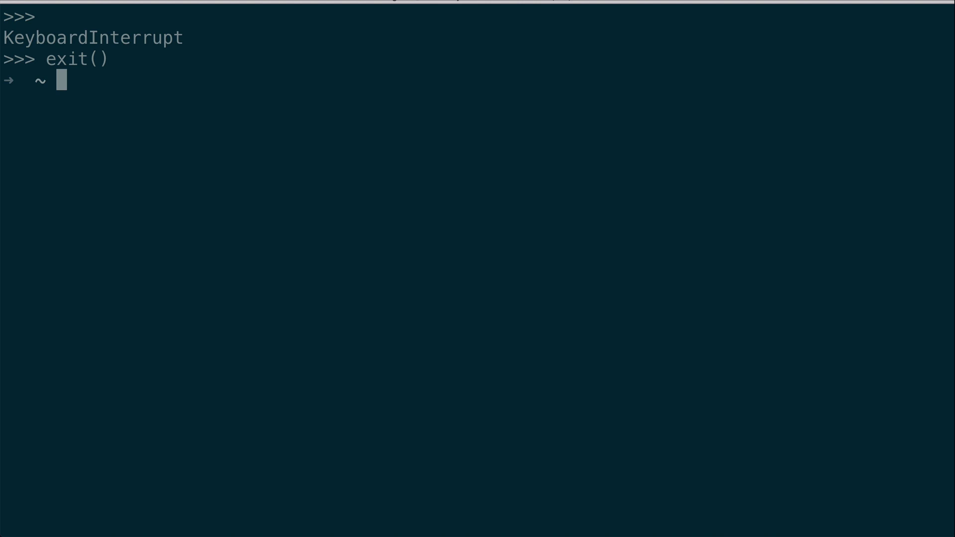
mouse_move(44, 93)
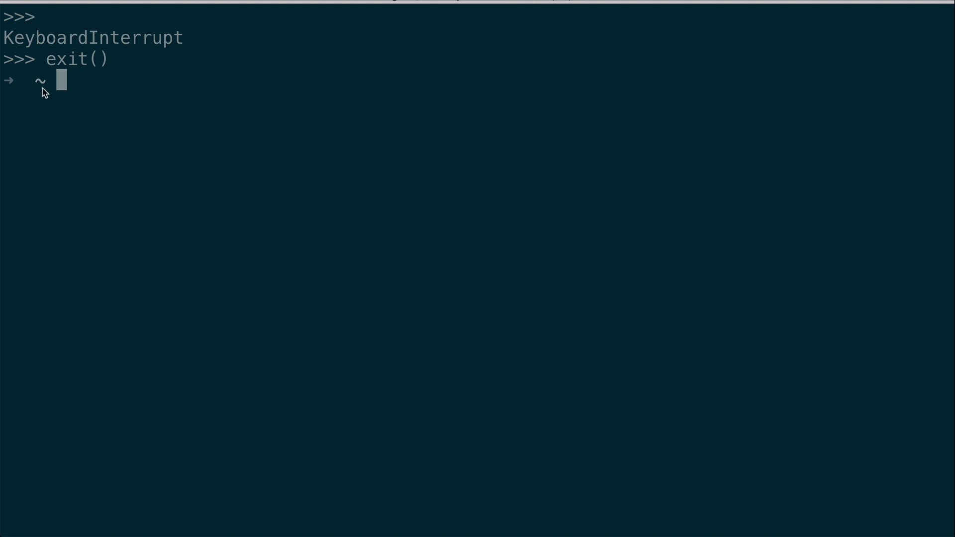
mouse_move(24, 93)
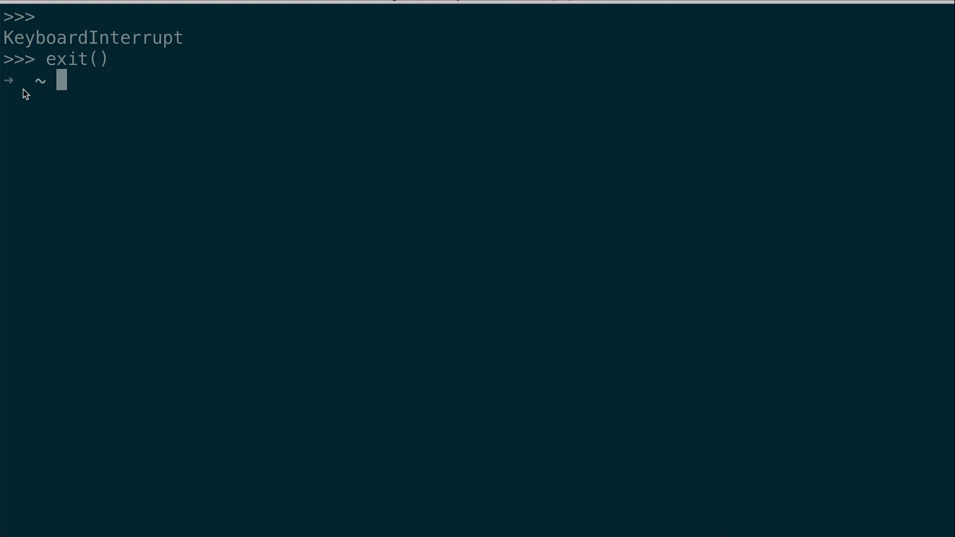
mouse_move(743, 370)
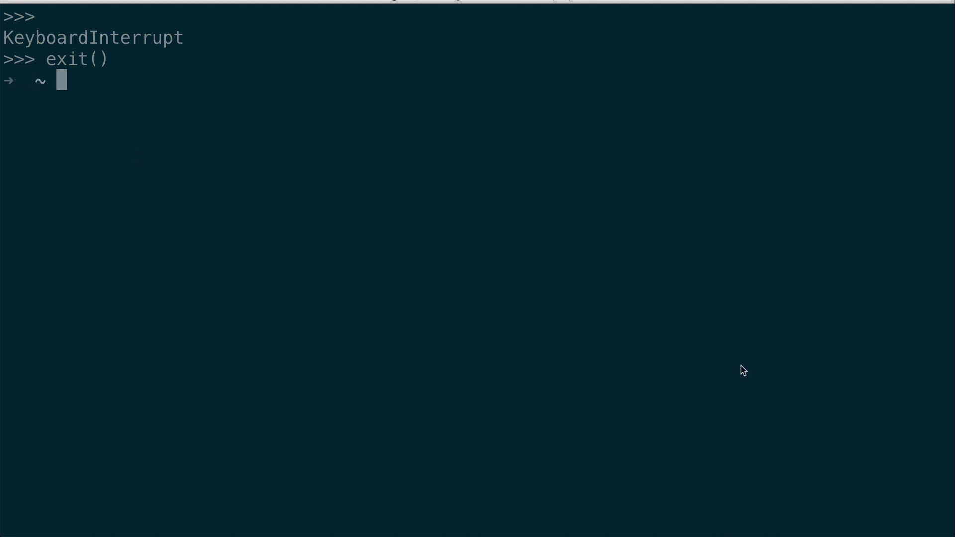
text(pyth)
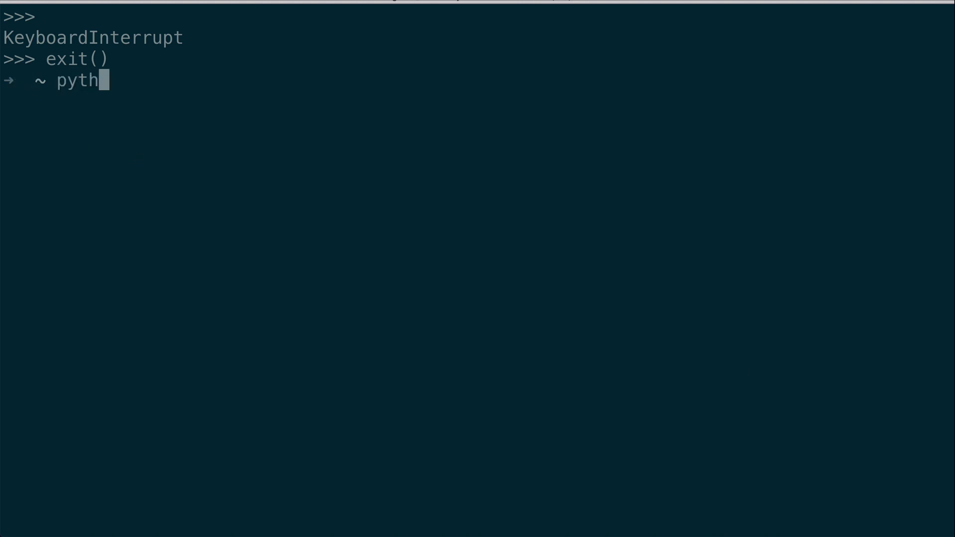
text(on --version)
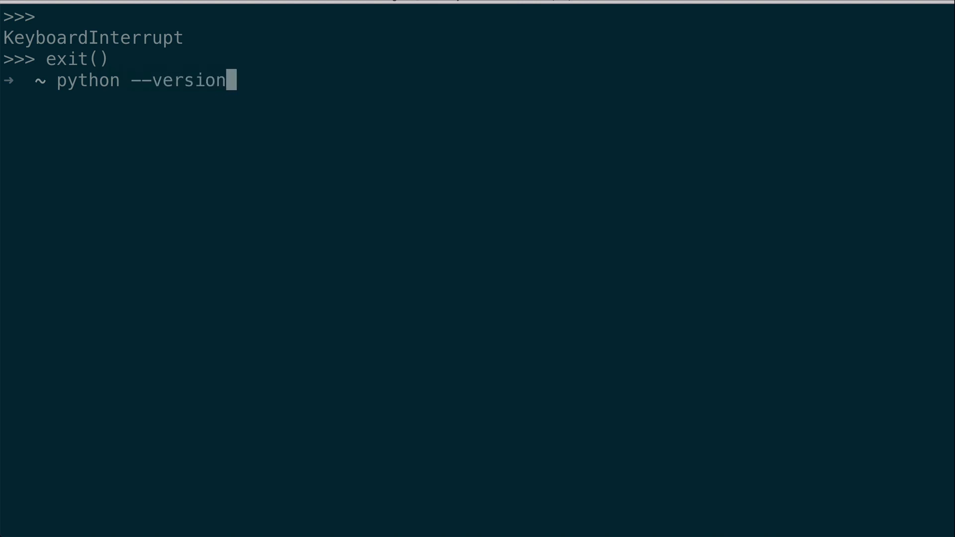
key(Return)
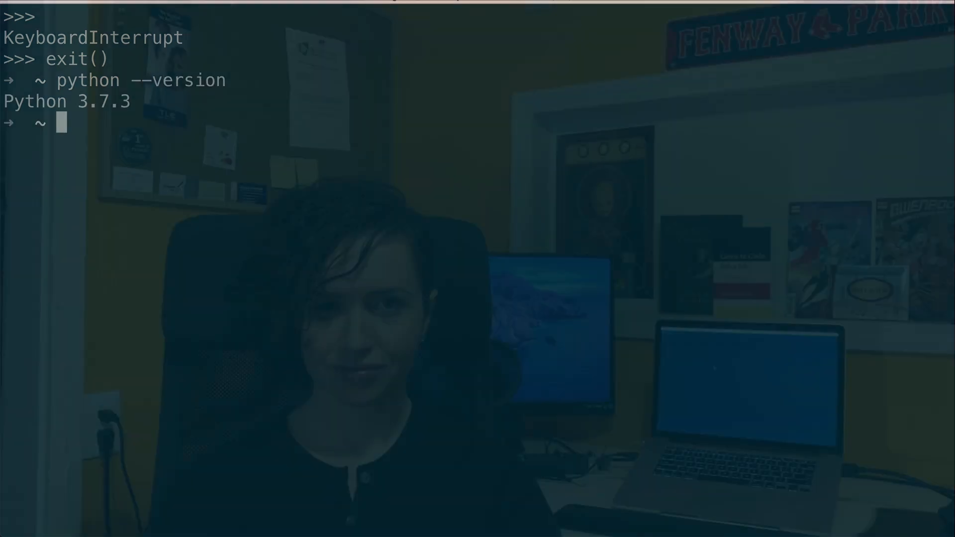